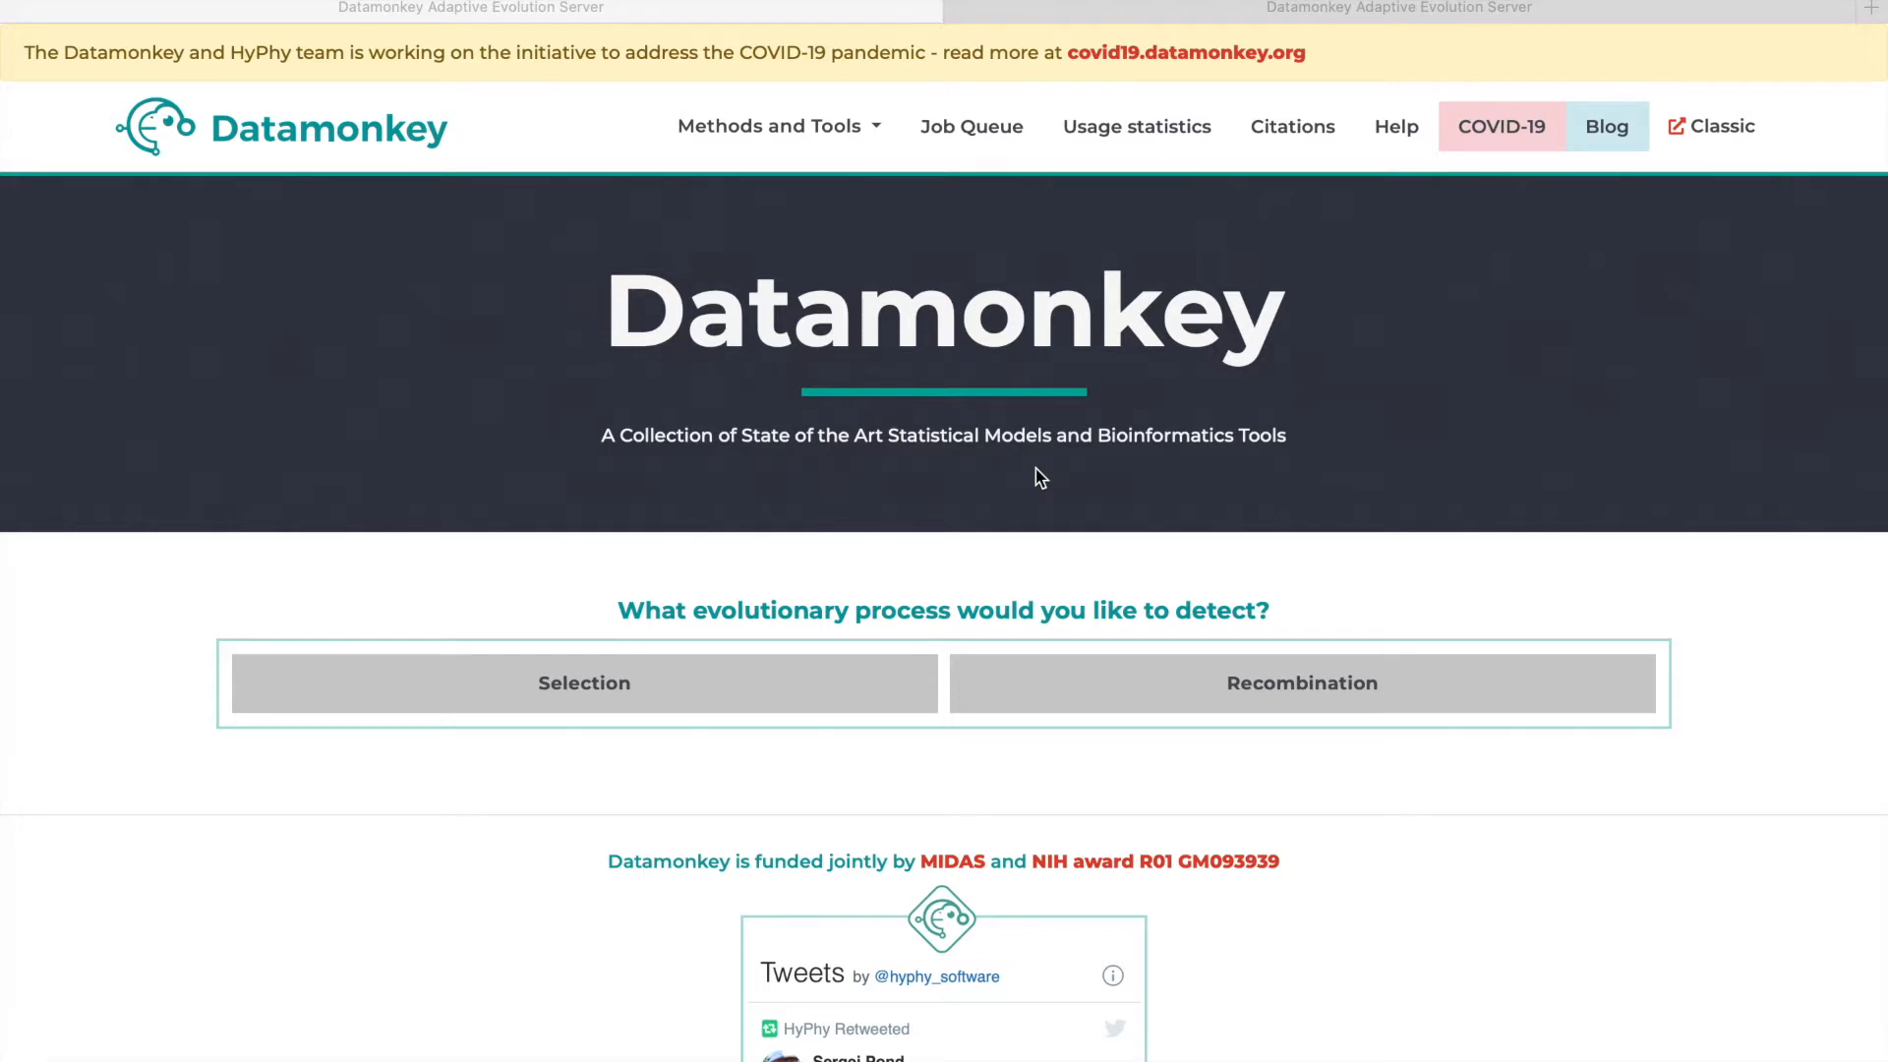
mouse_move(692, 400)
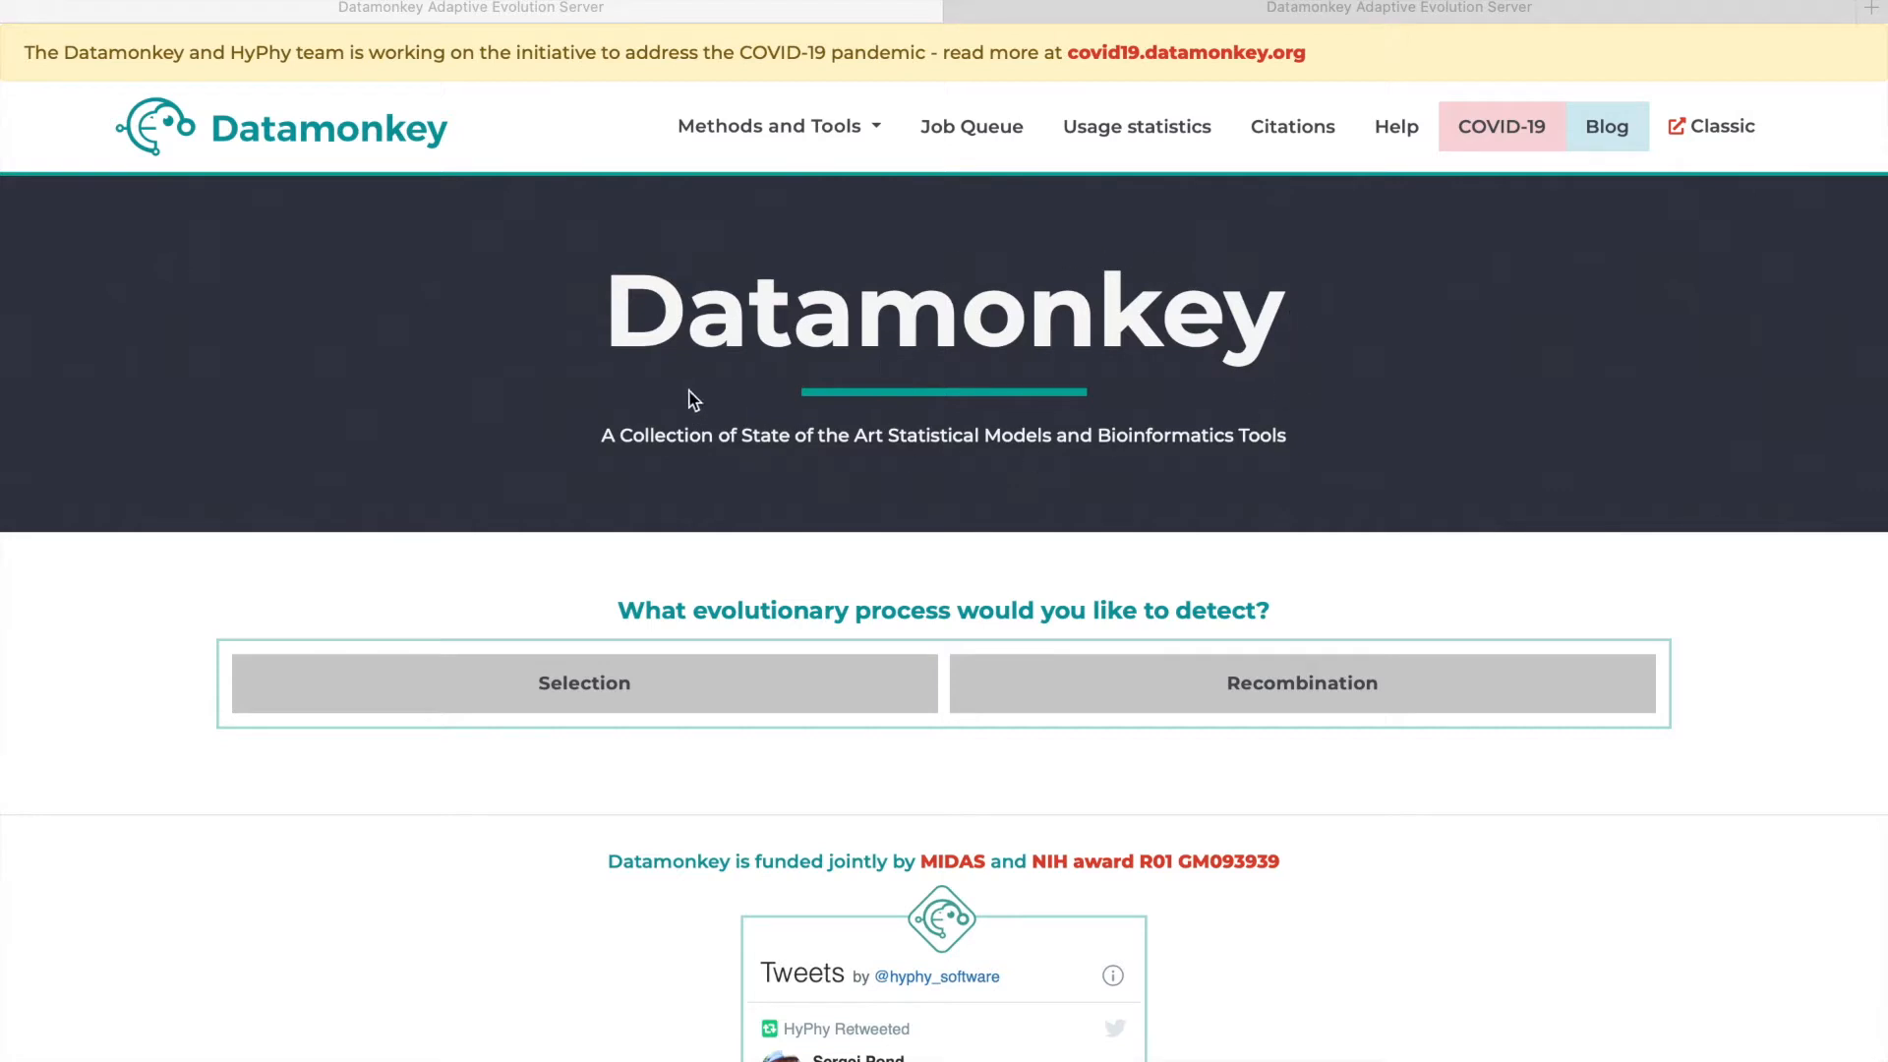
mouse_move(777, 125)
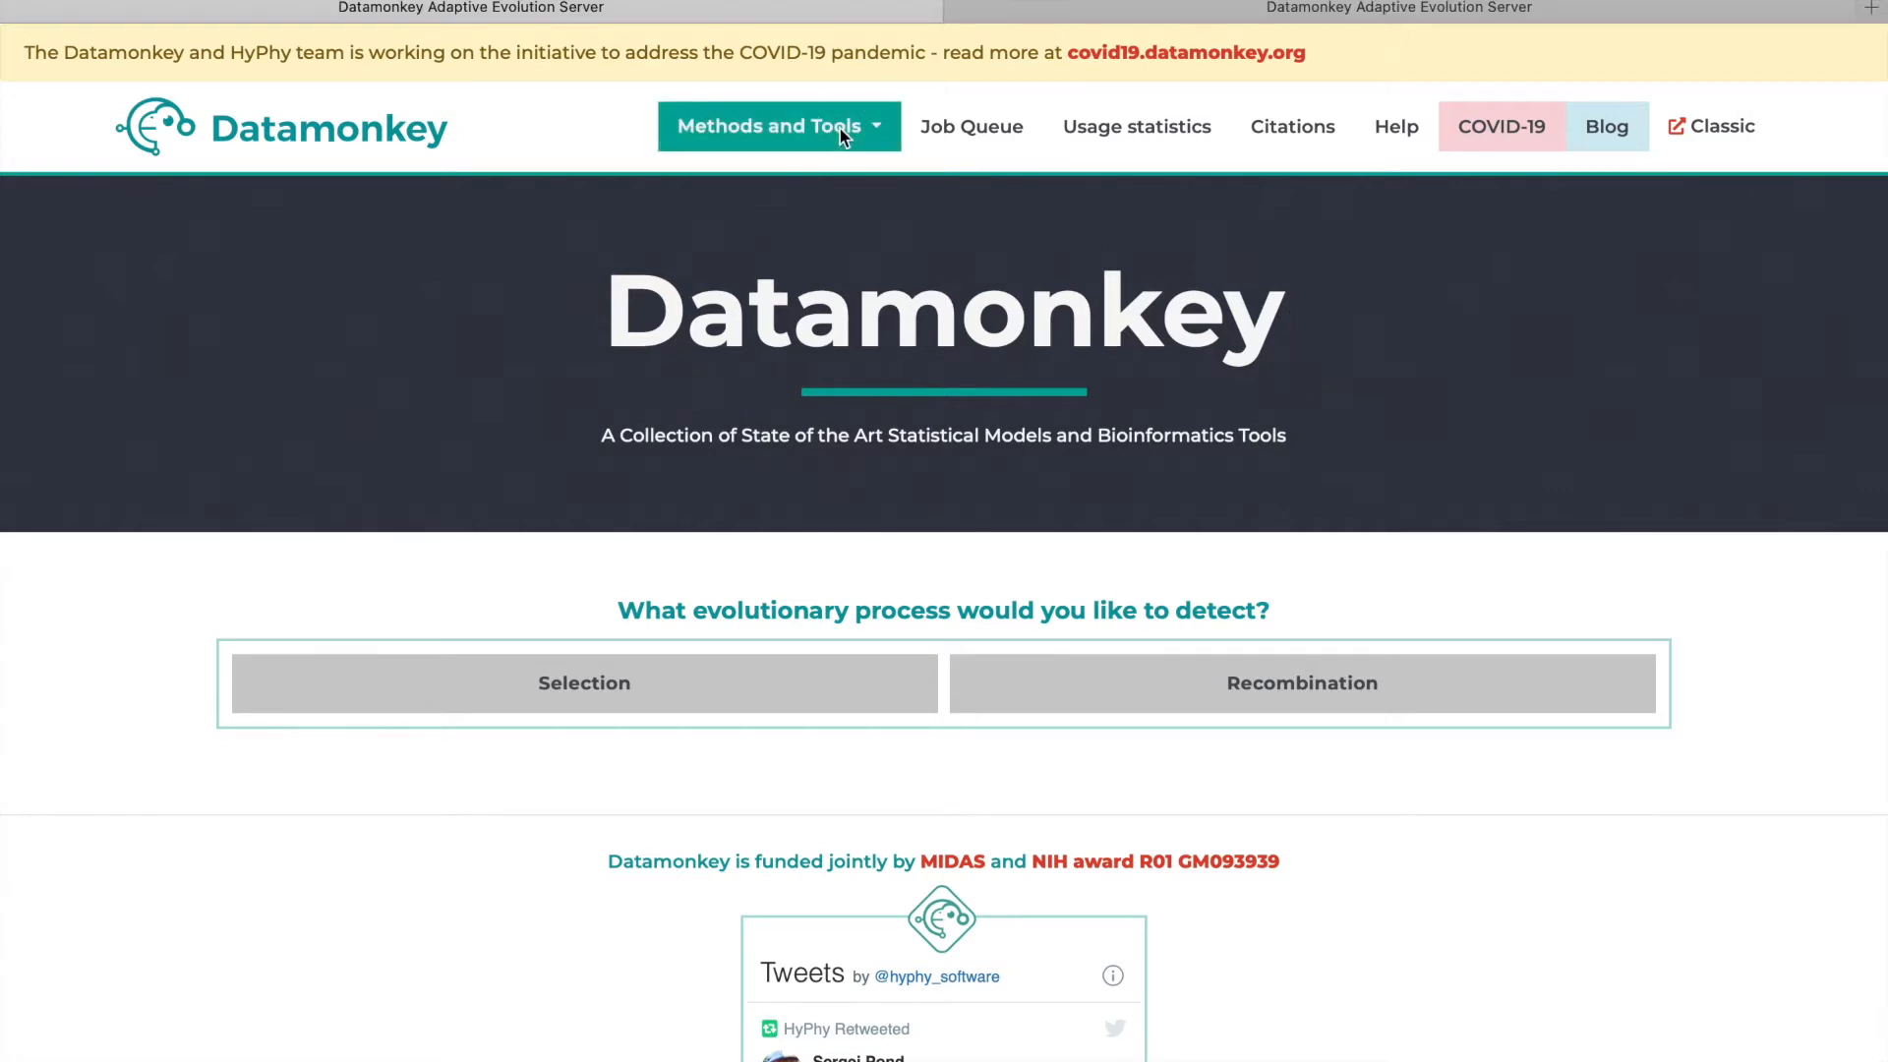
Step: Choose BUSTED under Methods and Tools to reach its submission form
click(778, 125)
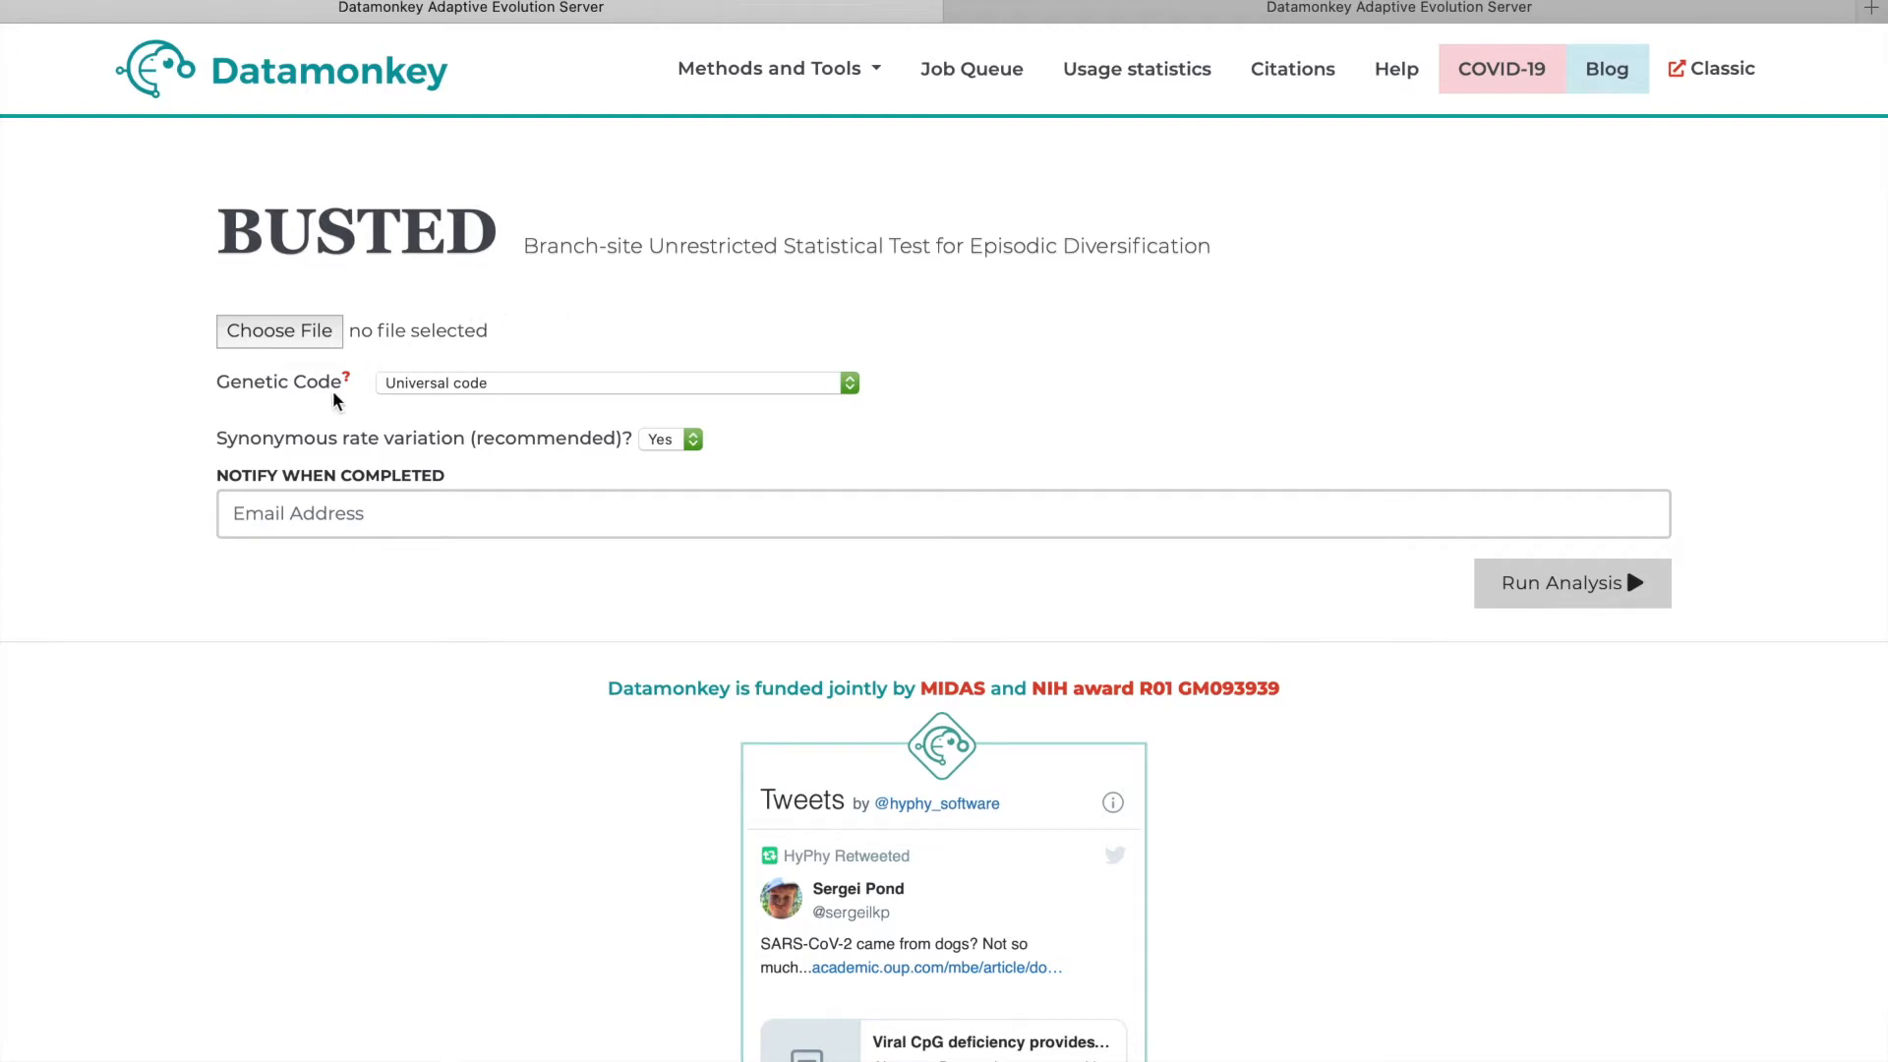
mouse_move(341, 415)
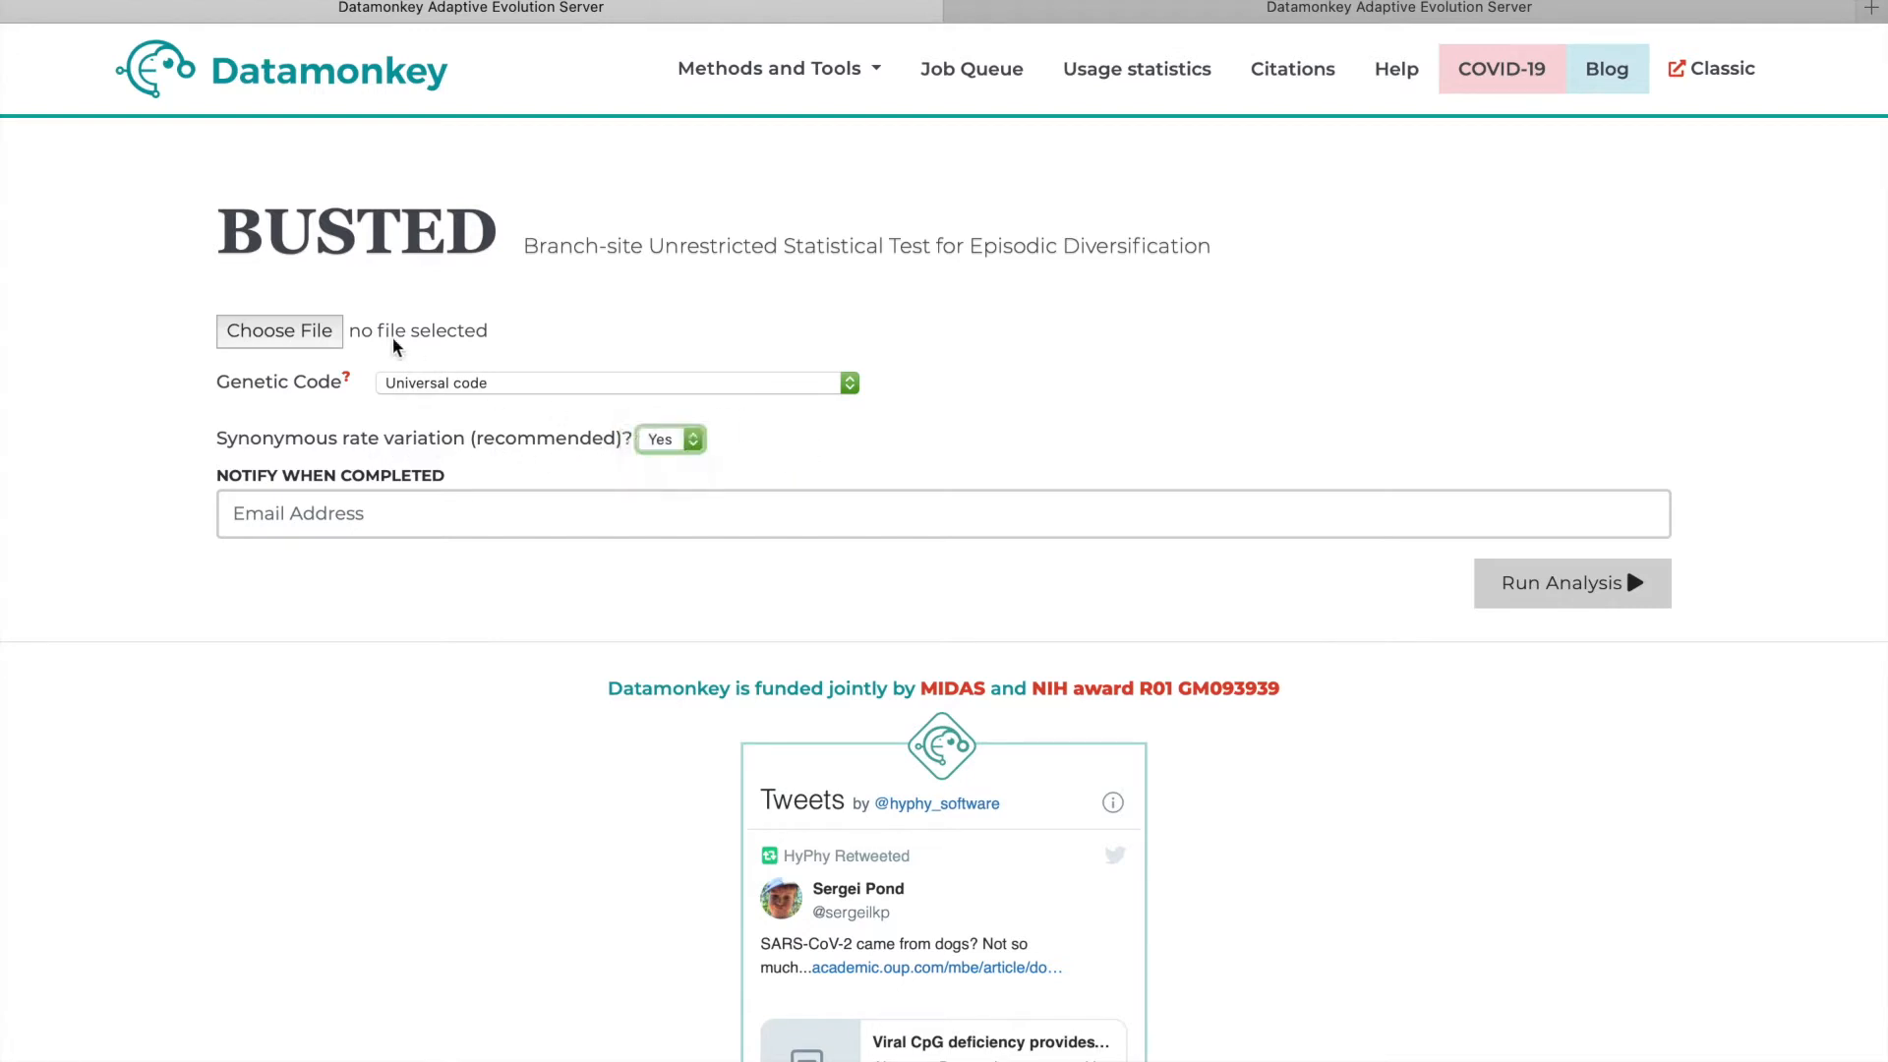
Step: Attach the HIV_RT (1).nex alignment from the Sequences folder to the BUSTED form
click(279, 331)
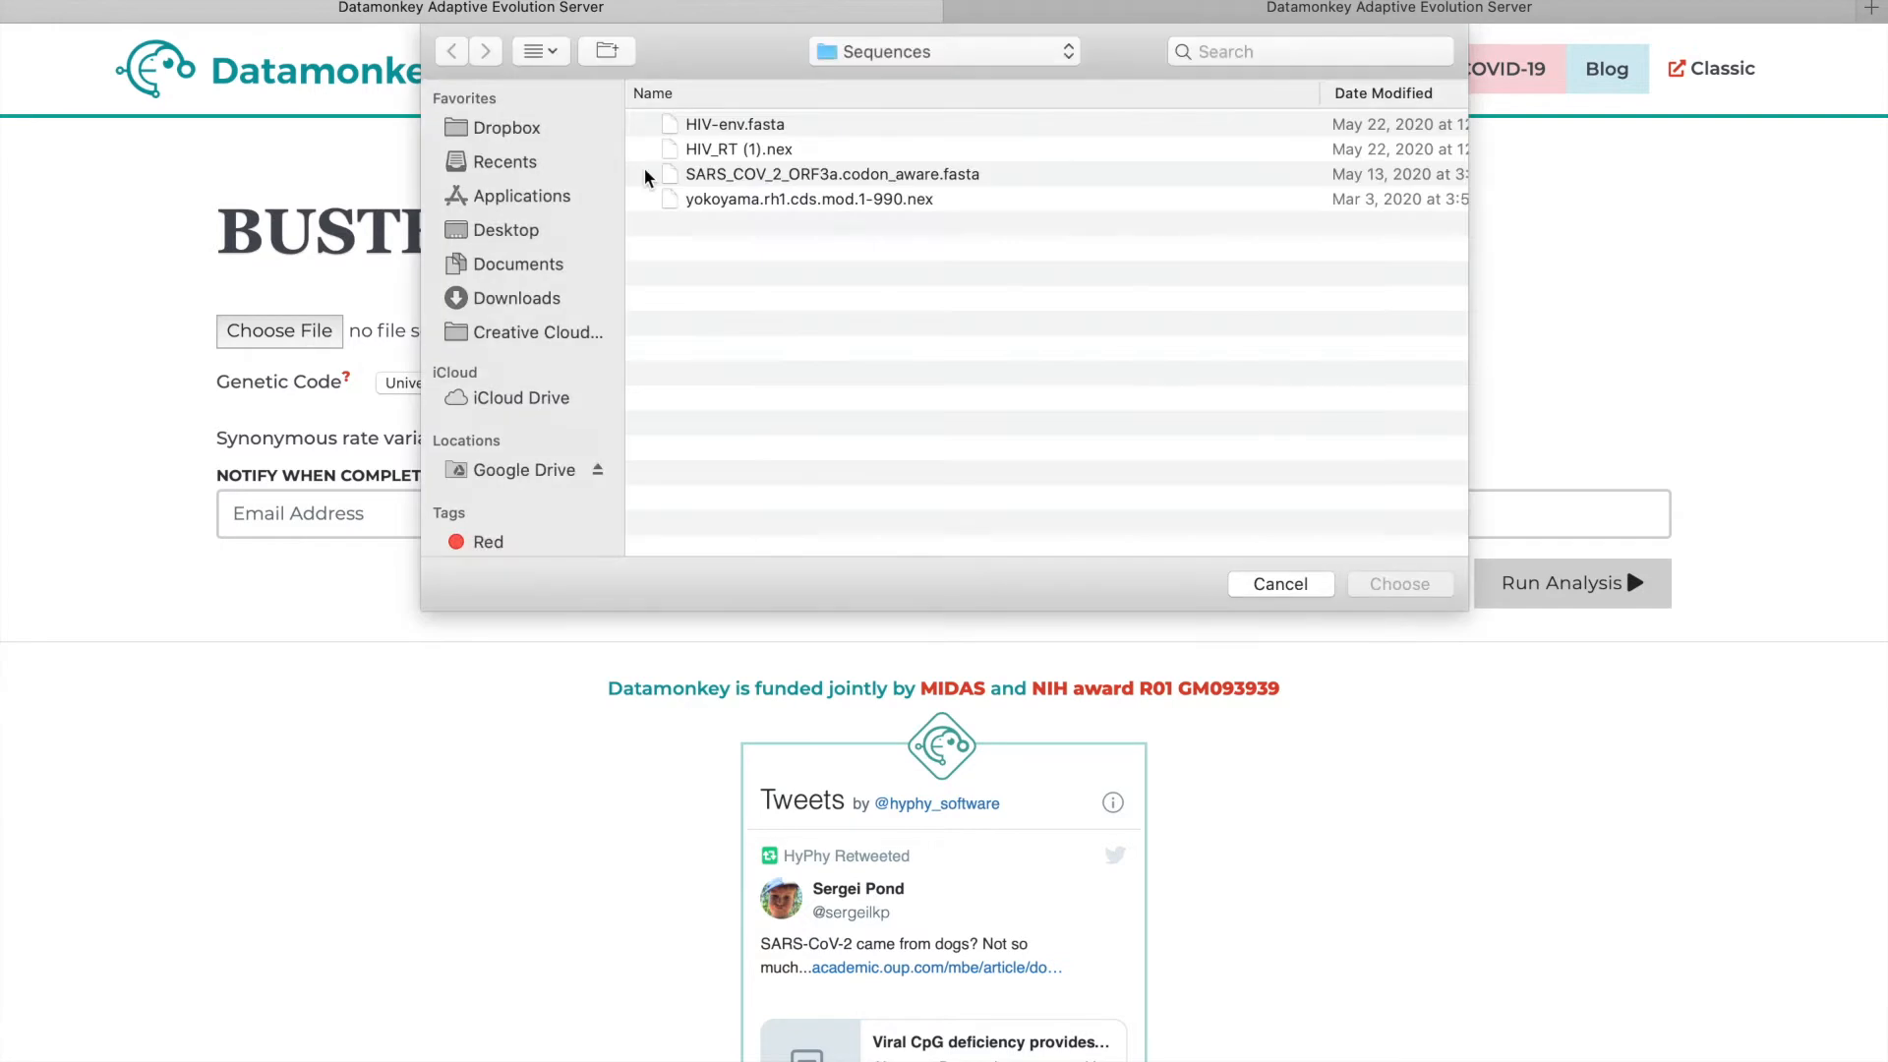
click(736, 149)
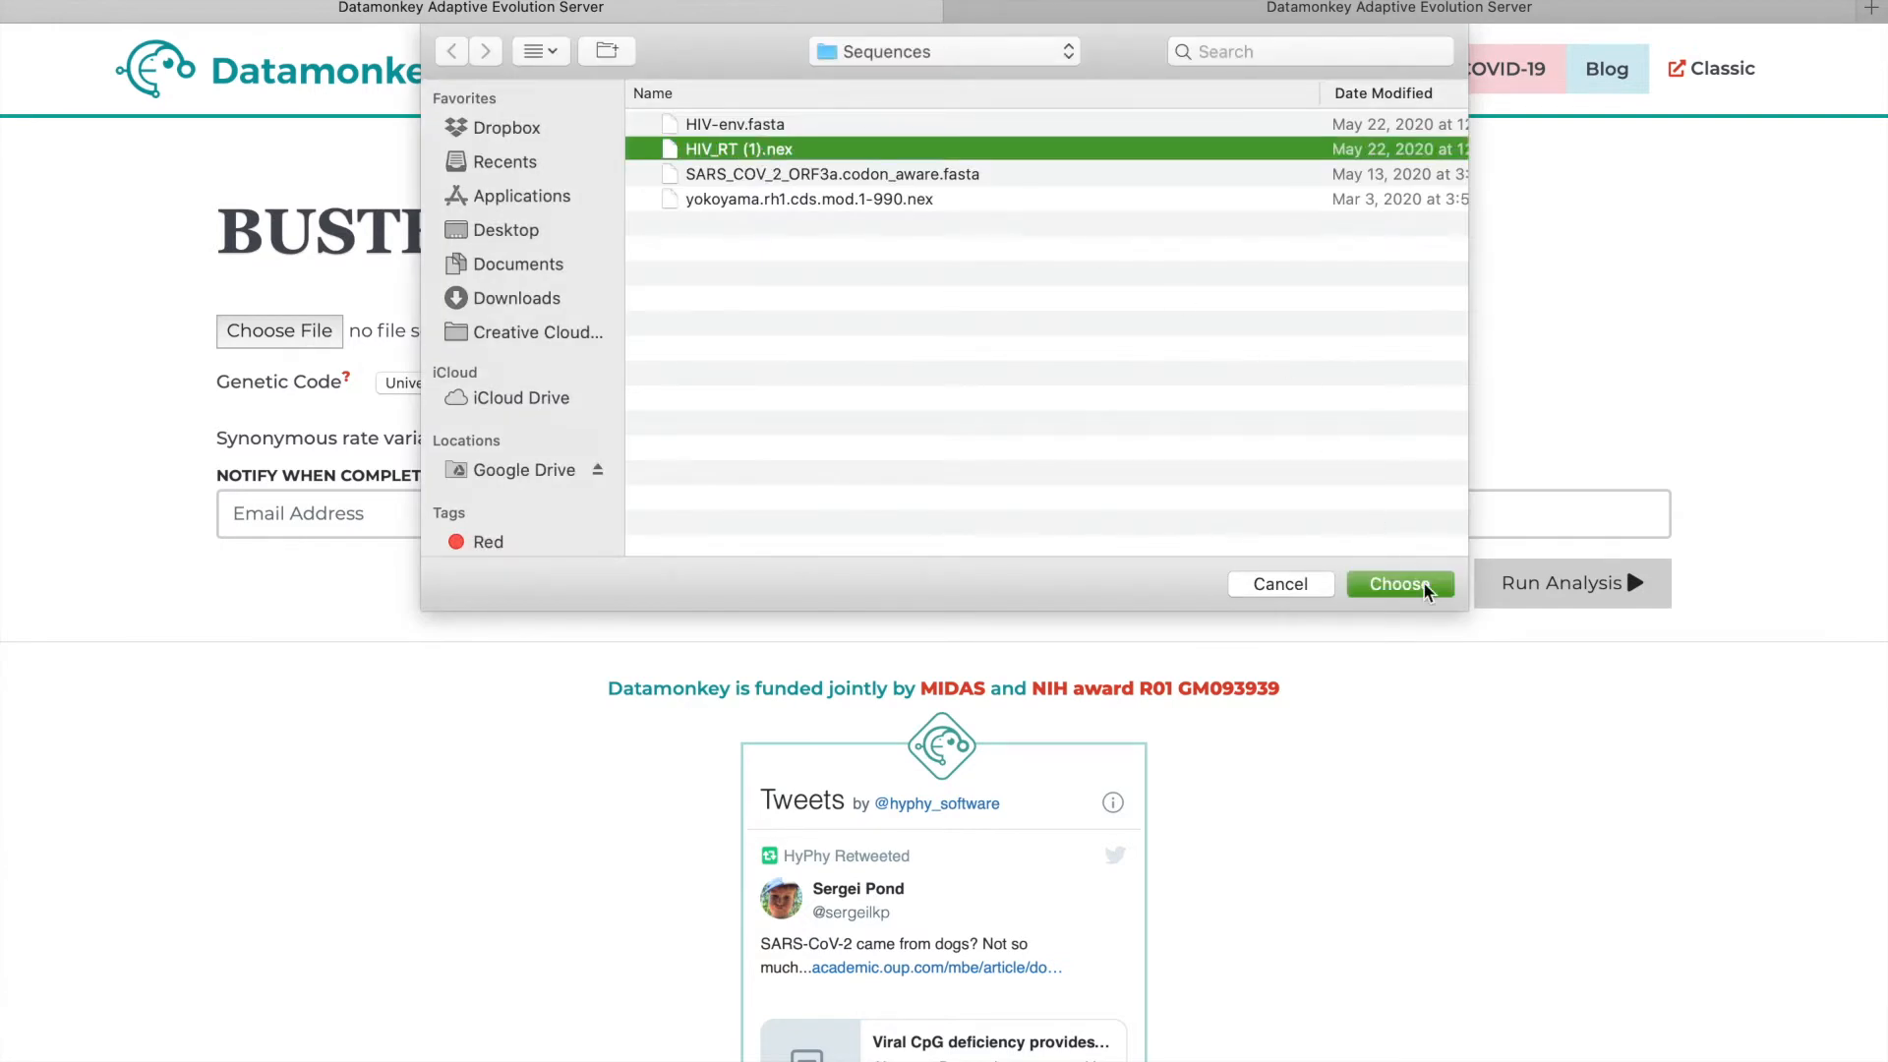
click(1399, 583)
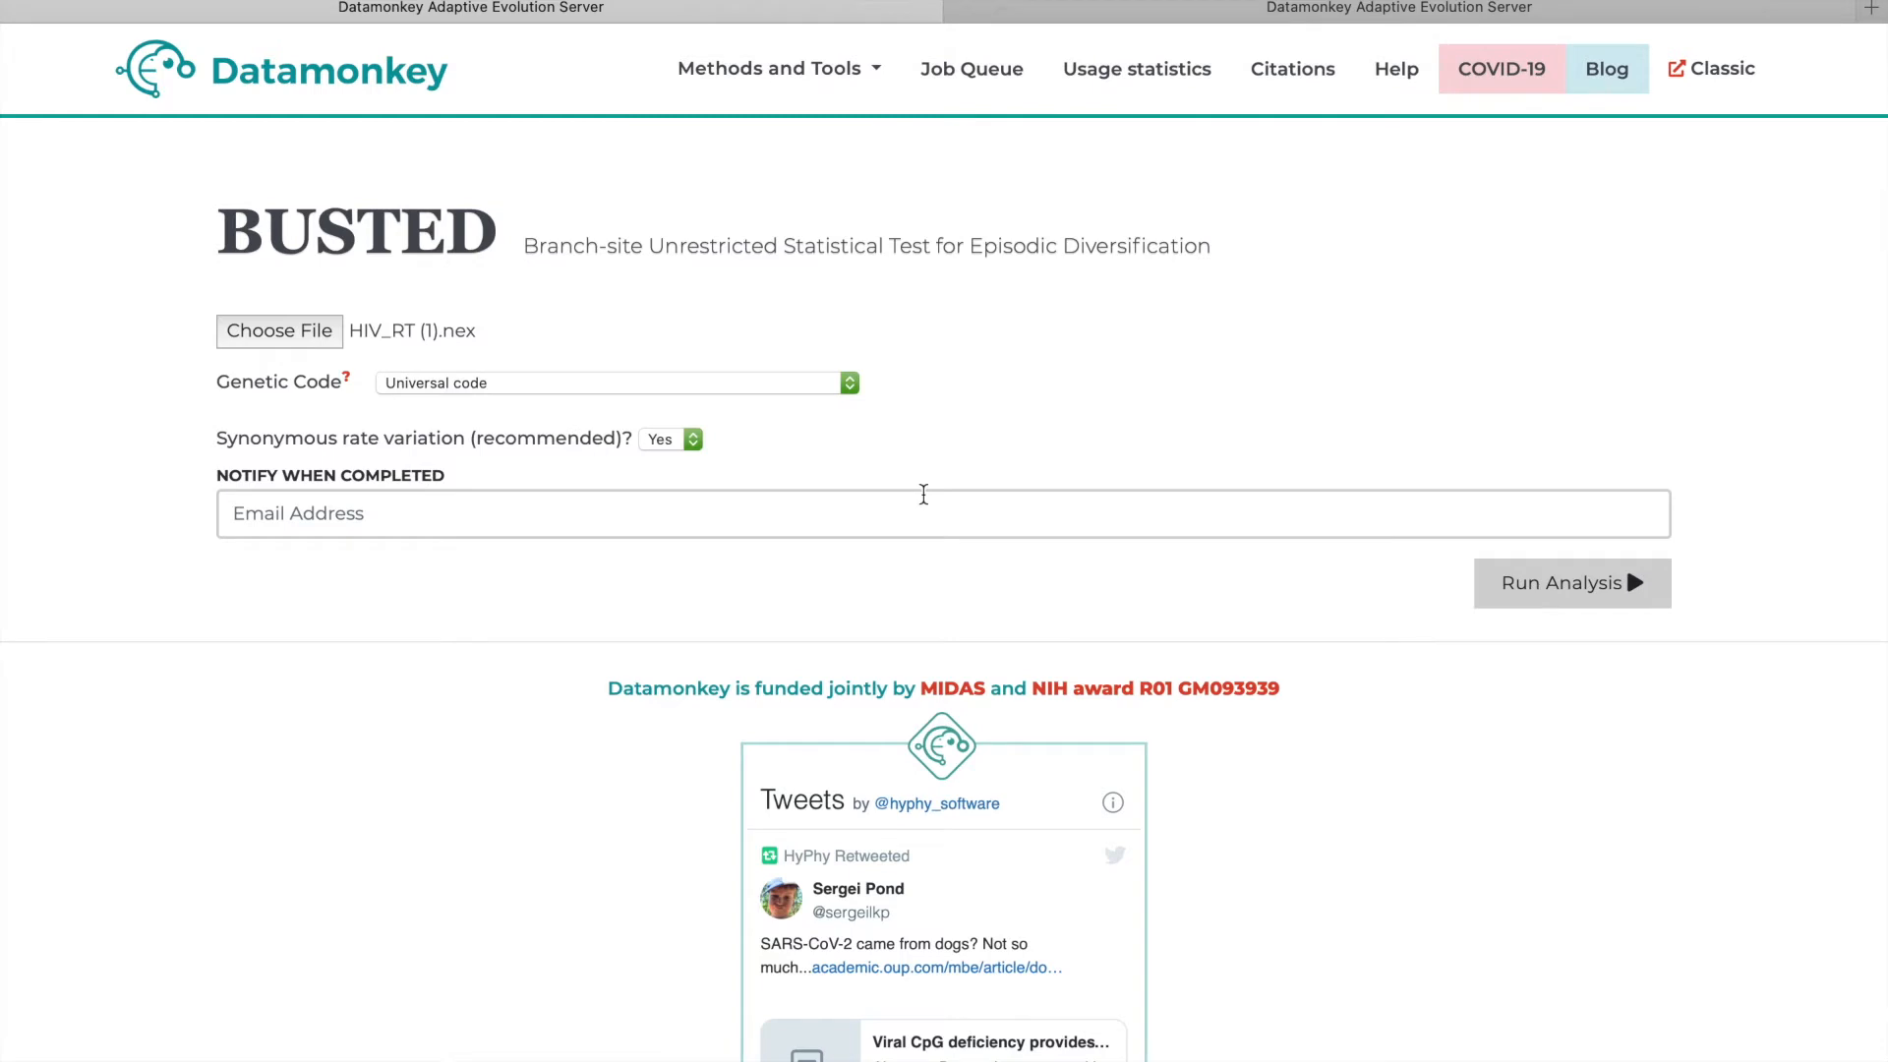
mouse_move(536, 387)
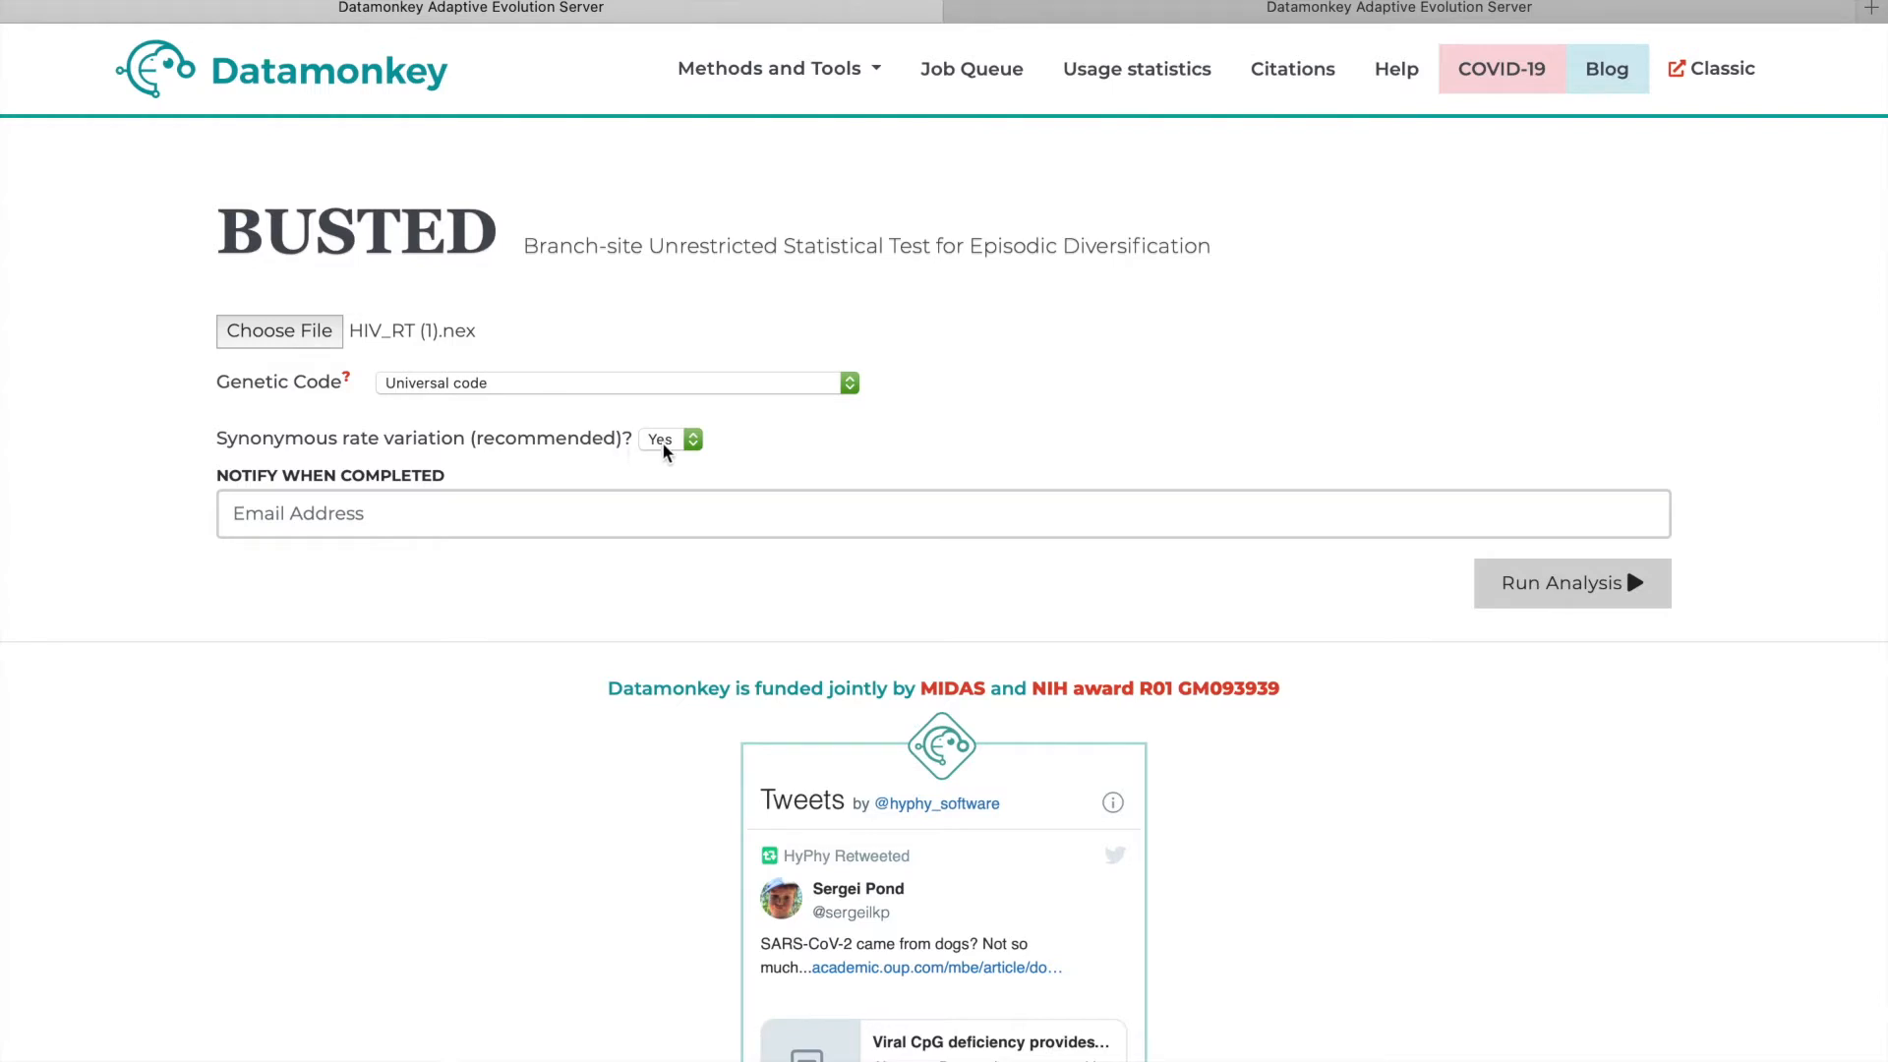
click(943, 513)
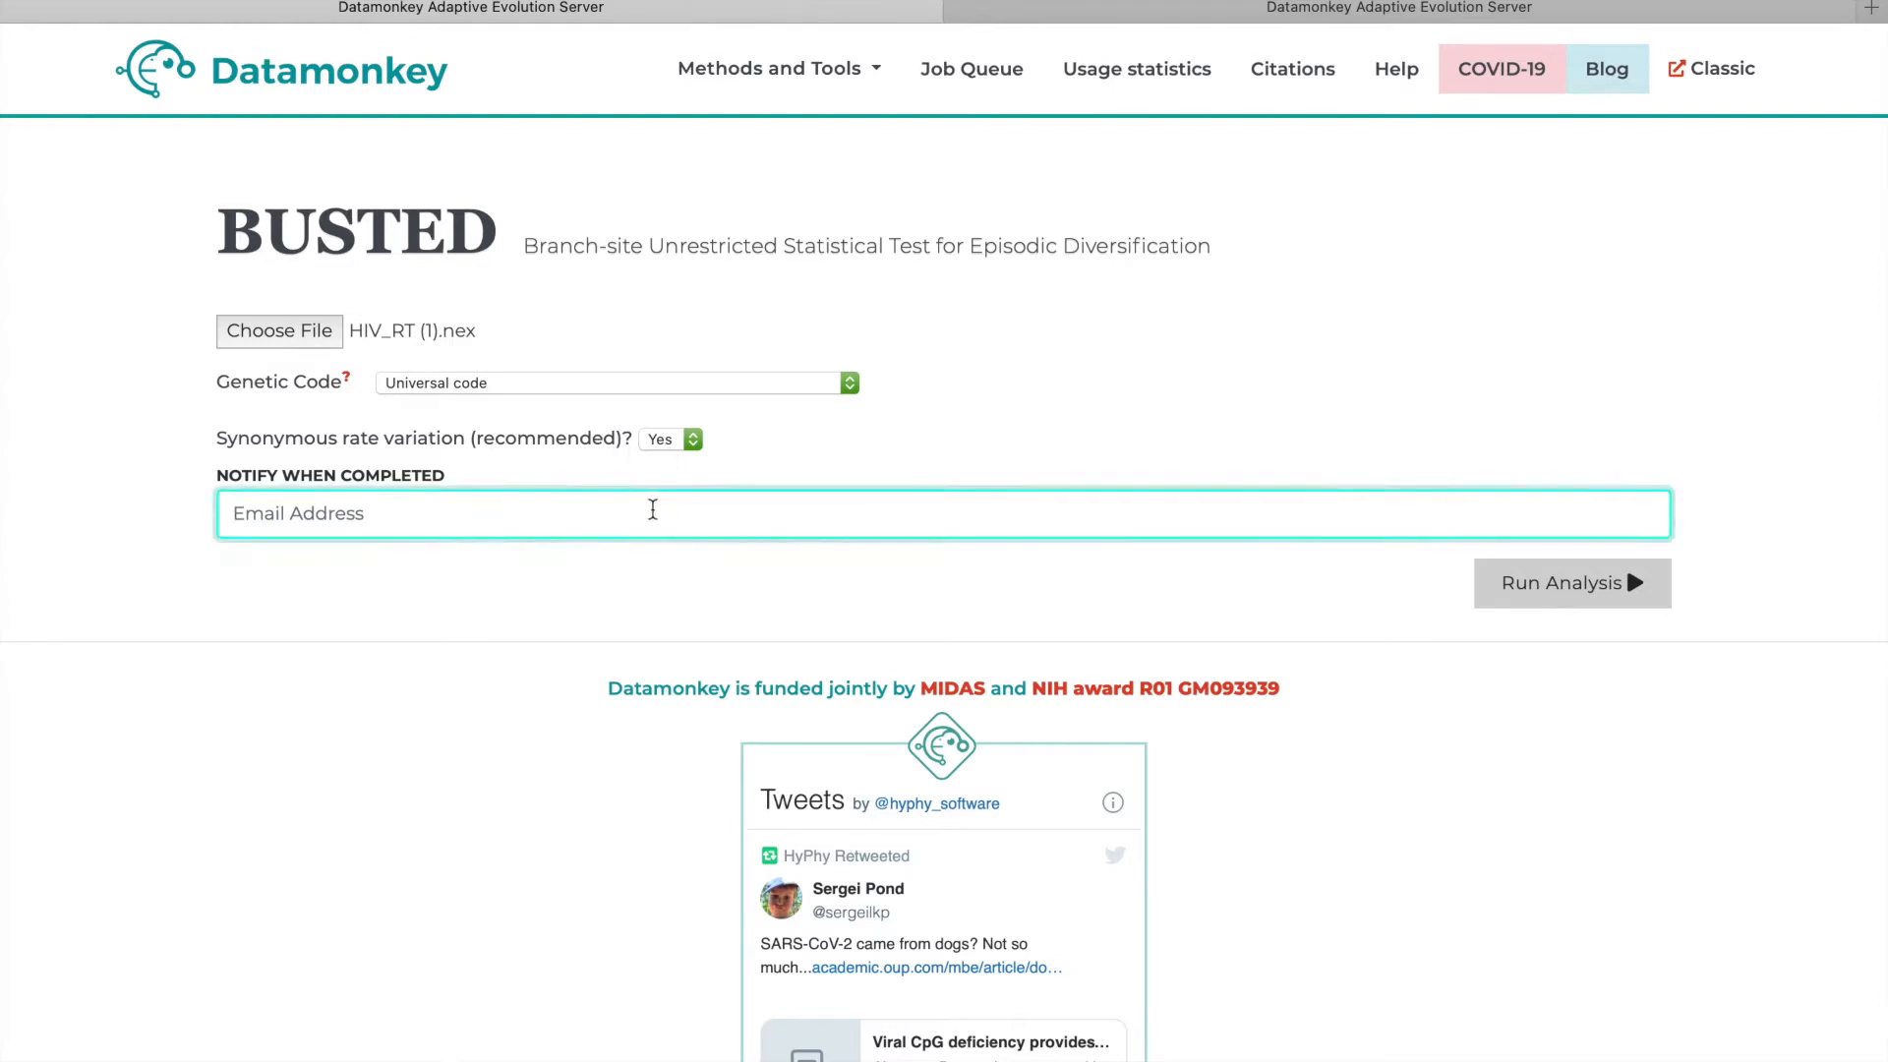
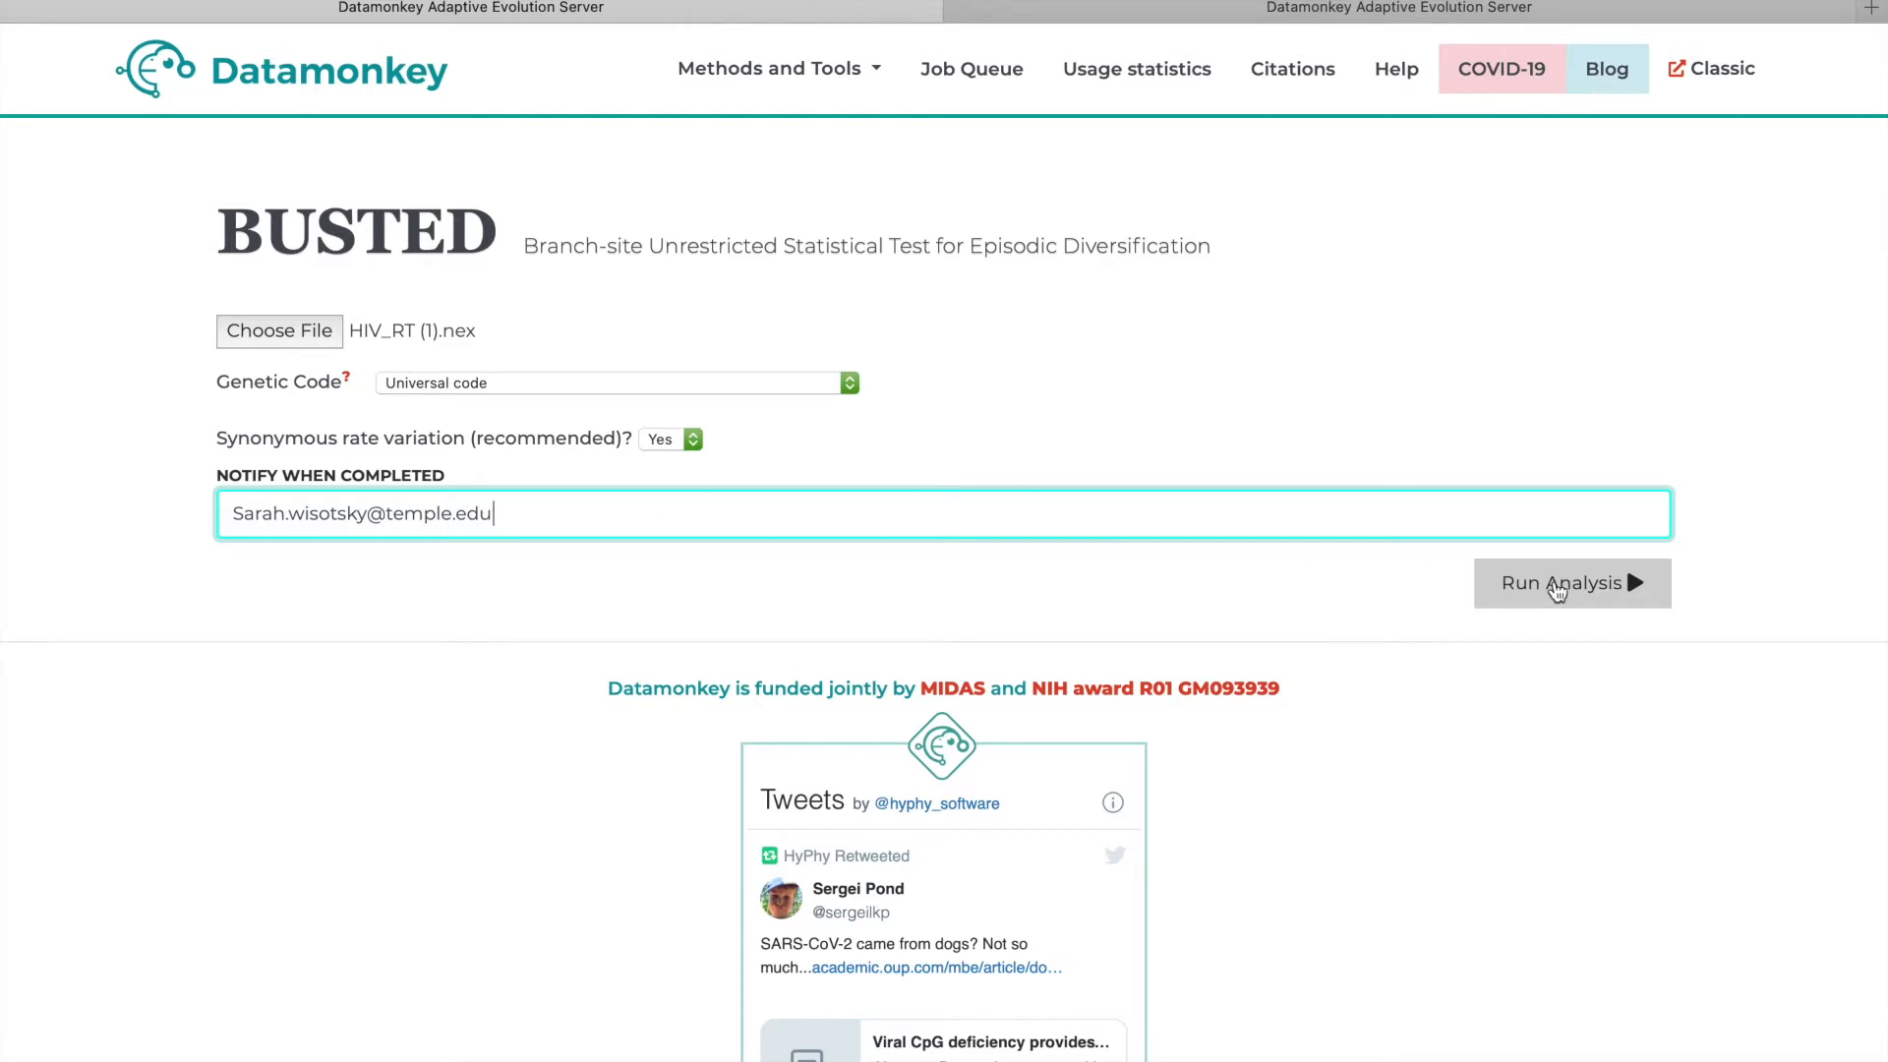
mouse_move(1550, 590)
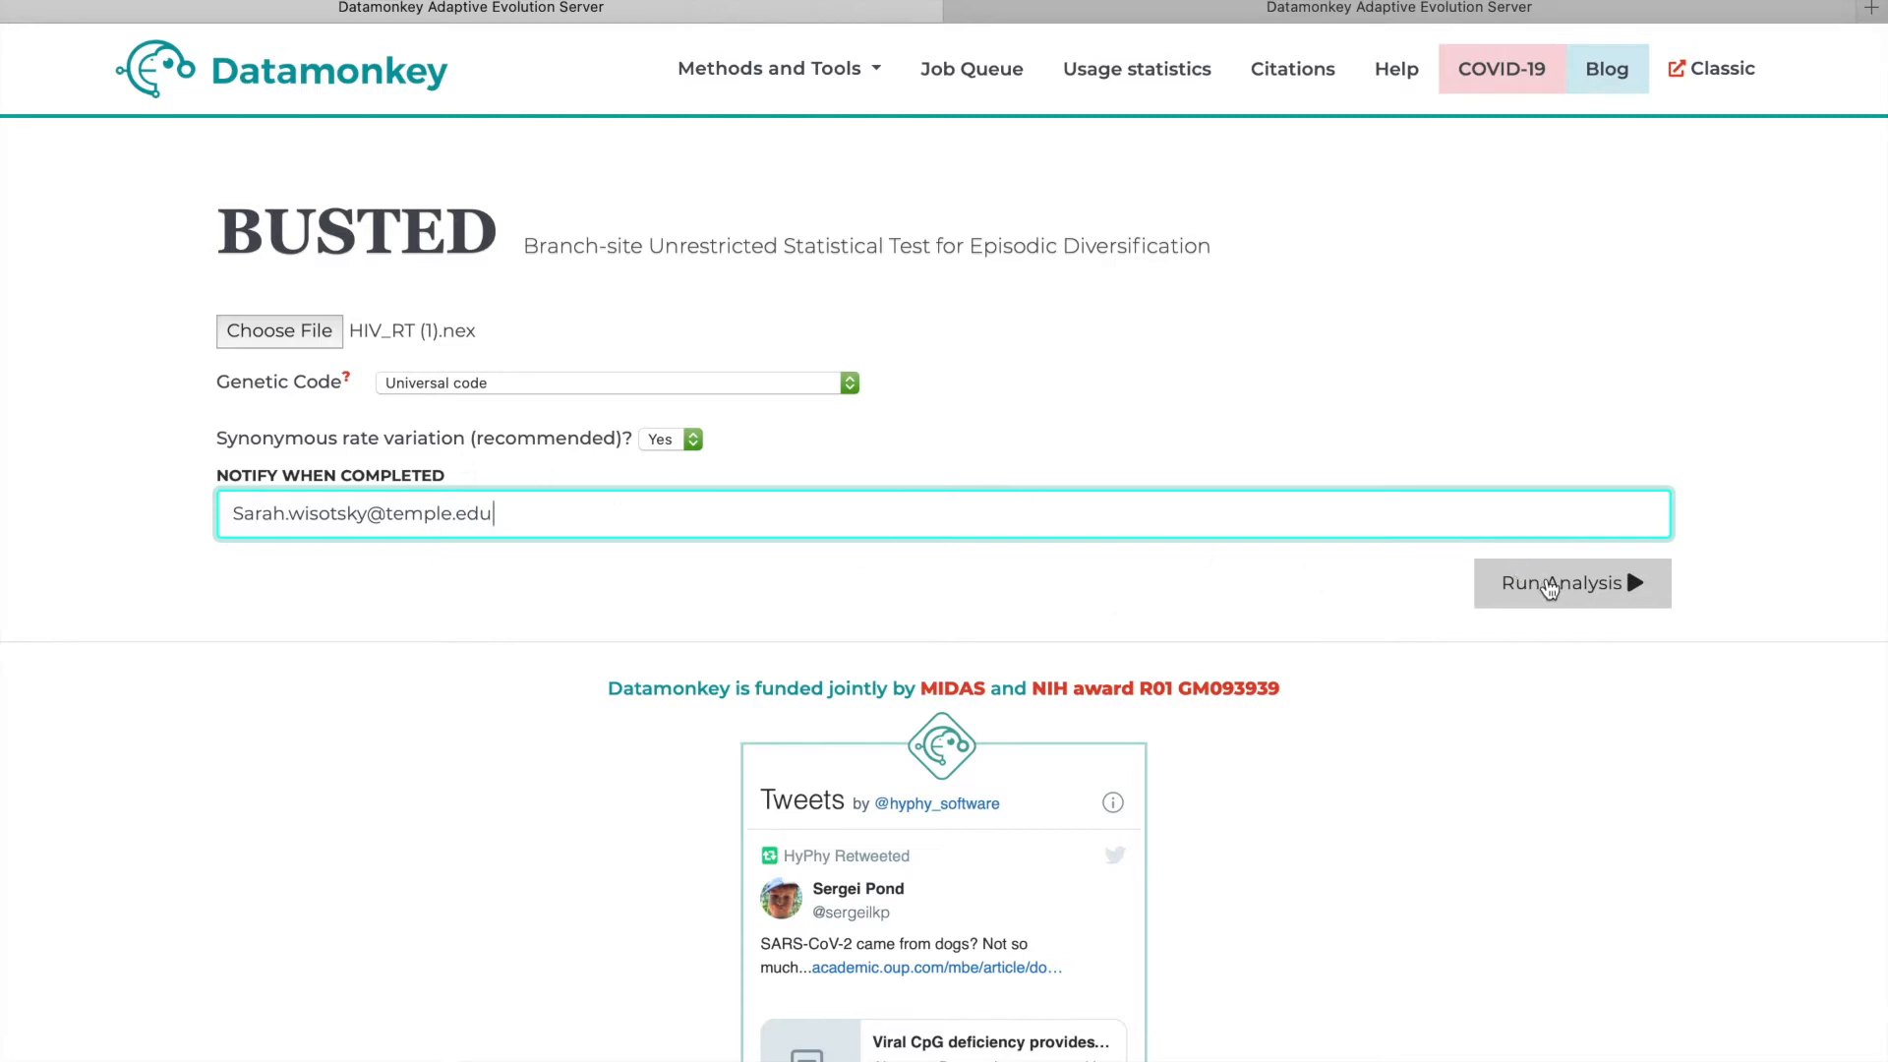
click(1570, 583)
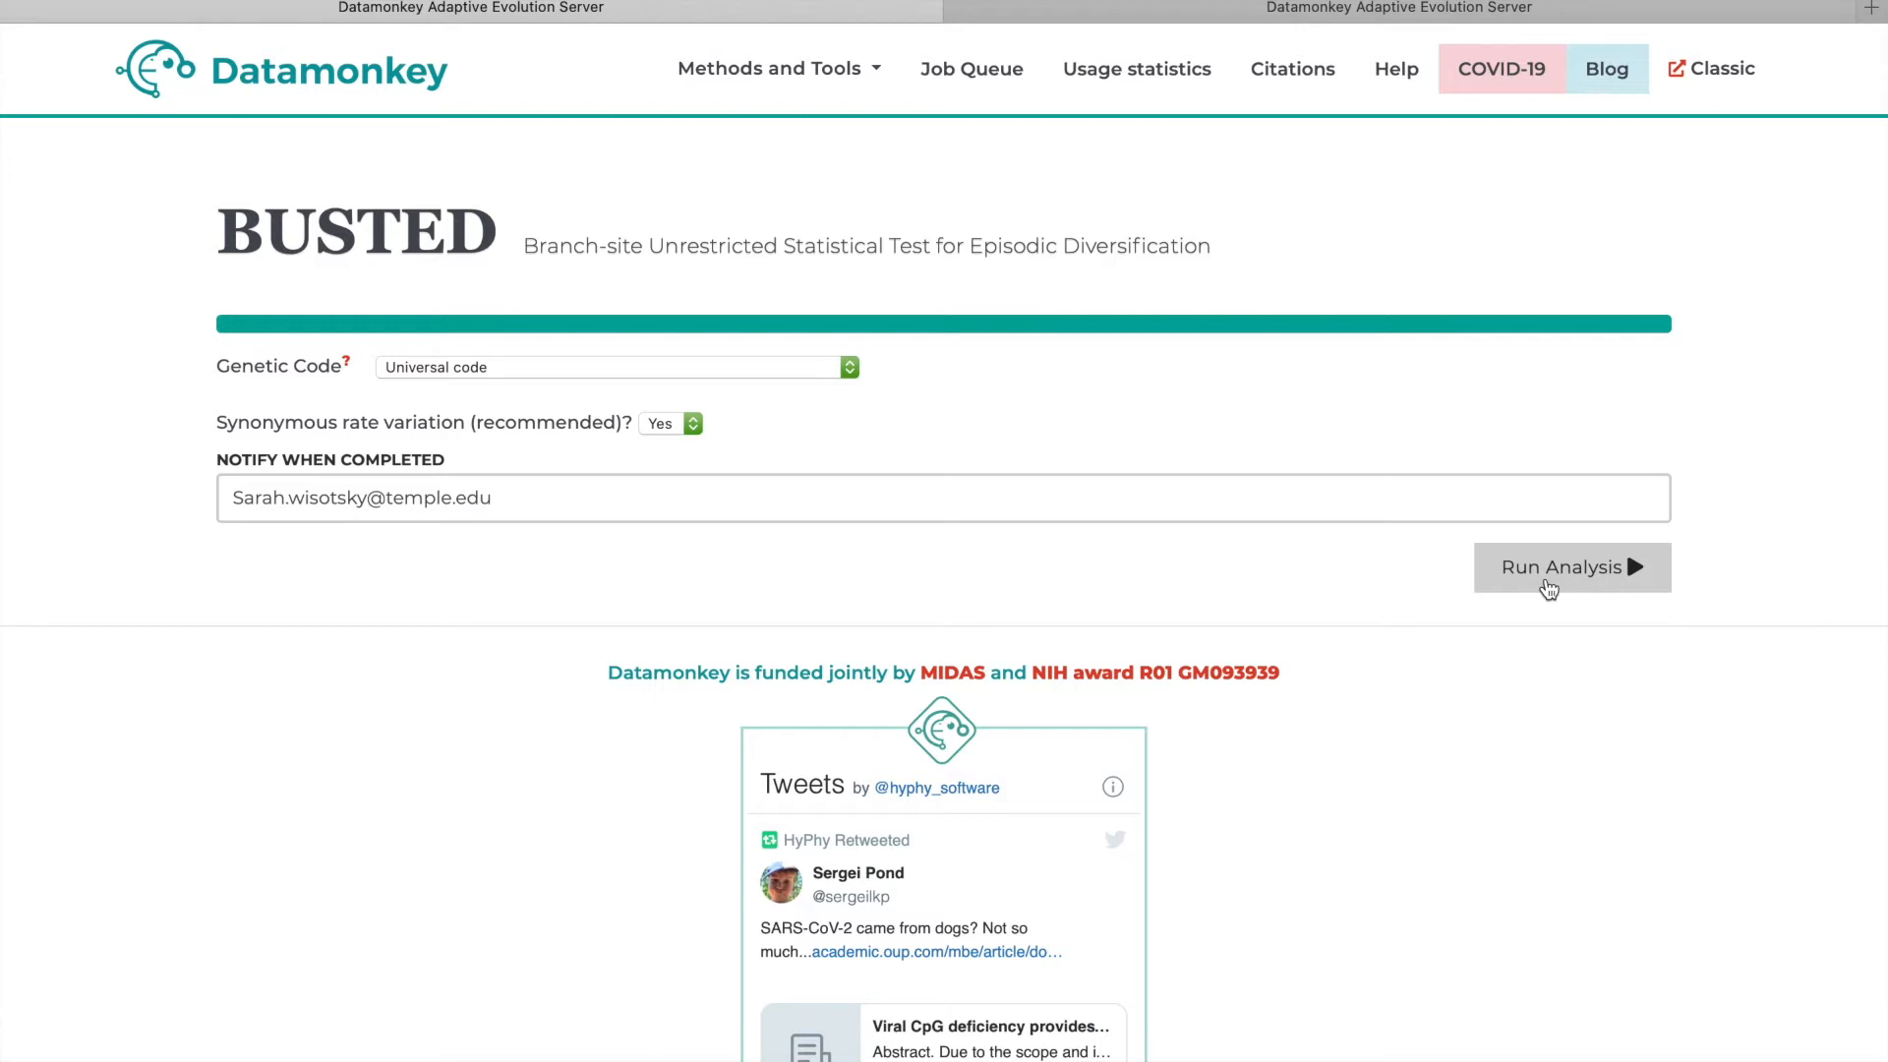
Step: Mark all tree branches as test branches via Select all and save the branch selection
click(1570, 567)
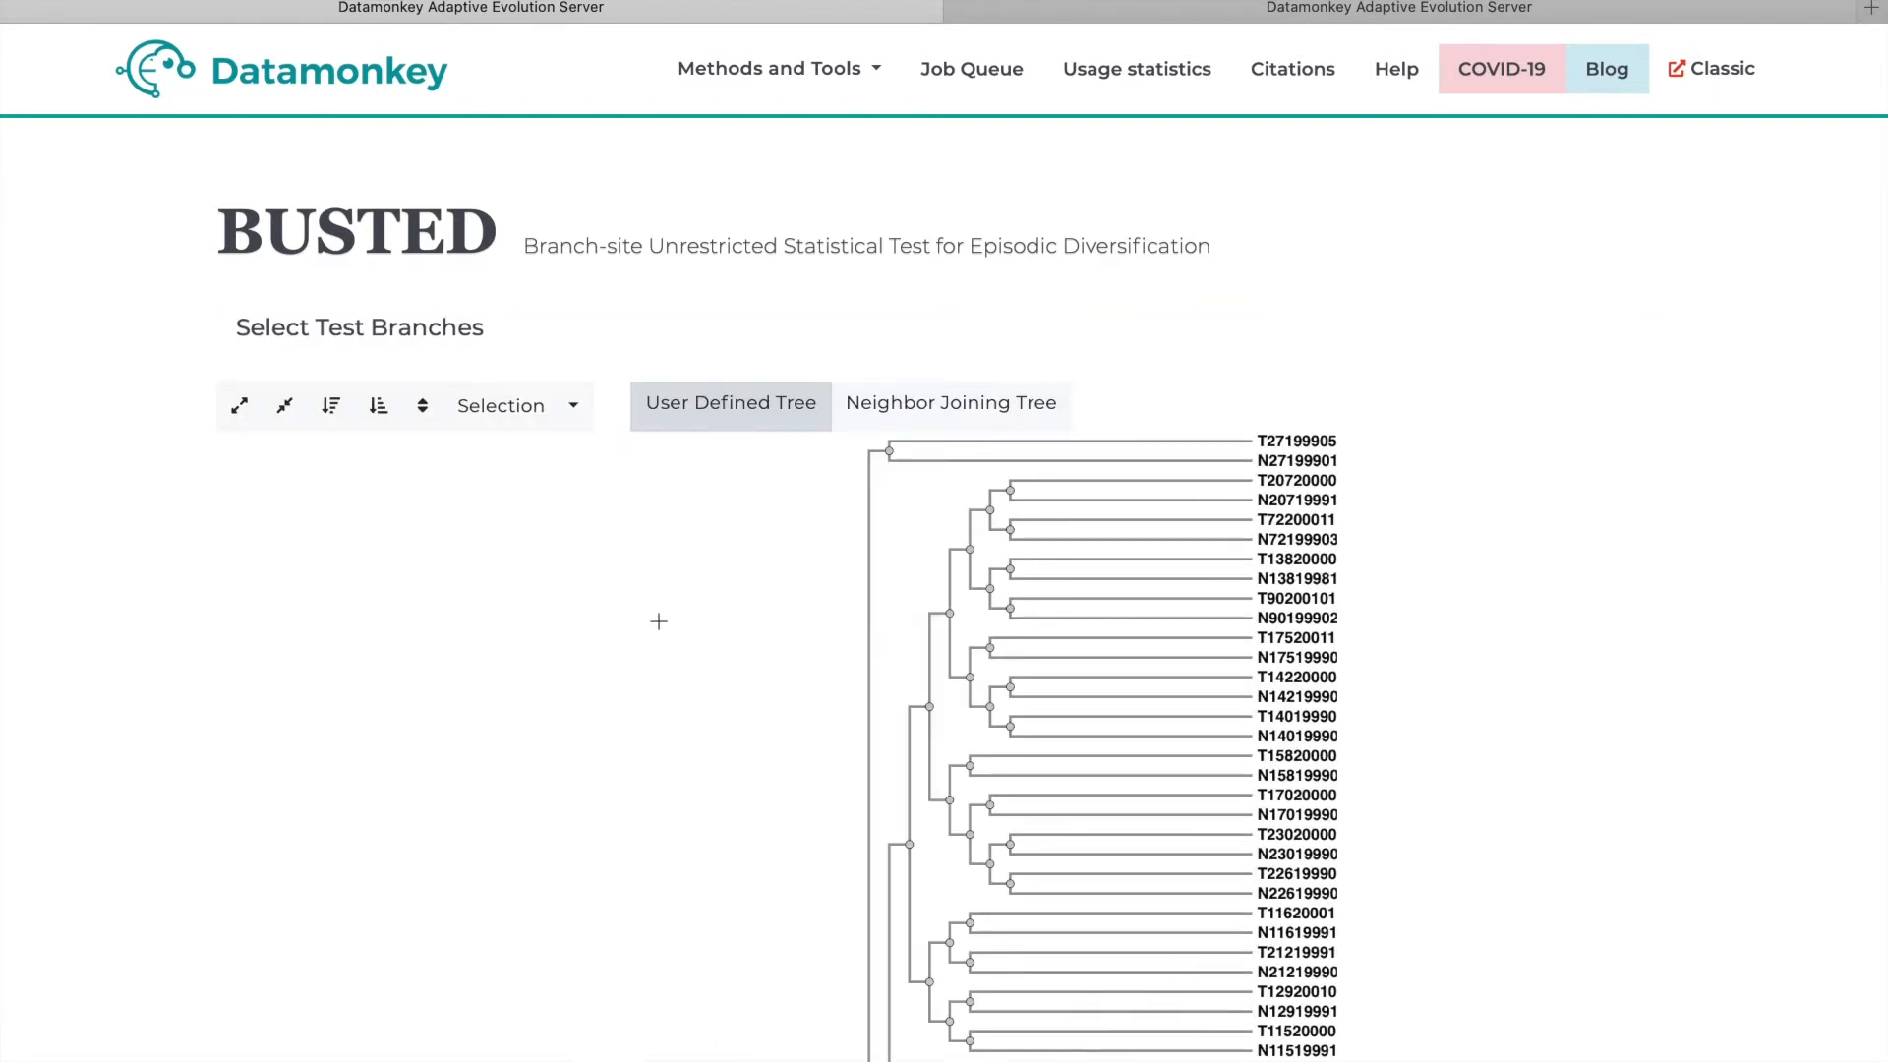
scroll(down, 3)
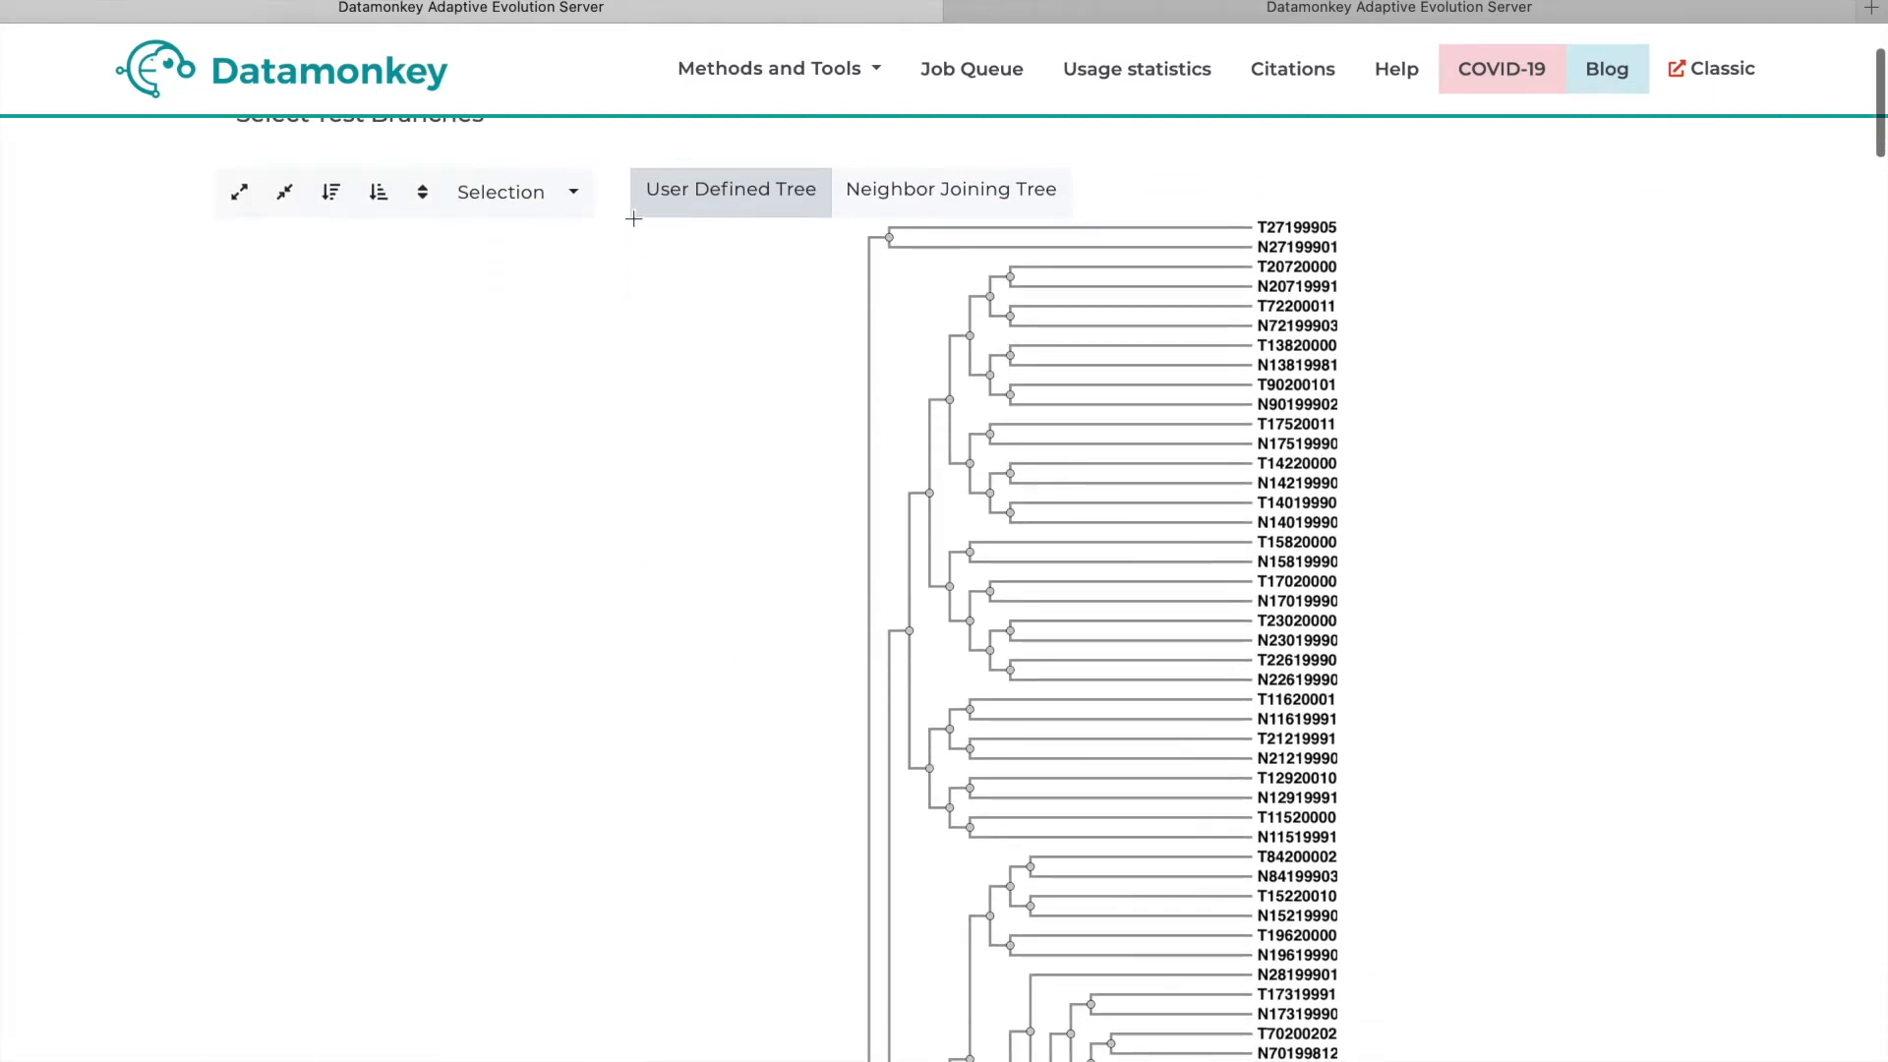
mouse_move(634, 412)
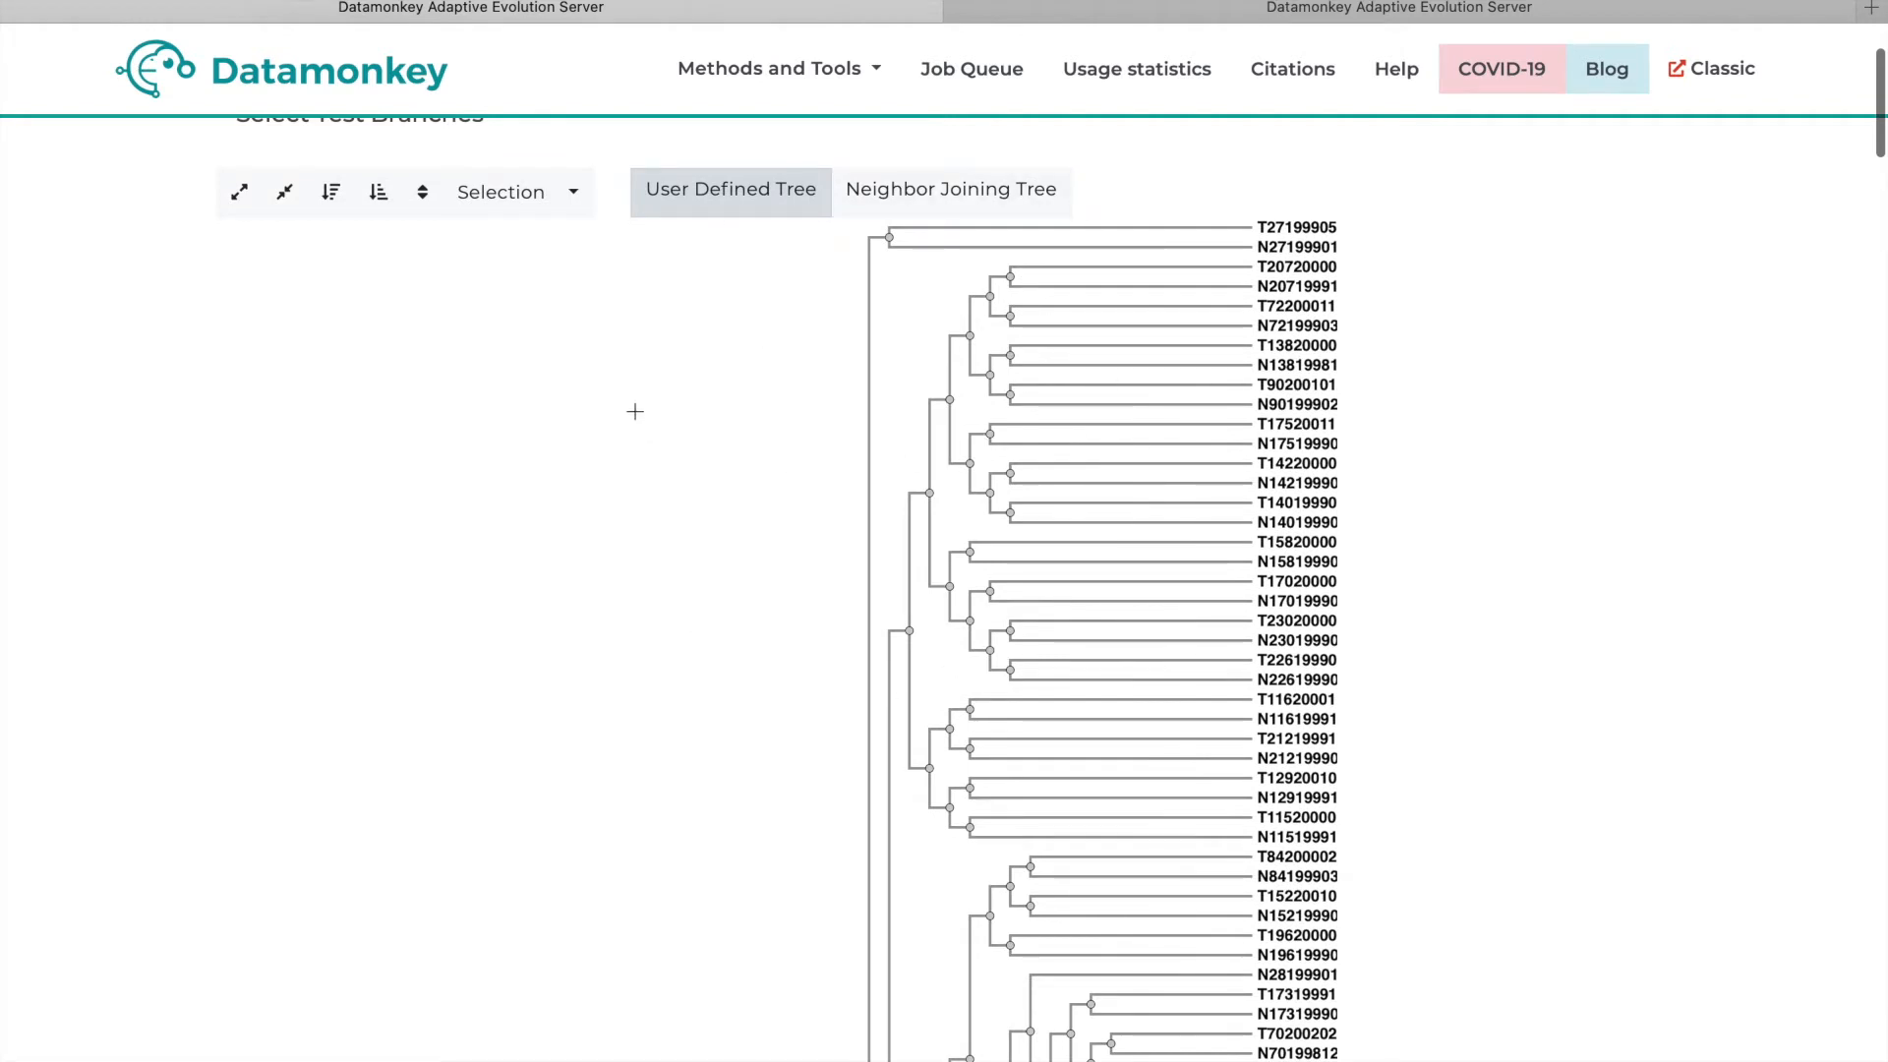
click(518, 338)
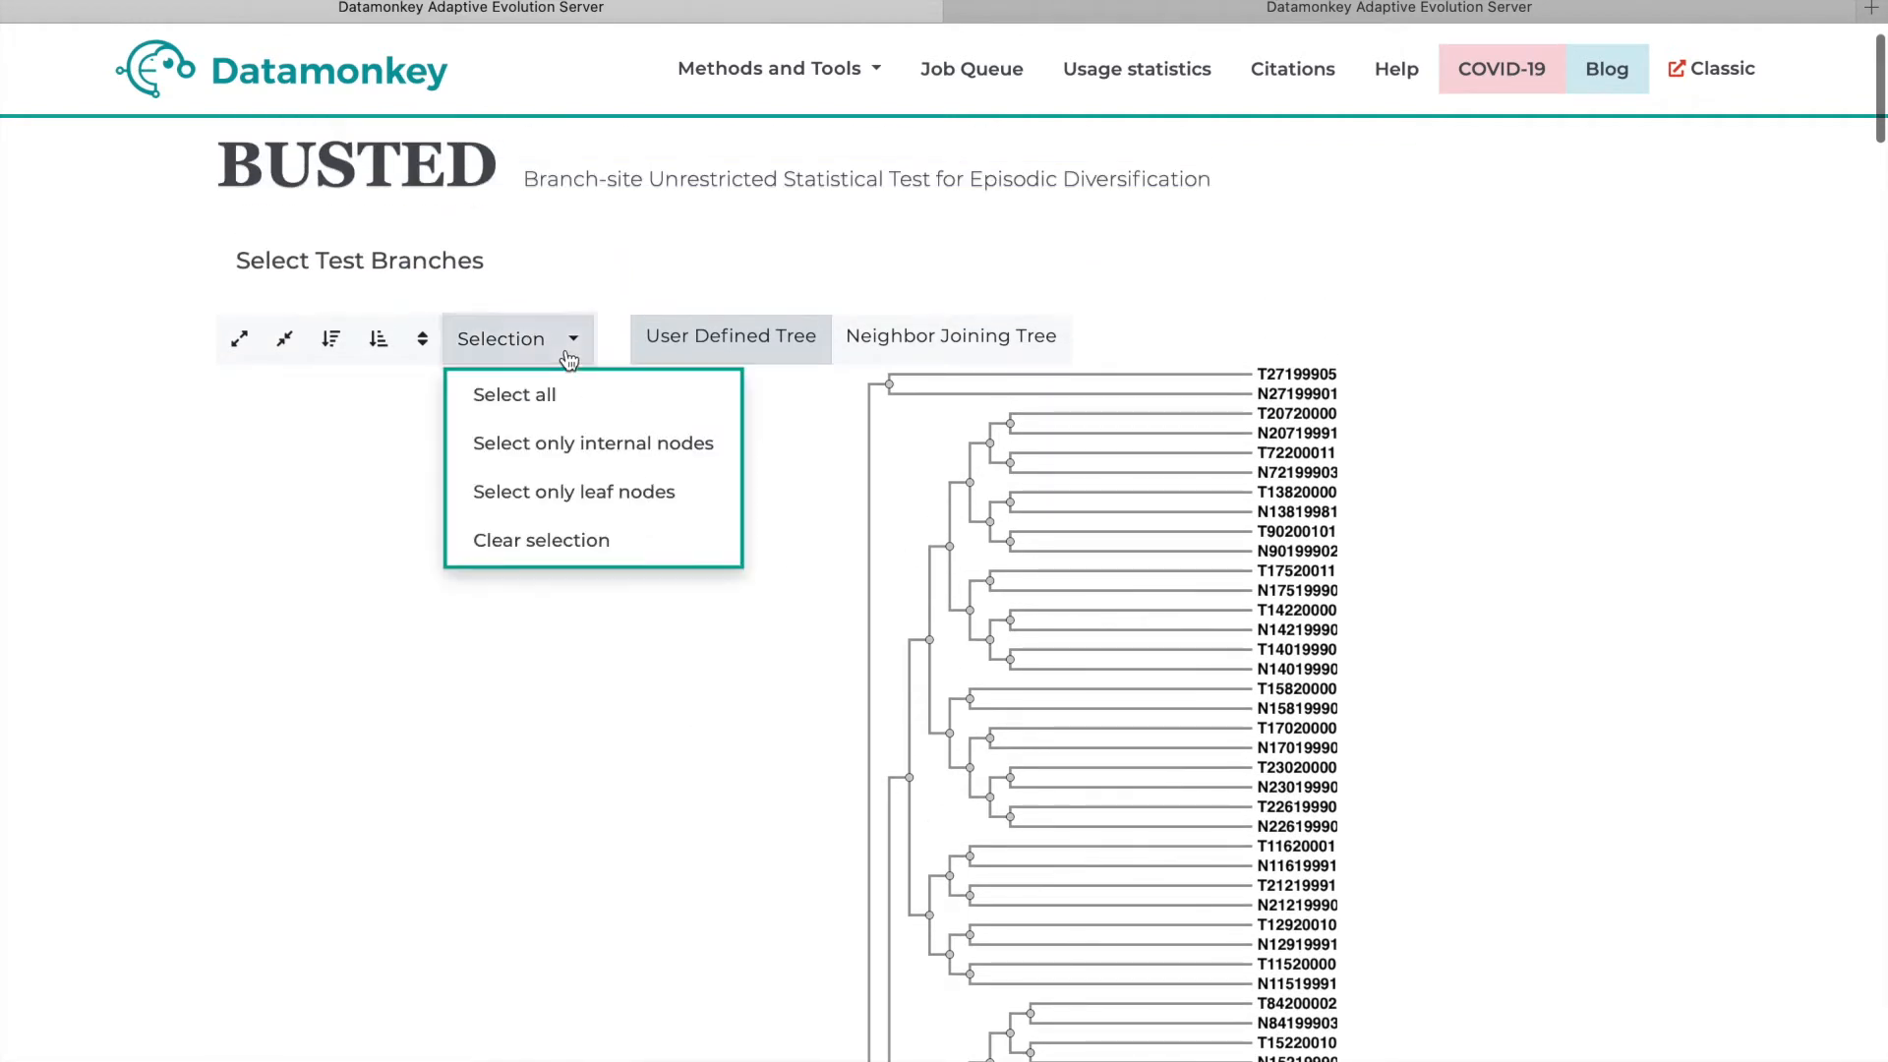
click(513, 393)
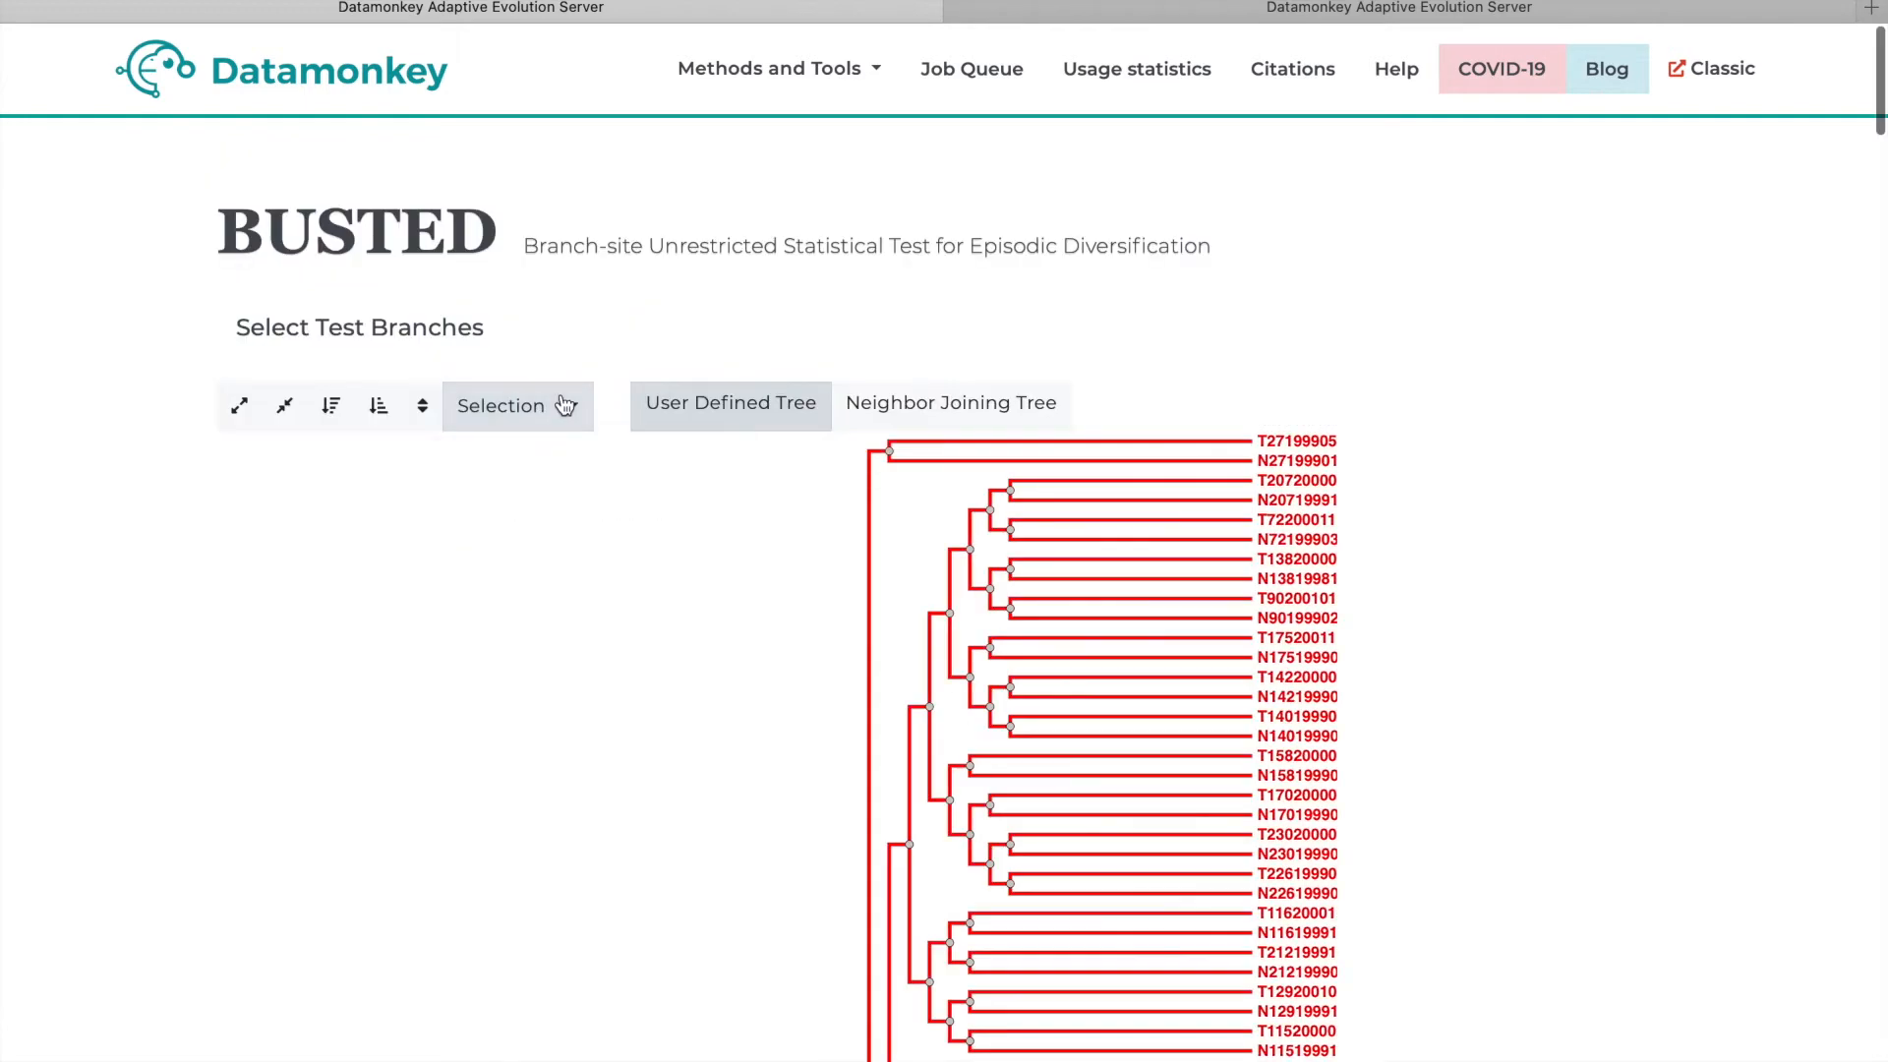
click(516, 404)
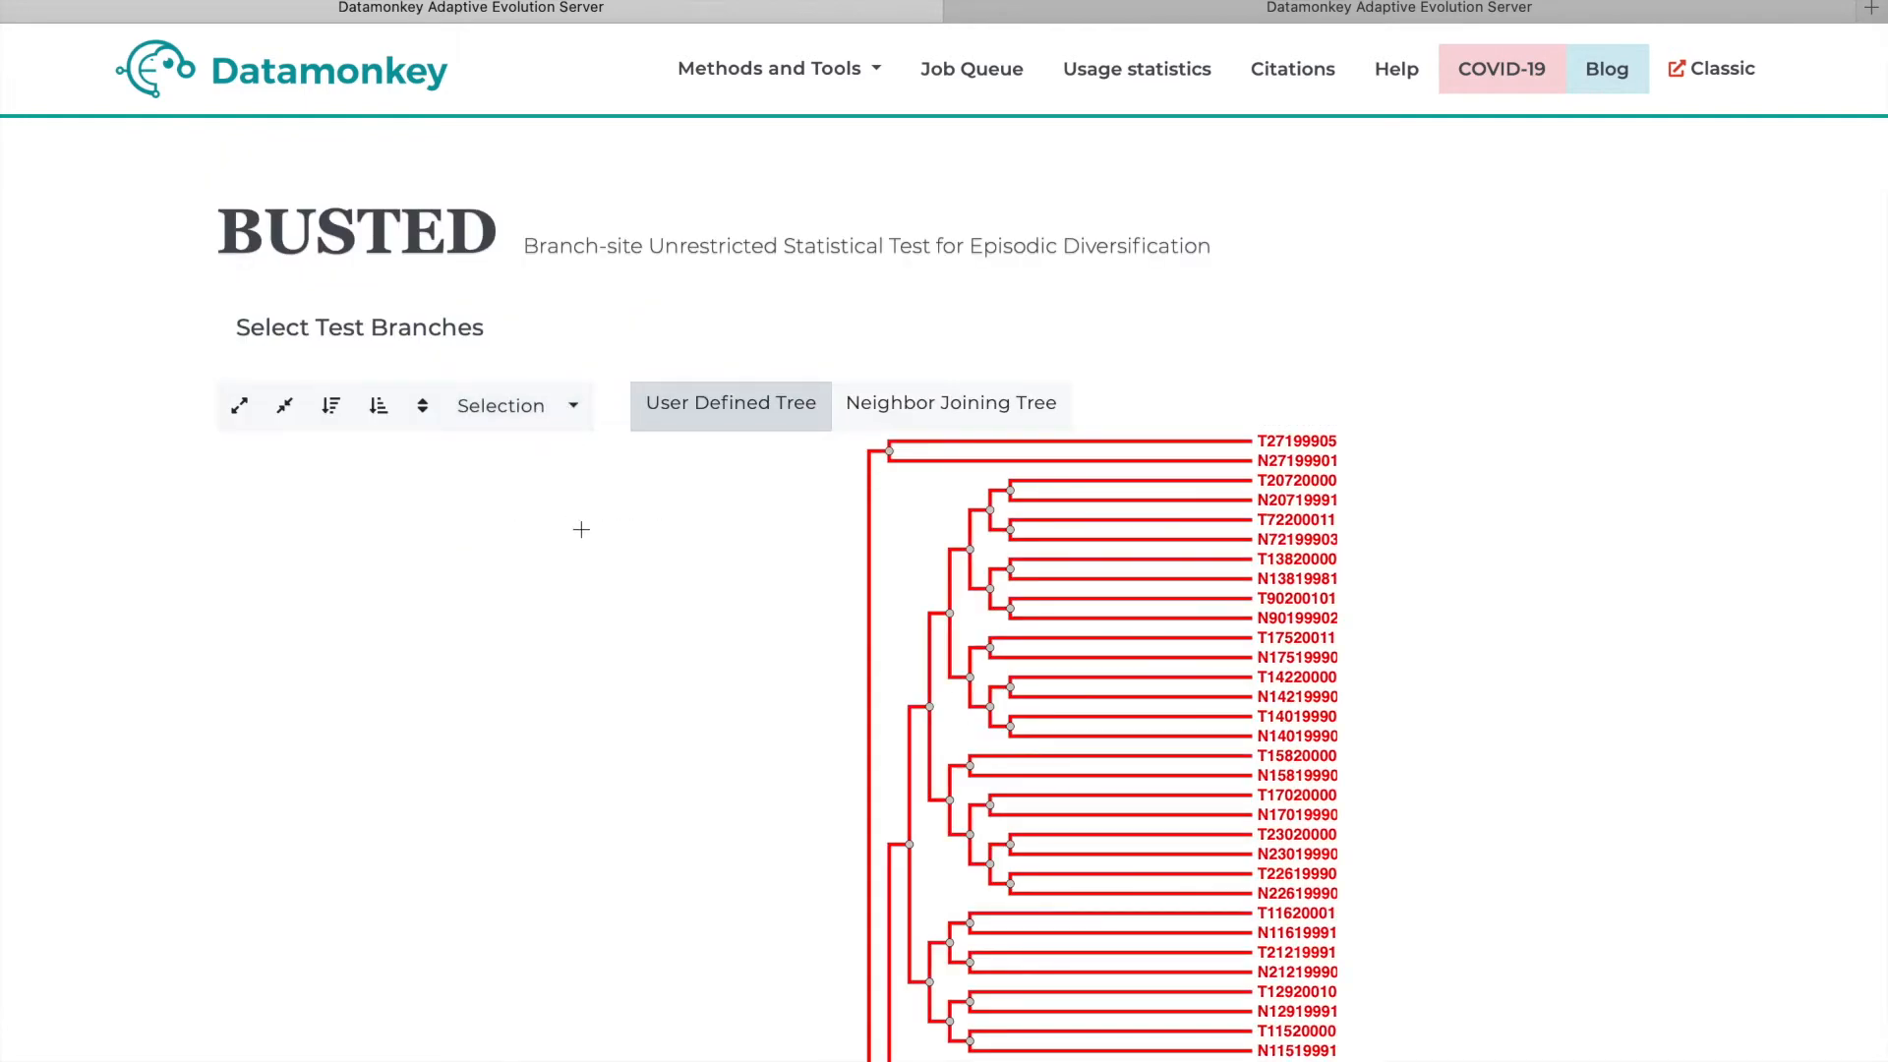
scroll(down, 3)
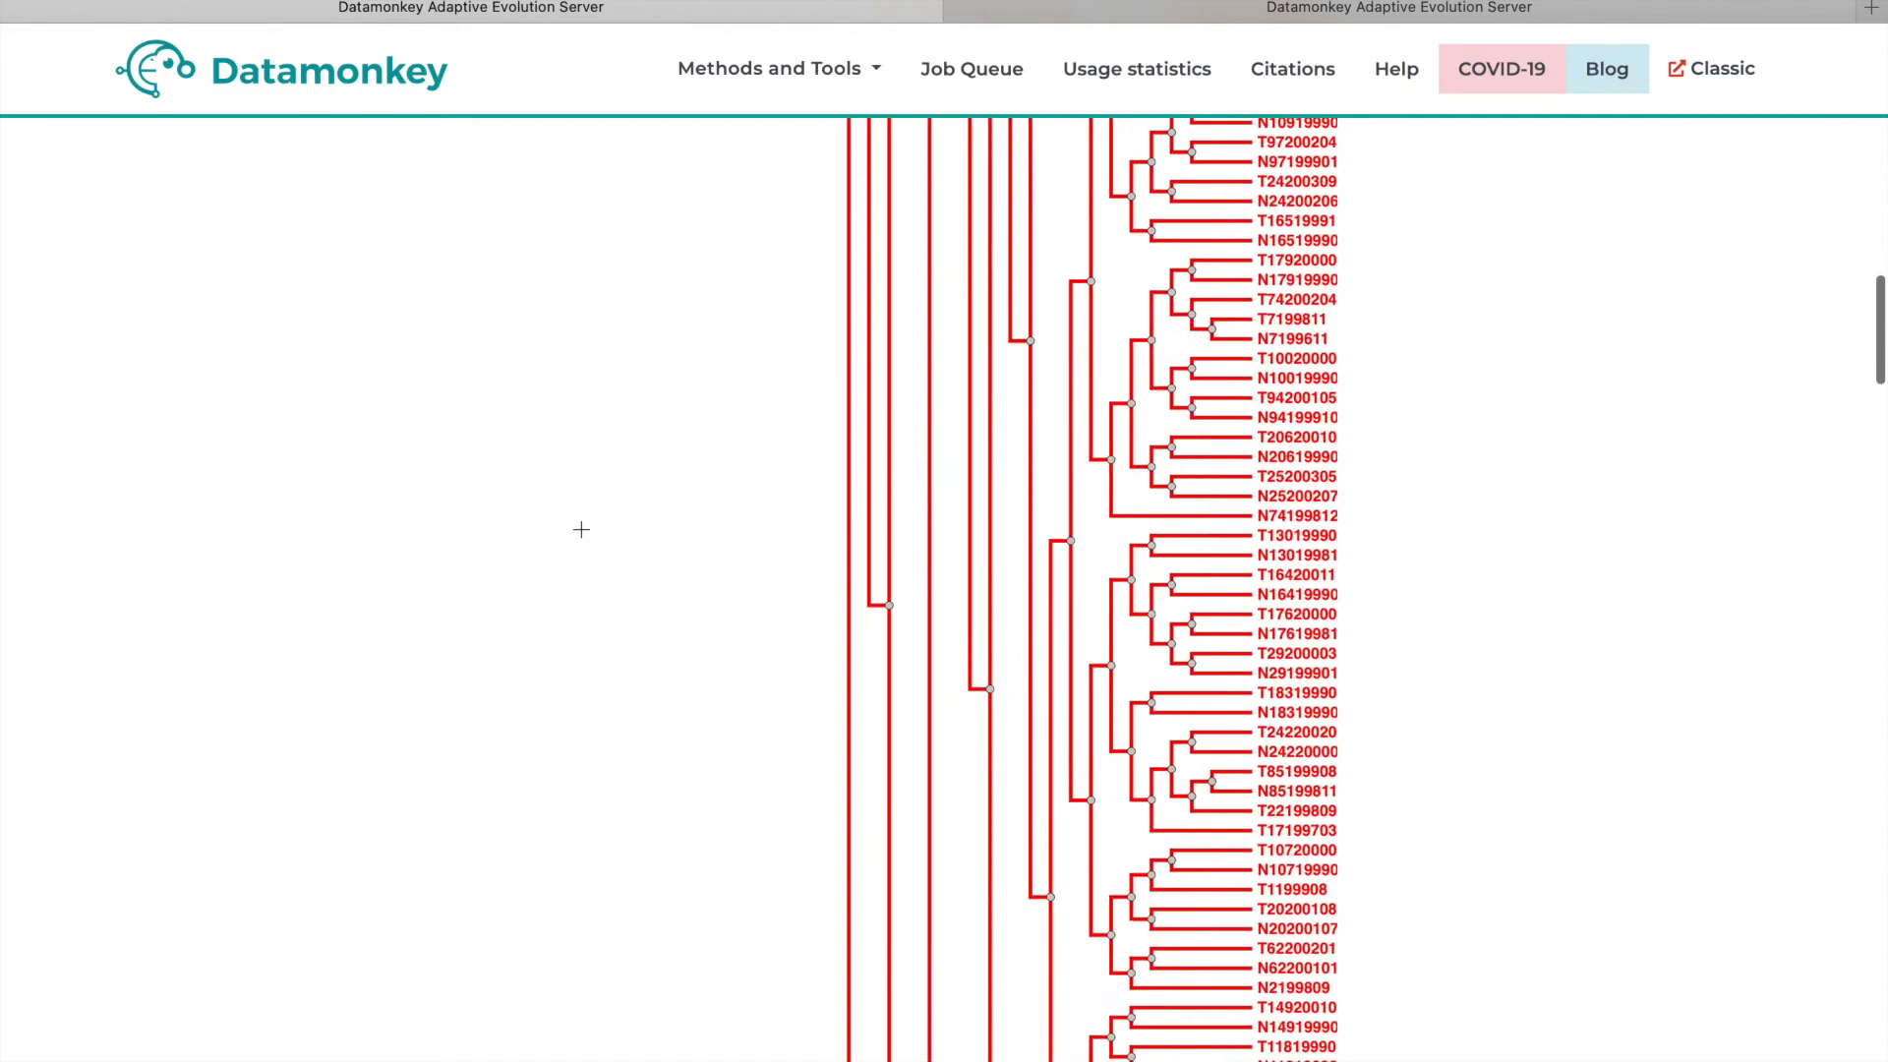
scroll(down, 3)
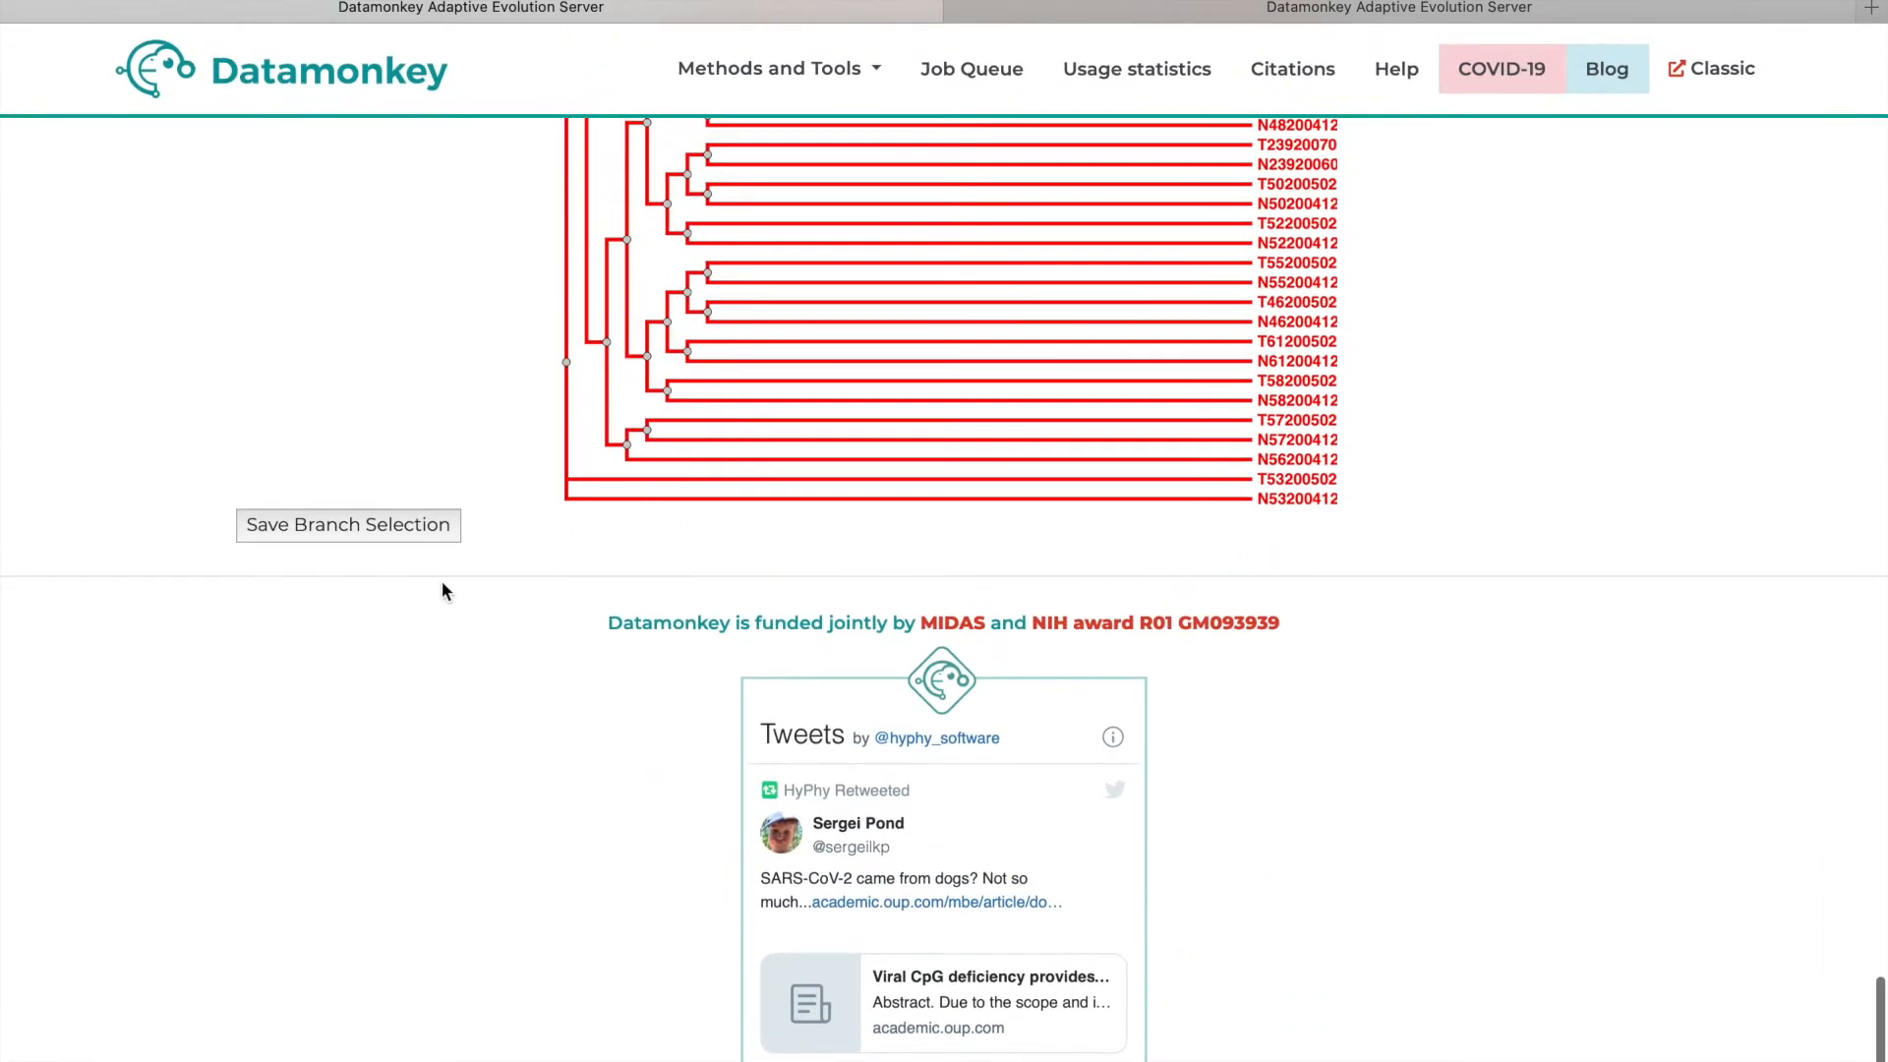
click(348, 525)
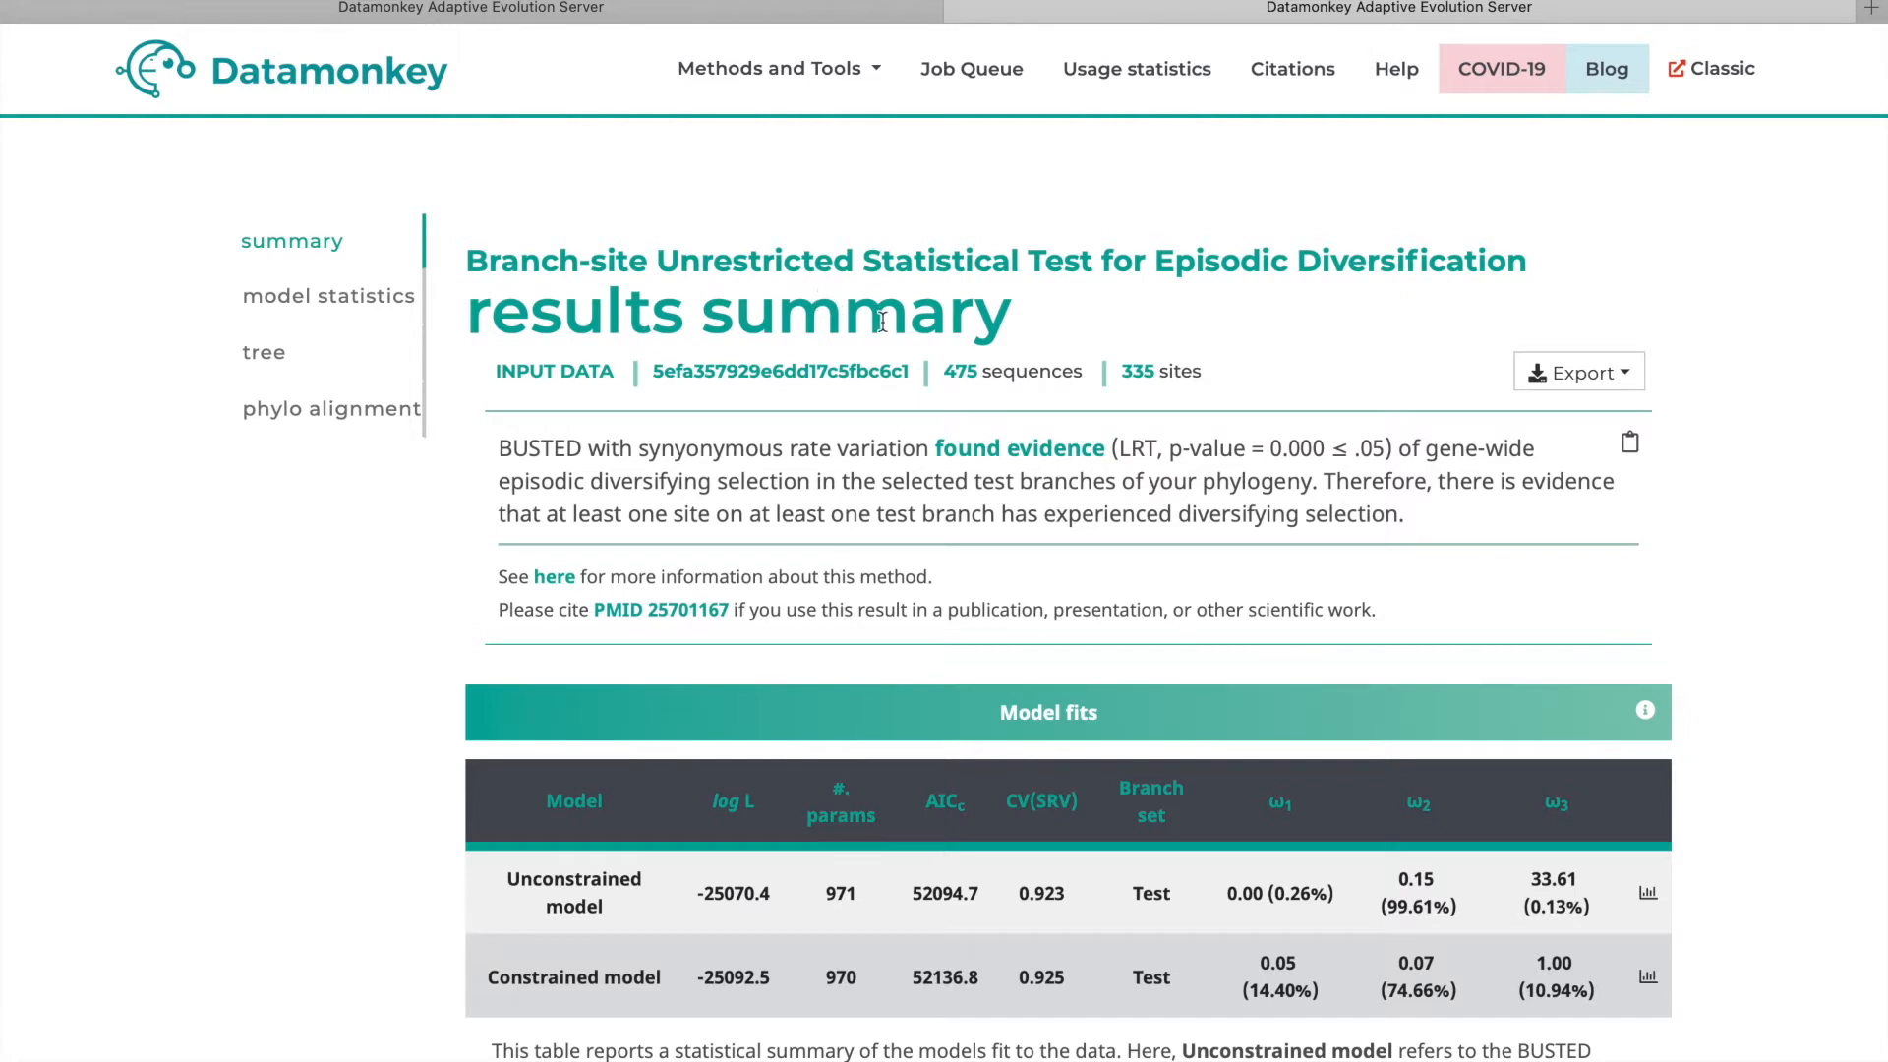
mouse_move(524, 444)
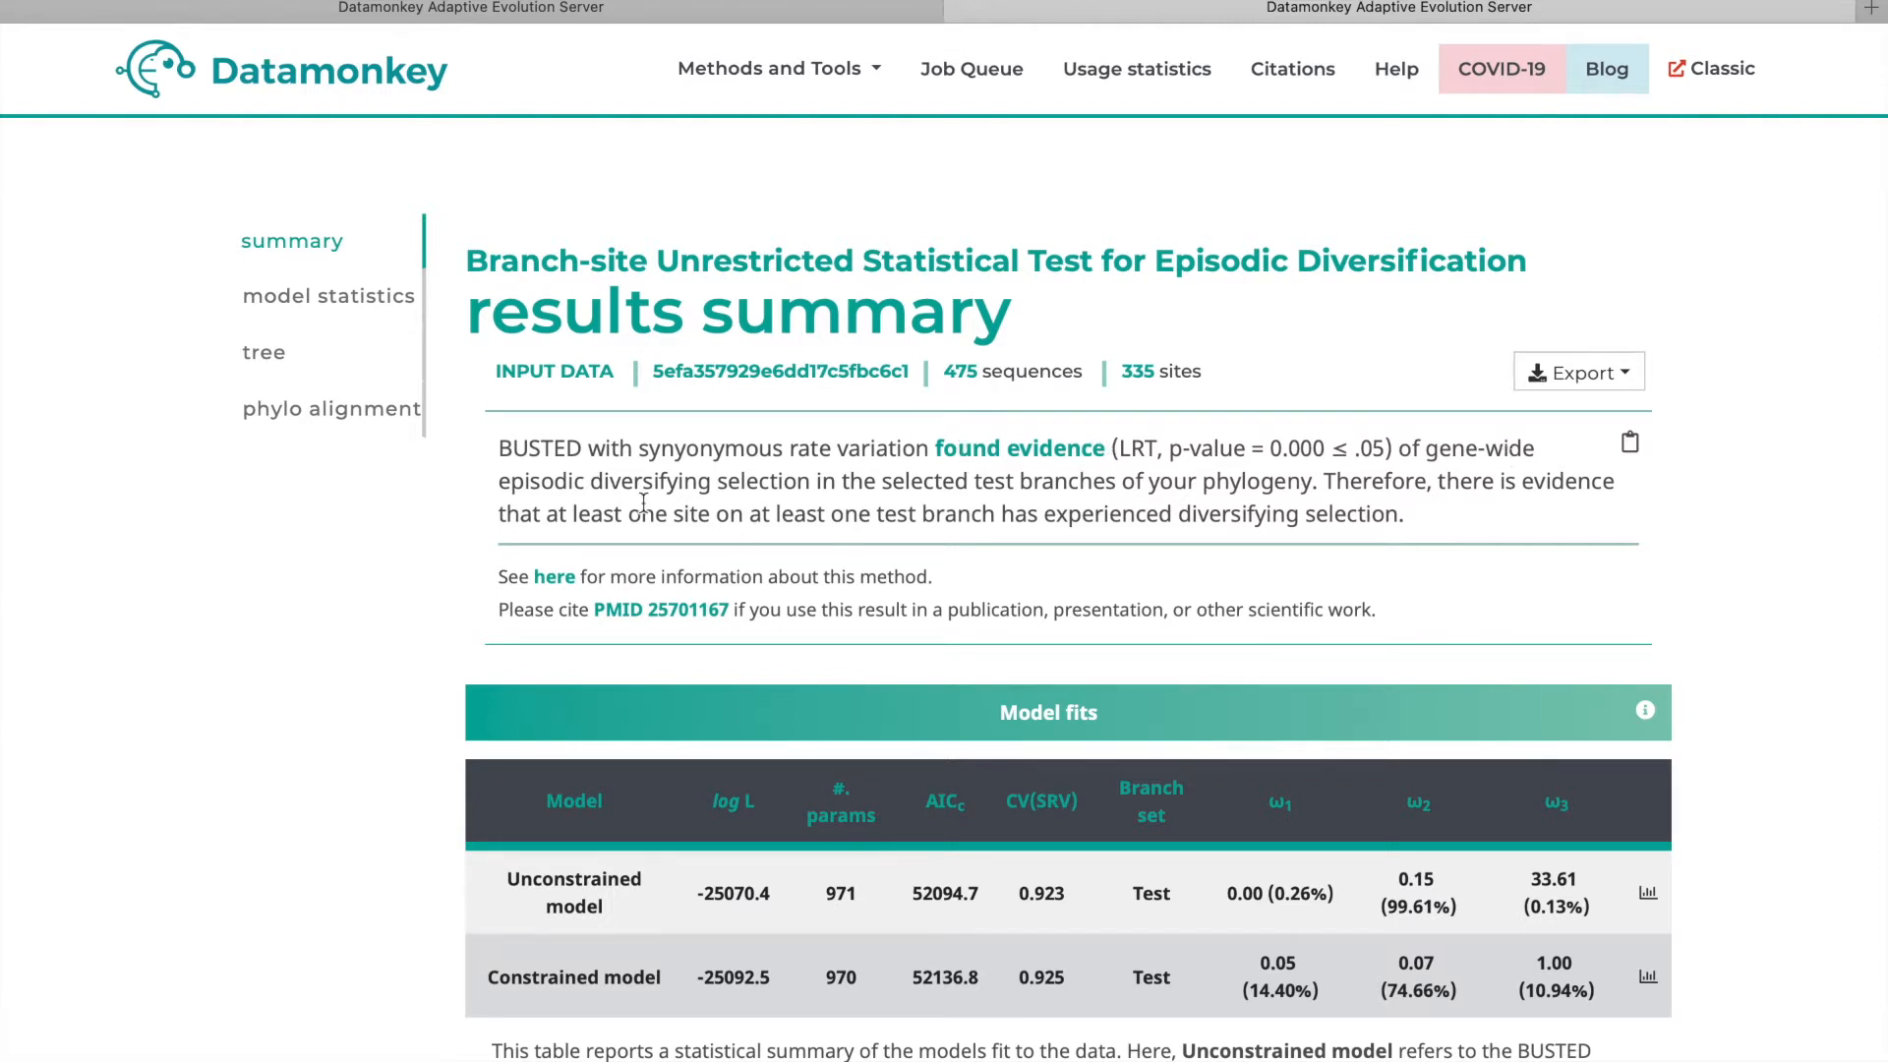
mouse_move(825, 481)
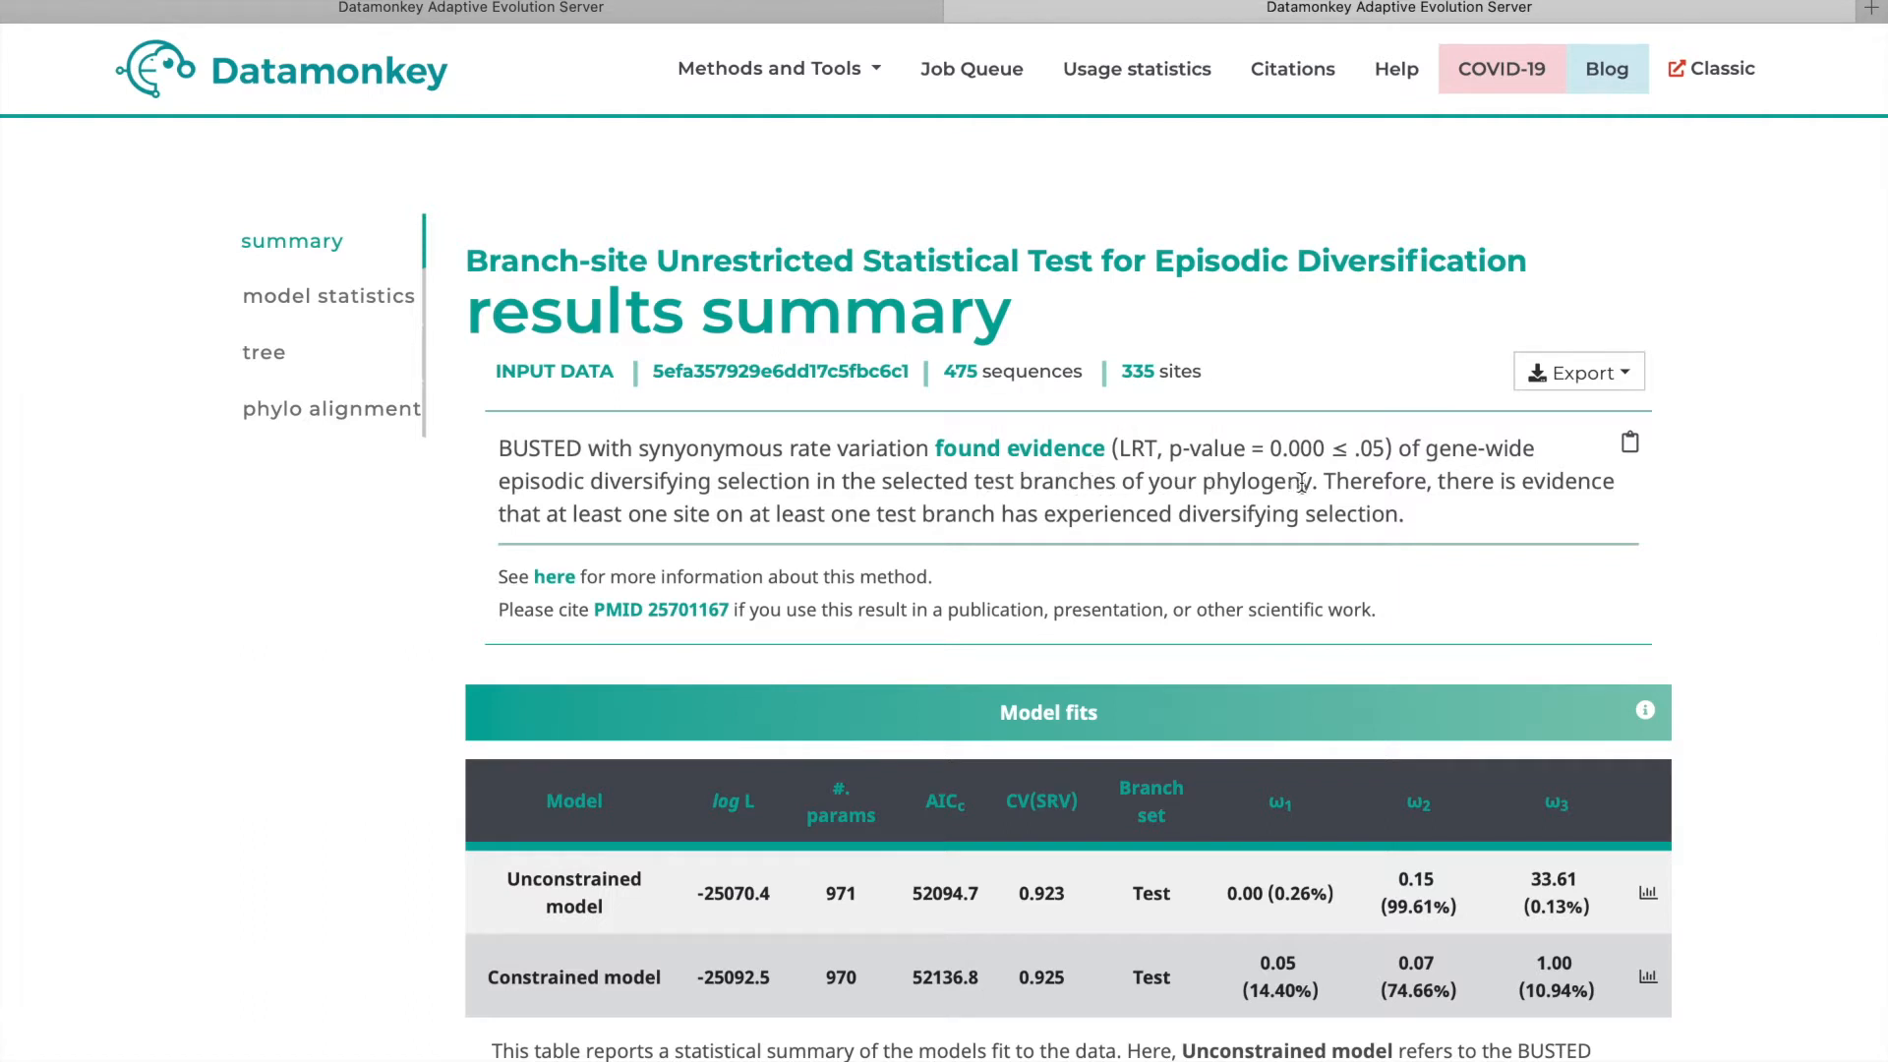
mouse_move(686, 537)
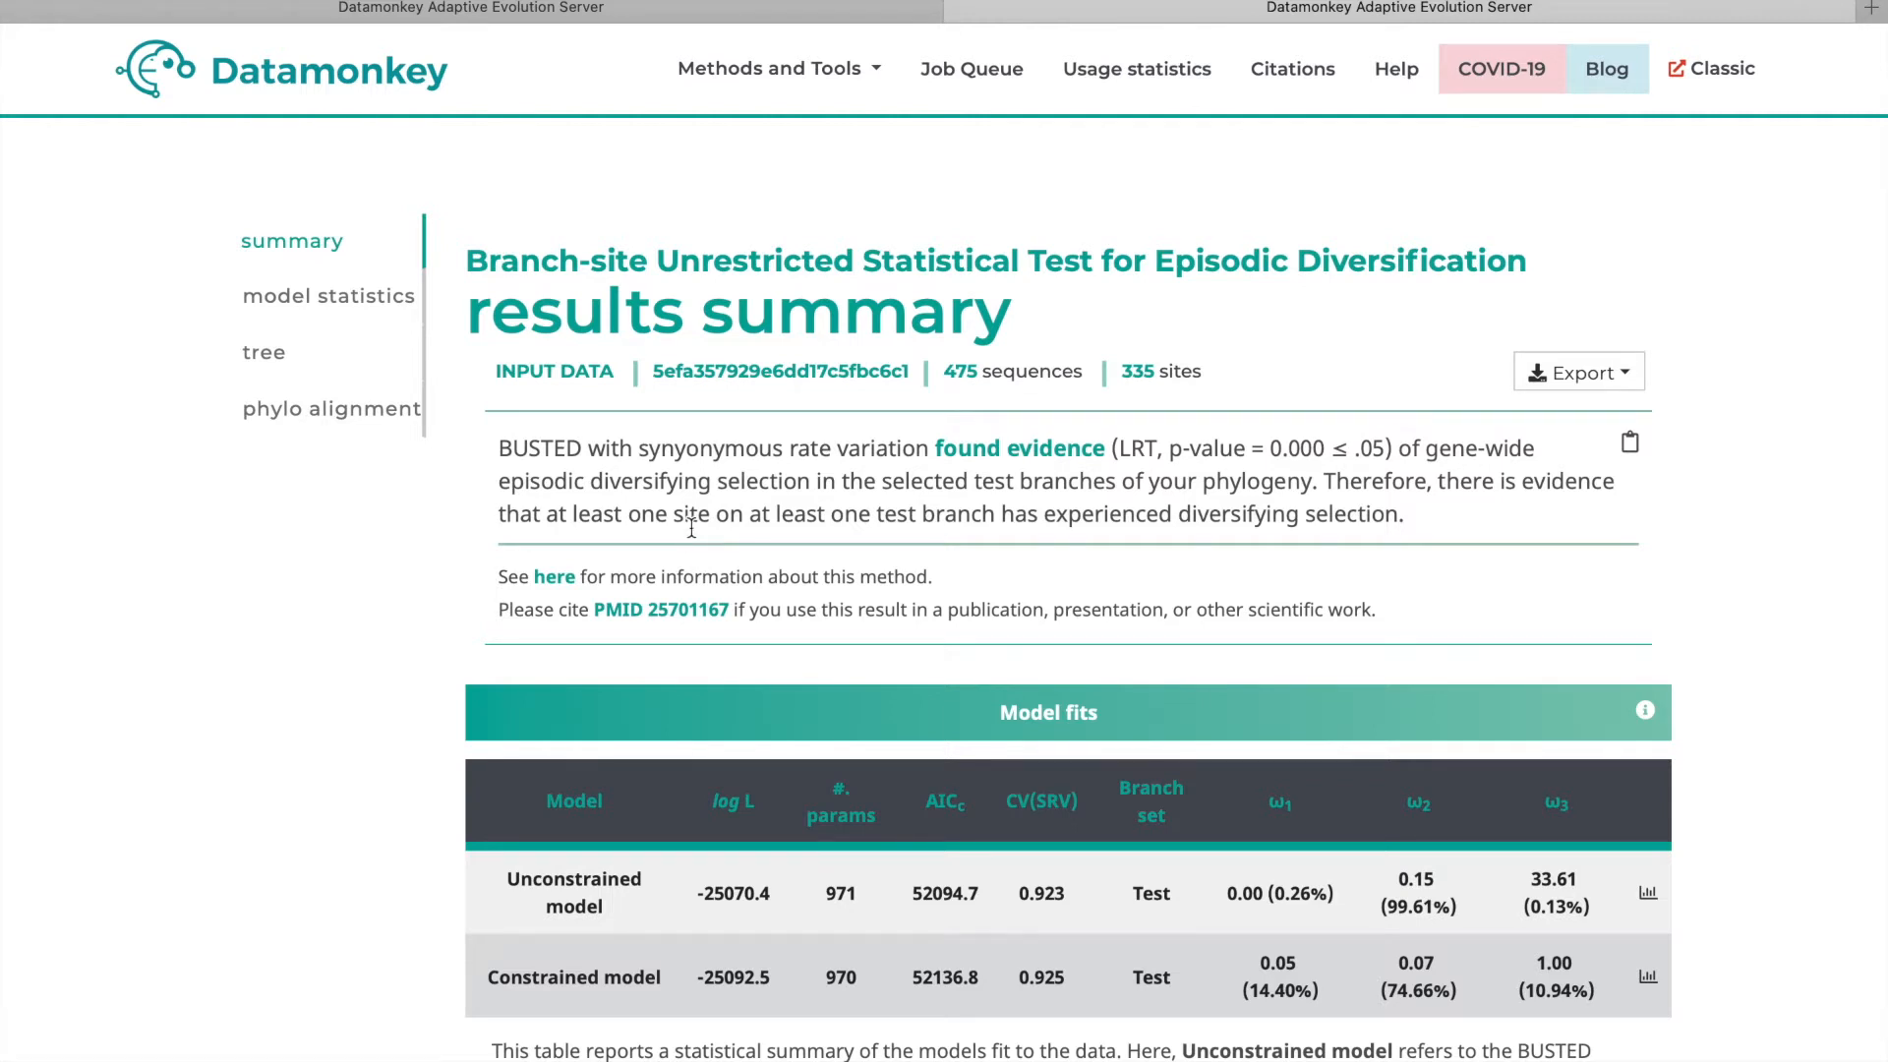
mouse_move(692, 536)
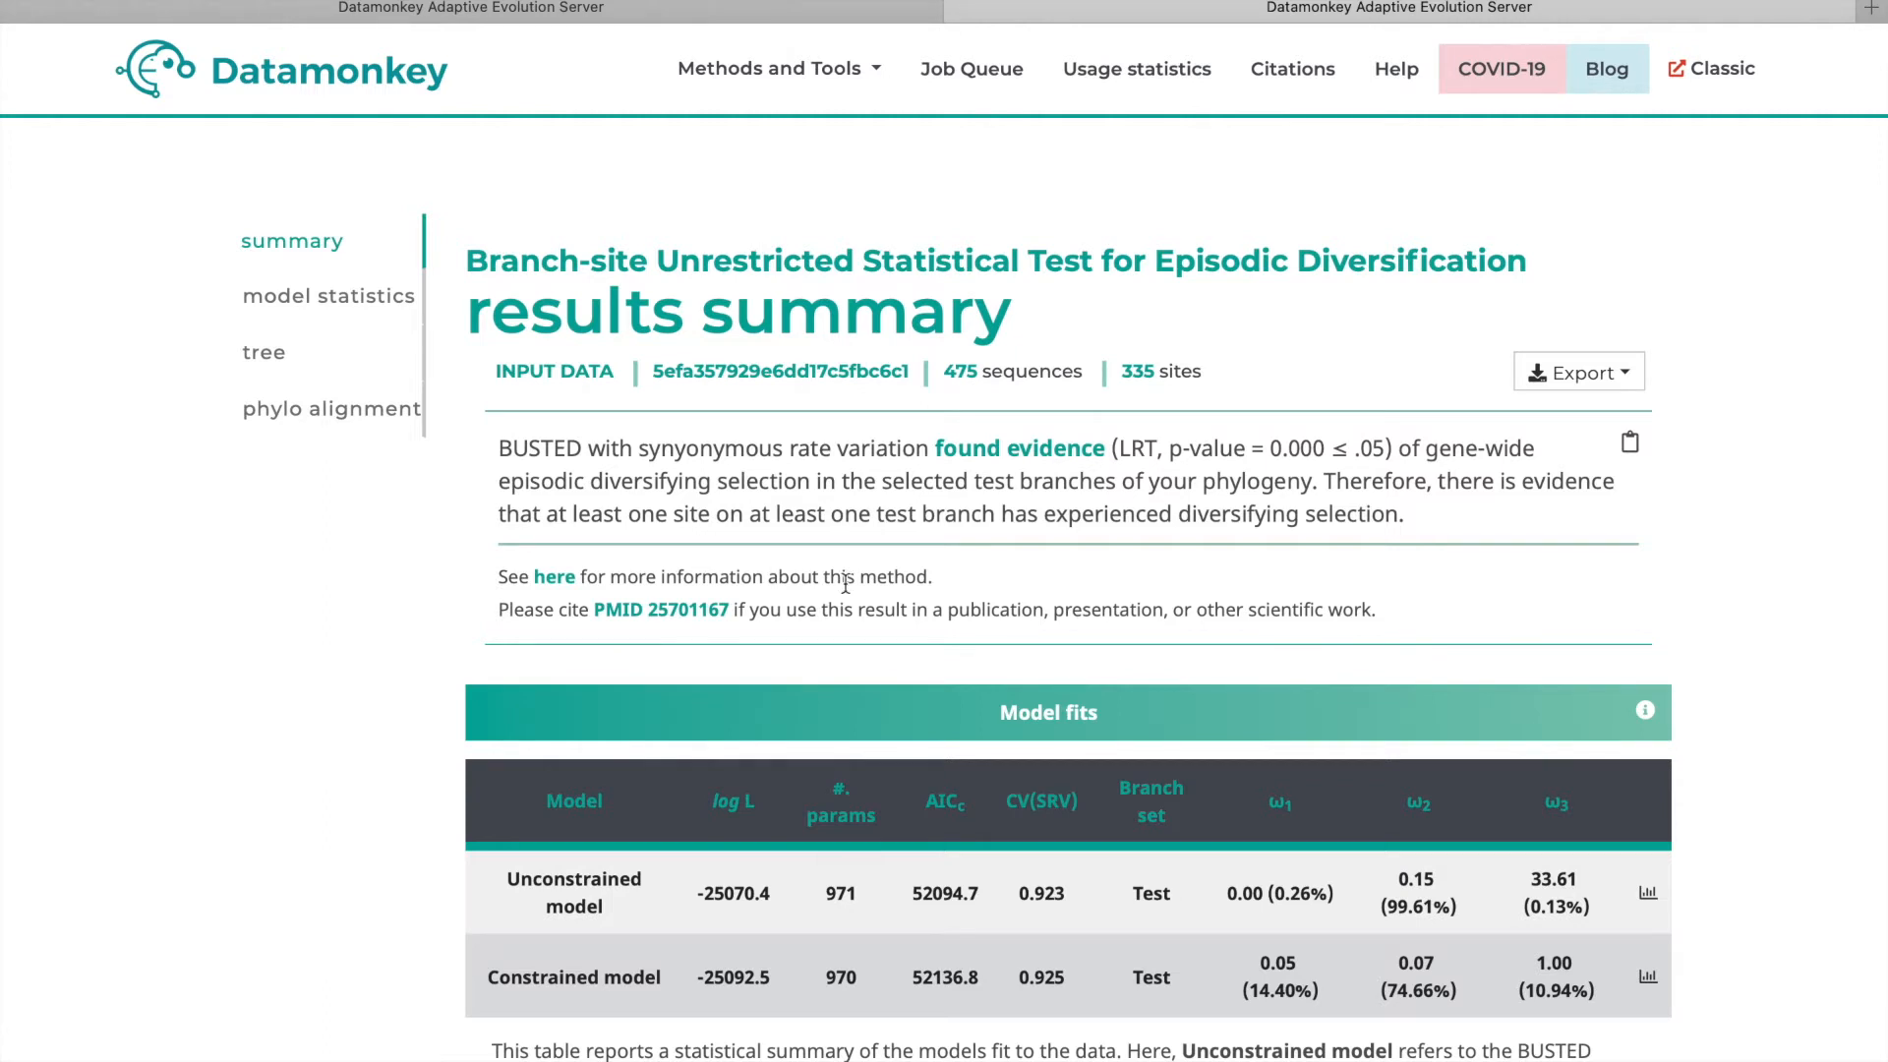
Step: Bring the Model fits table into view and open the Unconstrained model's ω distribution chart
scroll(down, 3)
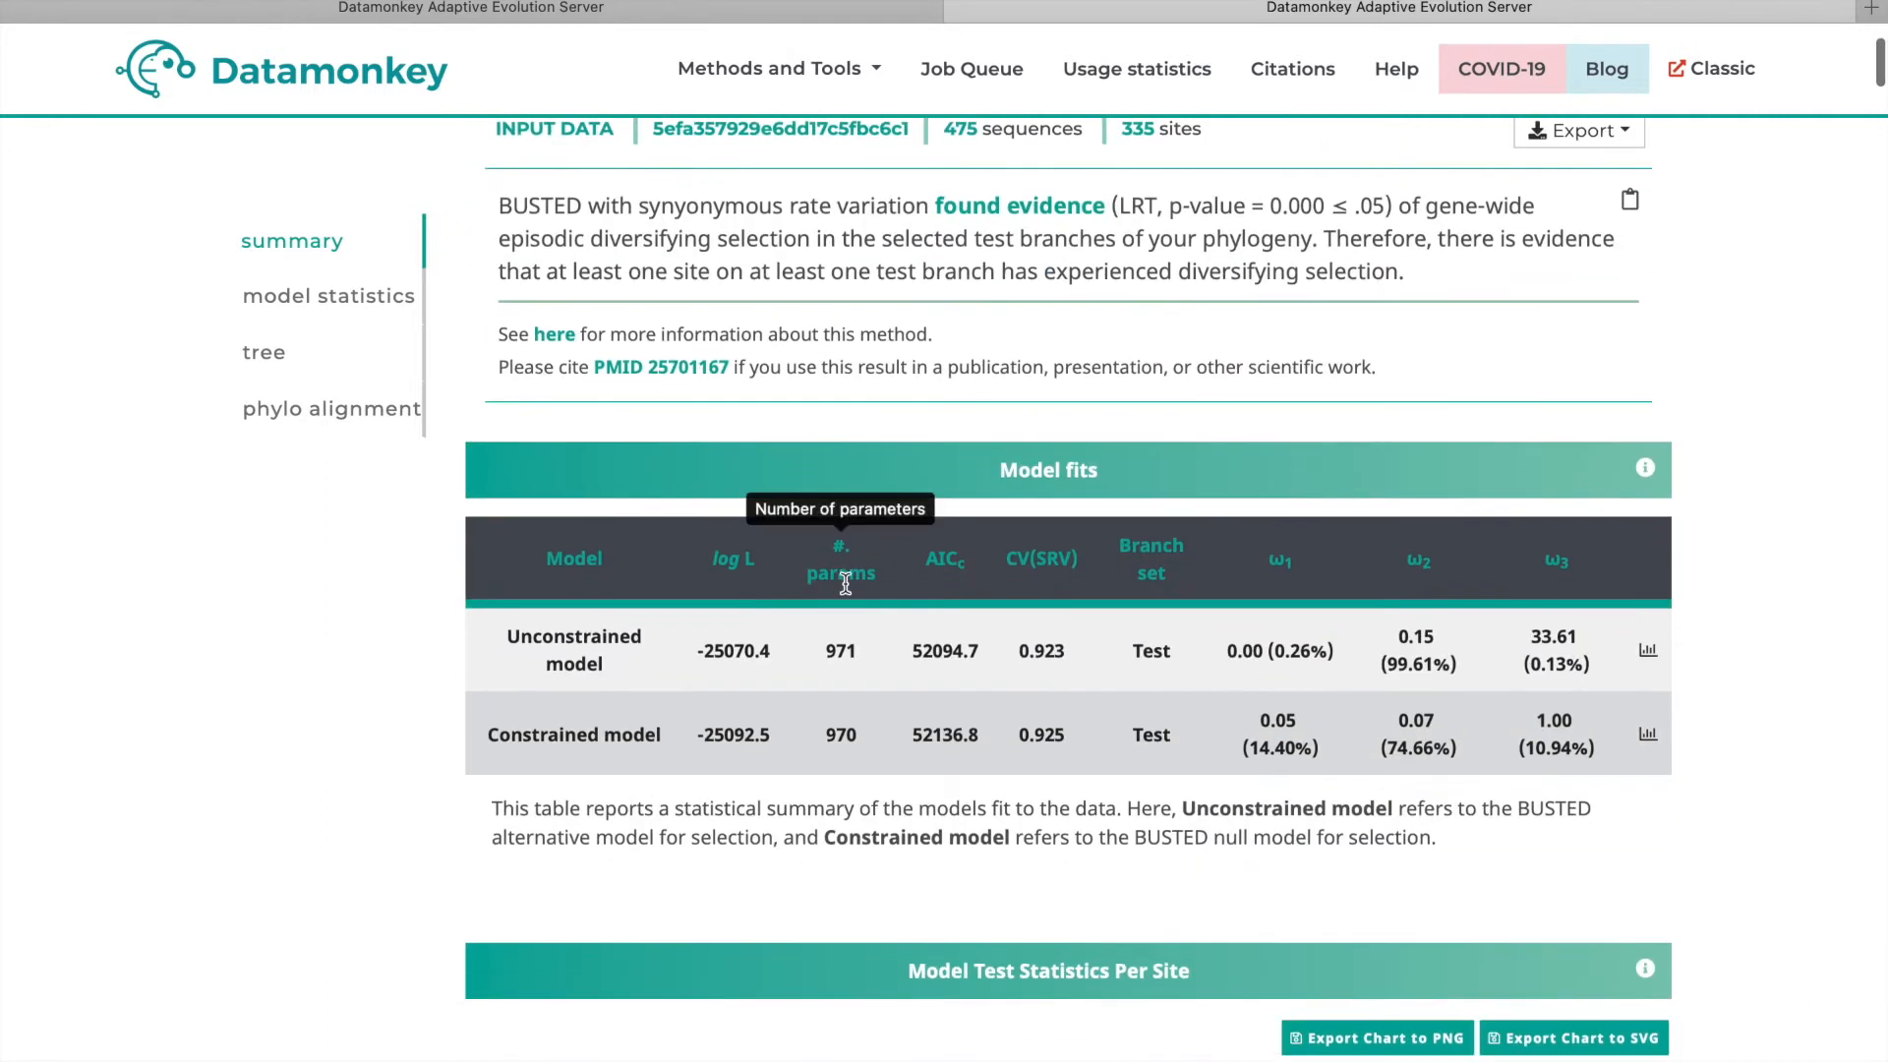
mouse_move(1165, 499)
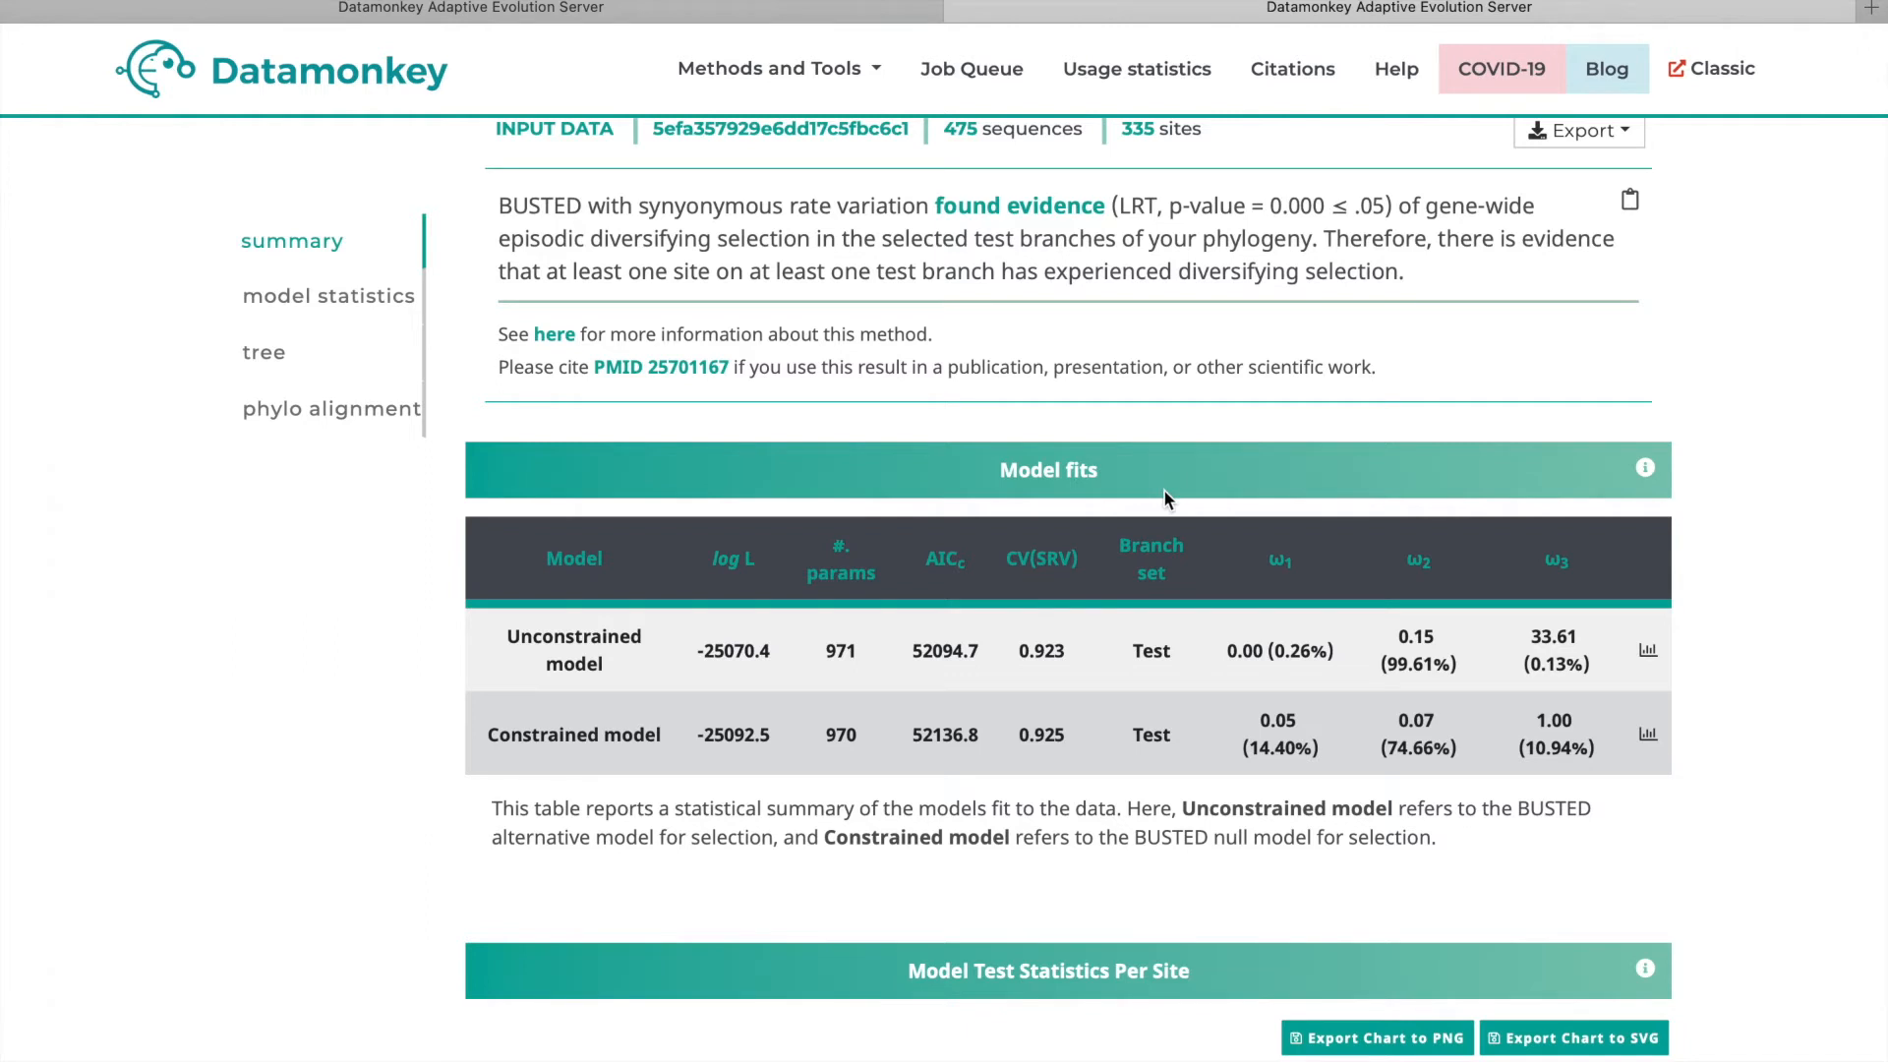
mouse_move(849, 581)
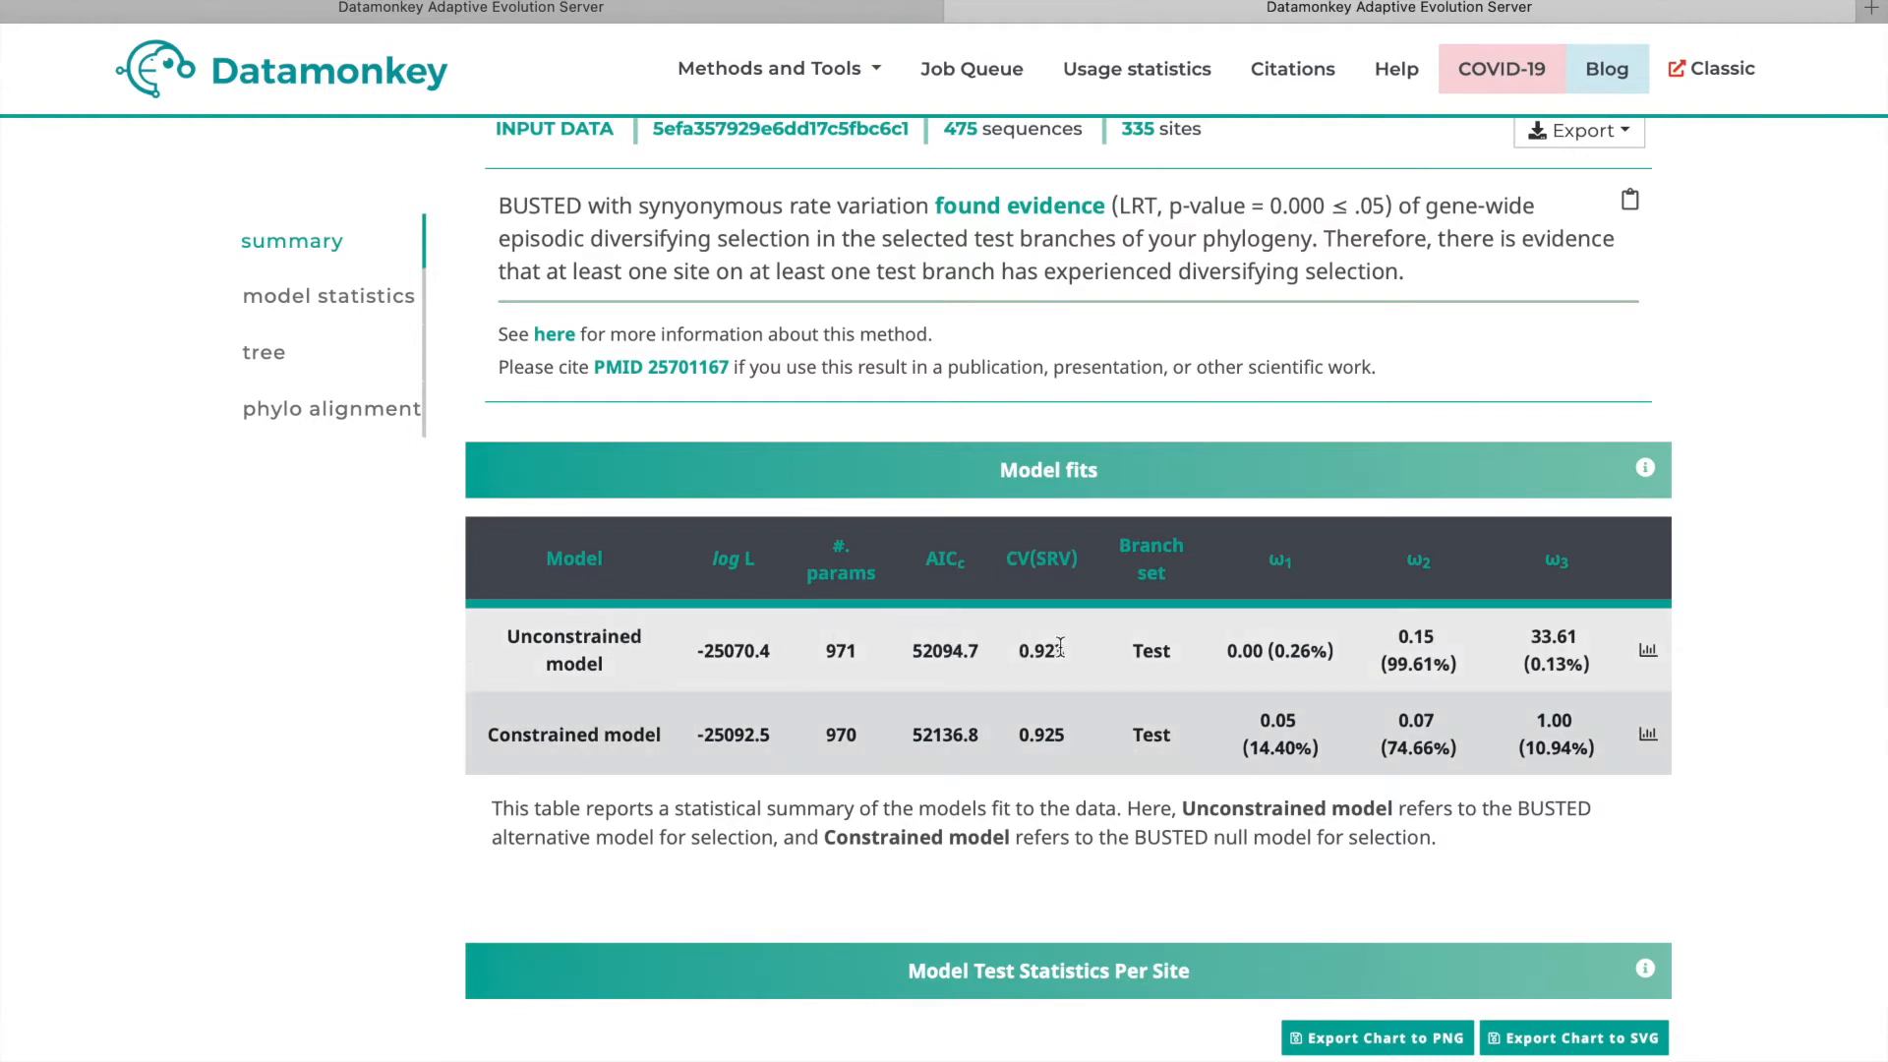
mouse_move(1505, 650)
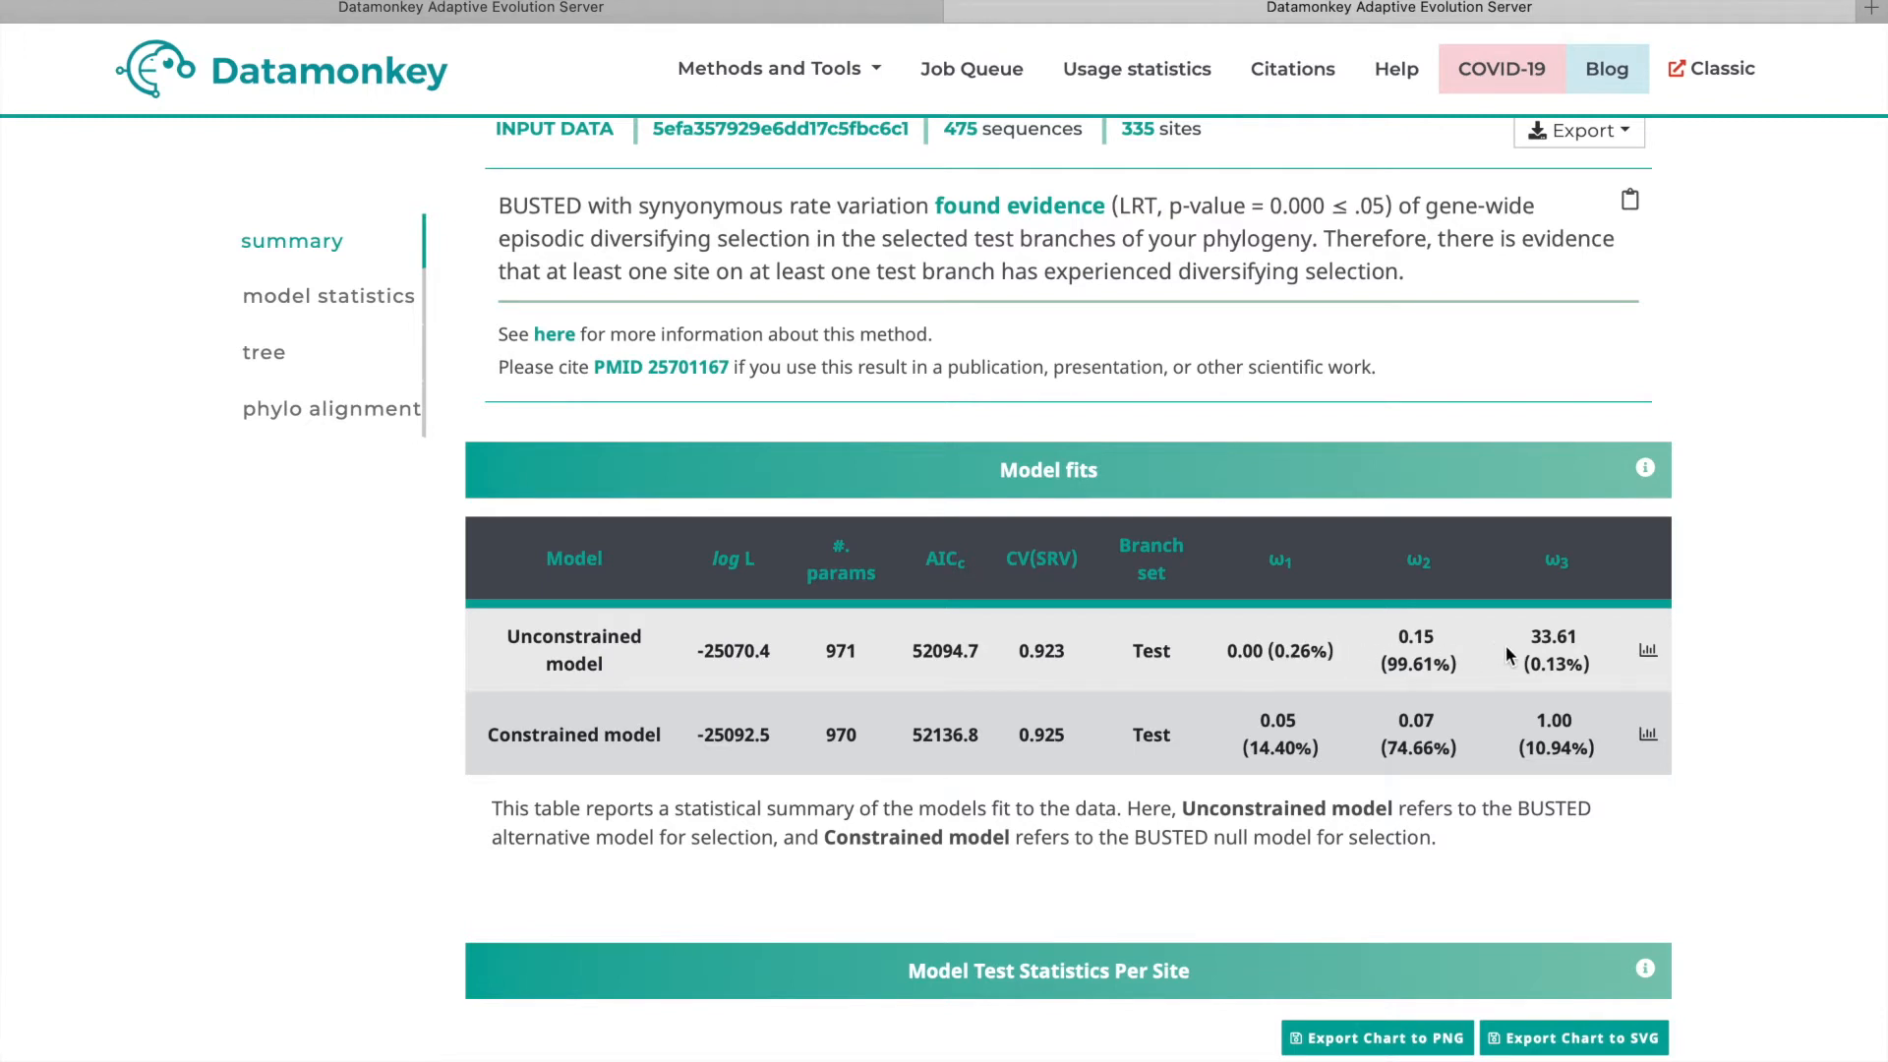
mouse_move(1519, 643)
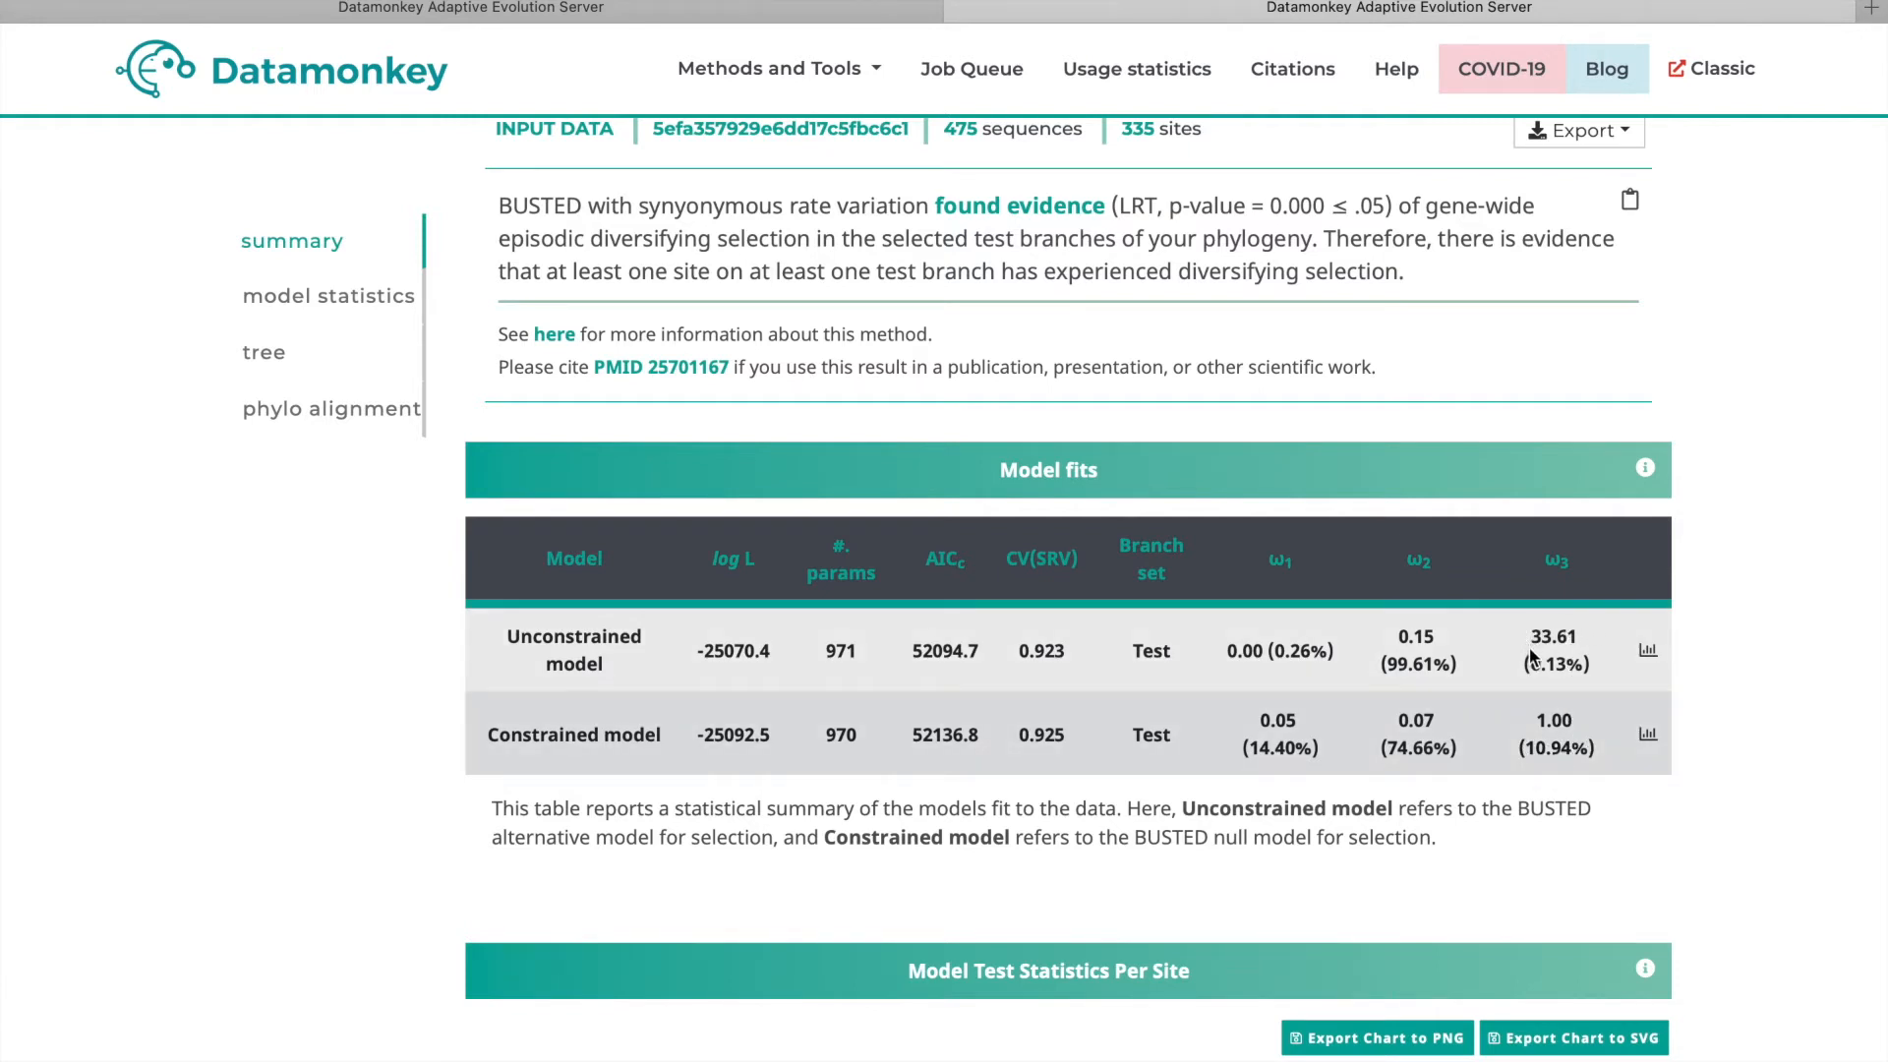
mouse_move(1571, 621)
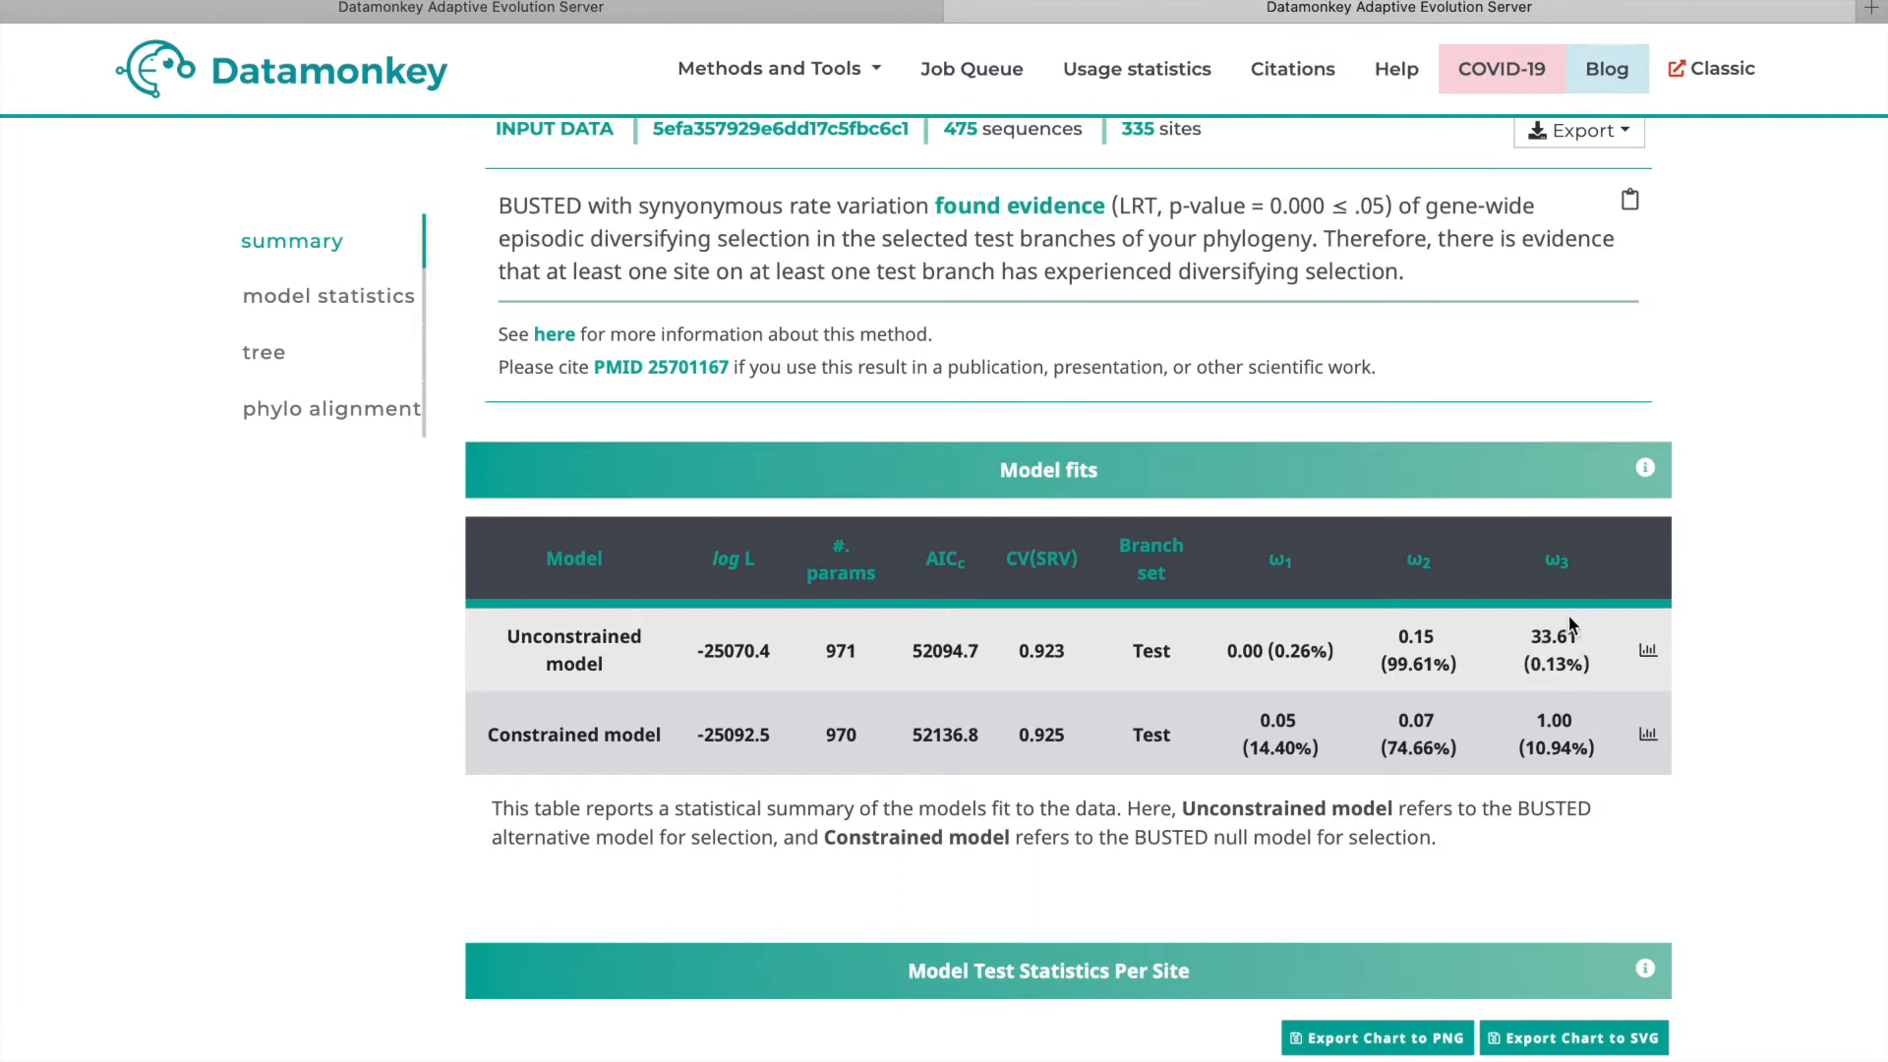
mouse_move(1573, 638)
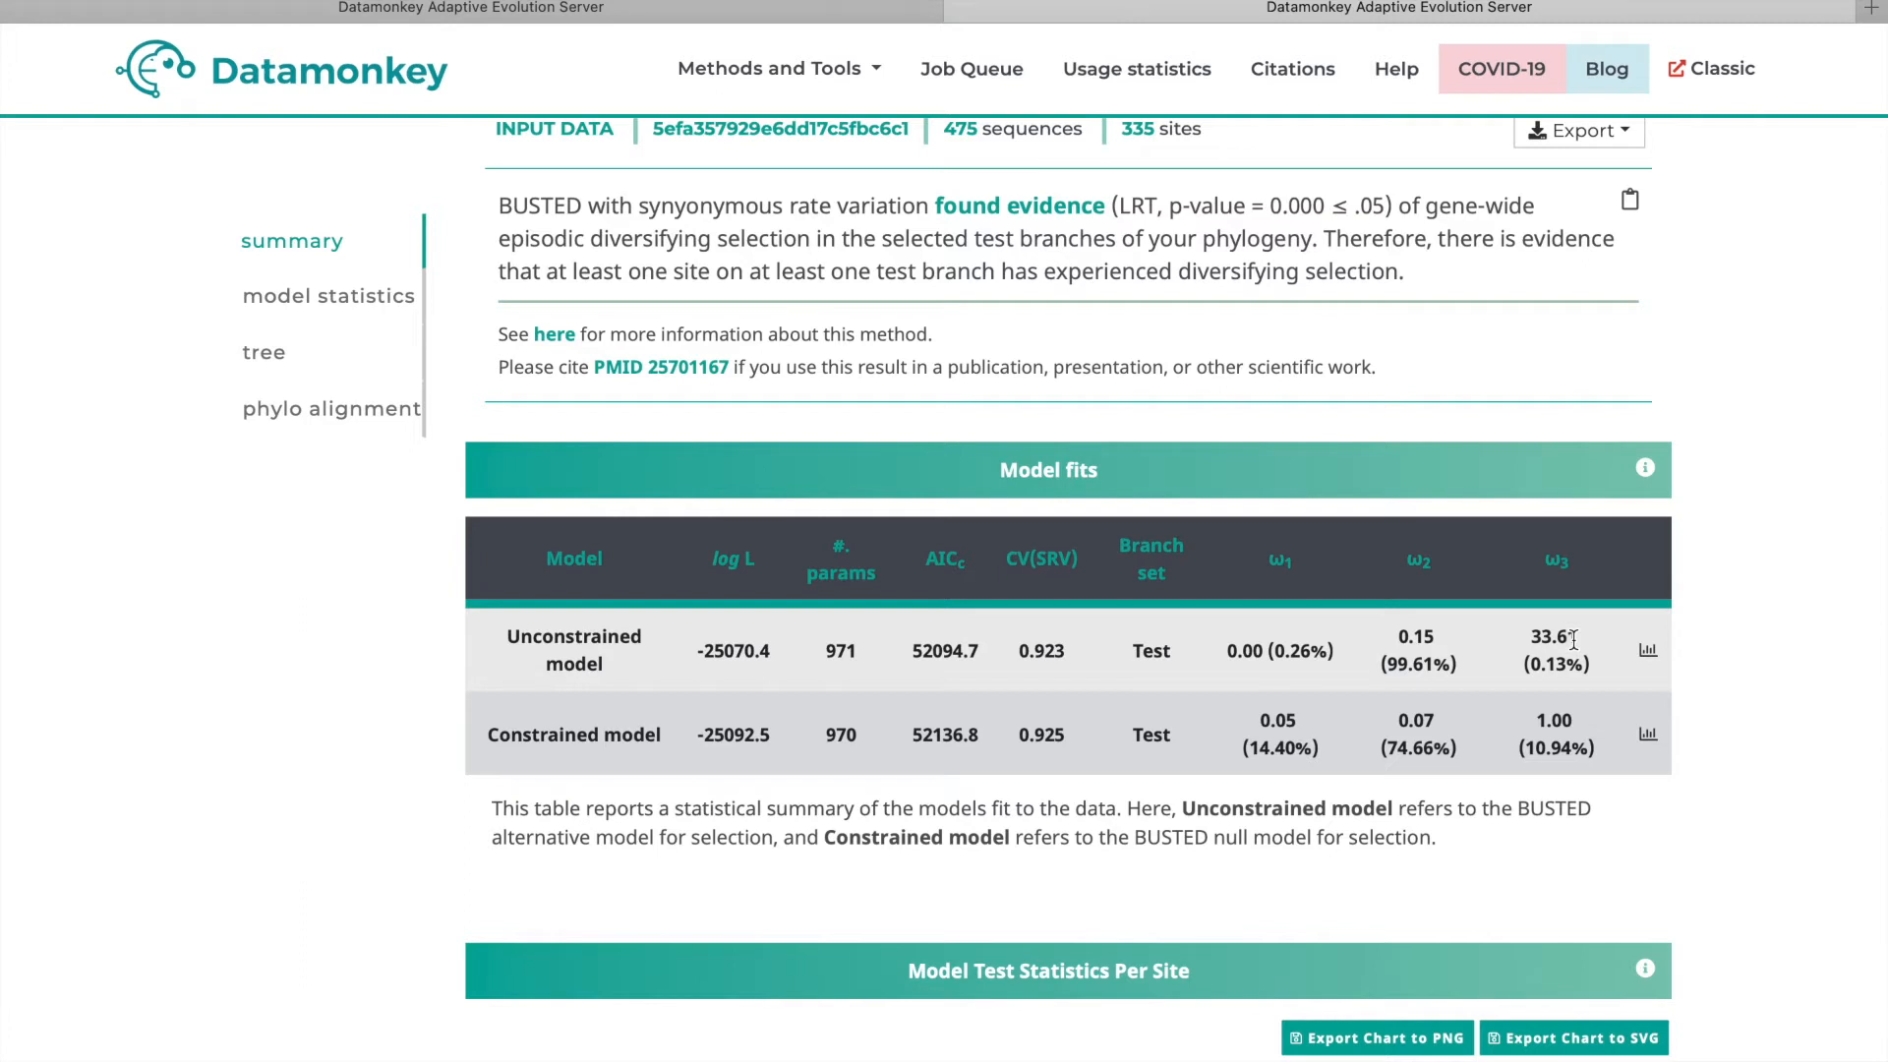
mouse_move(1565, 658)
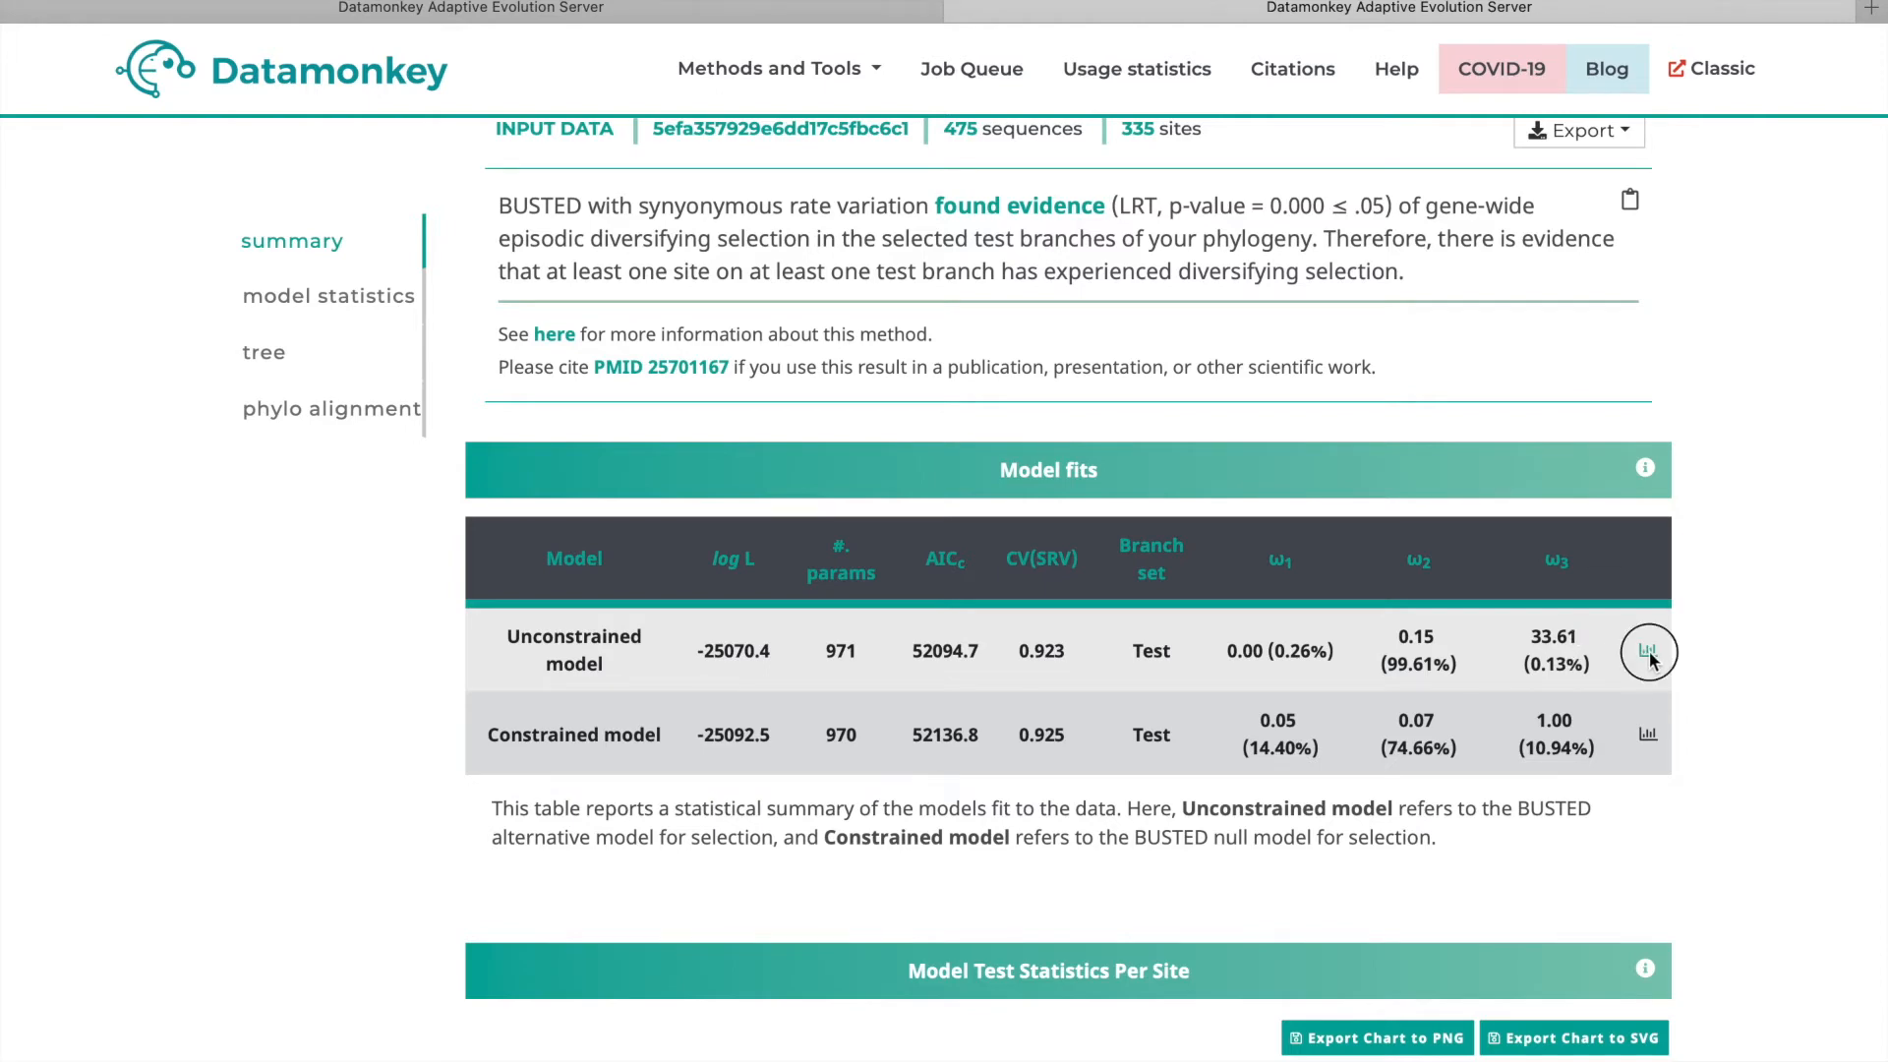
click(1646, 653)
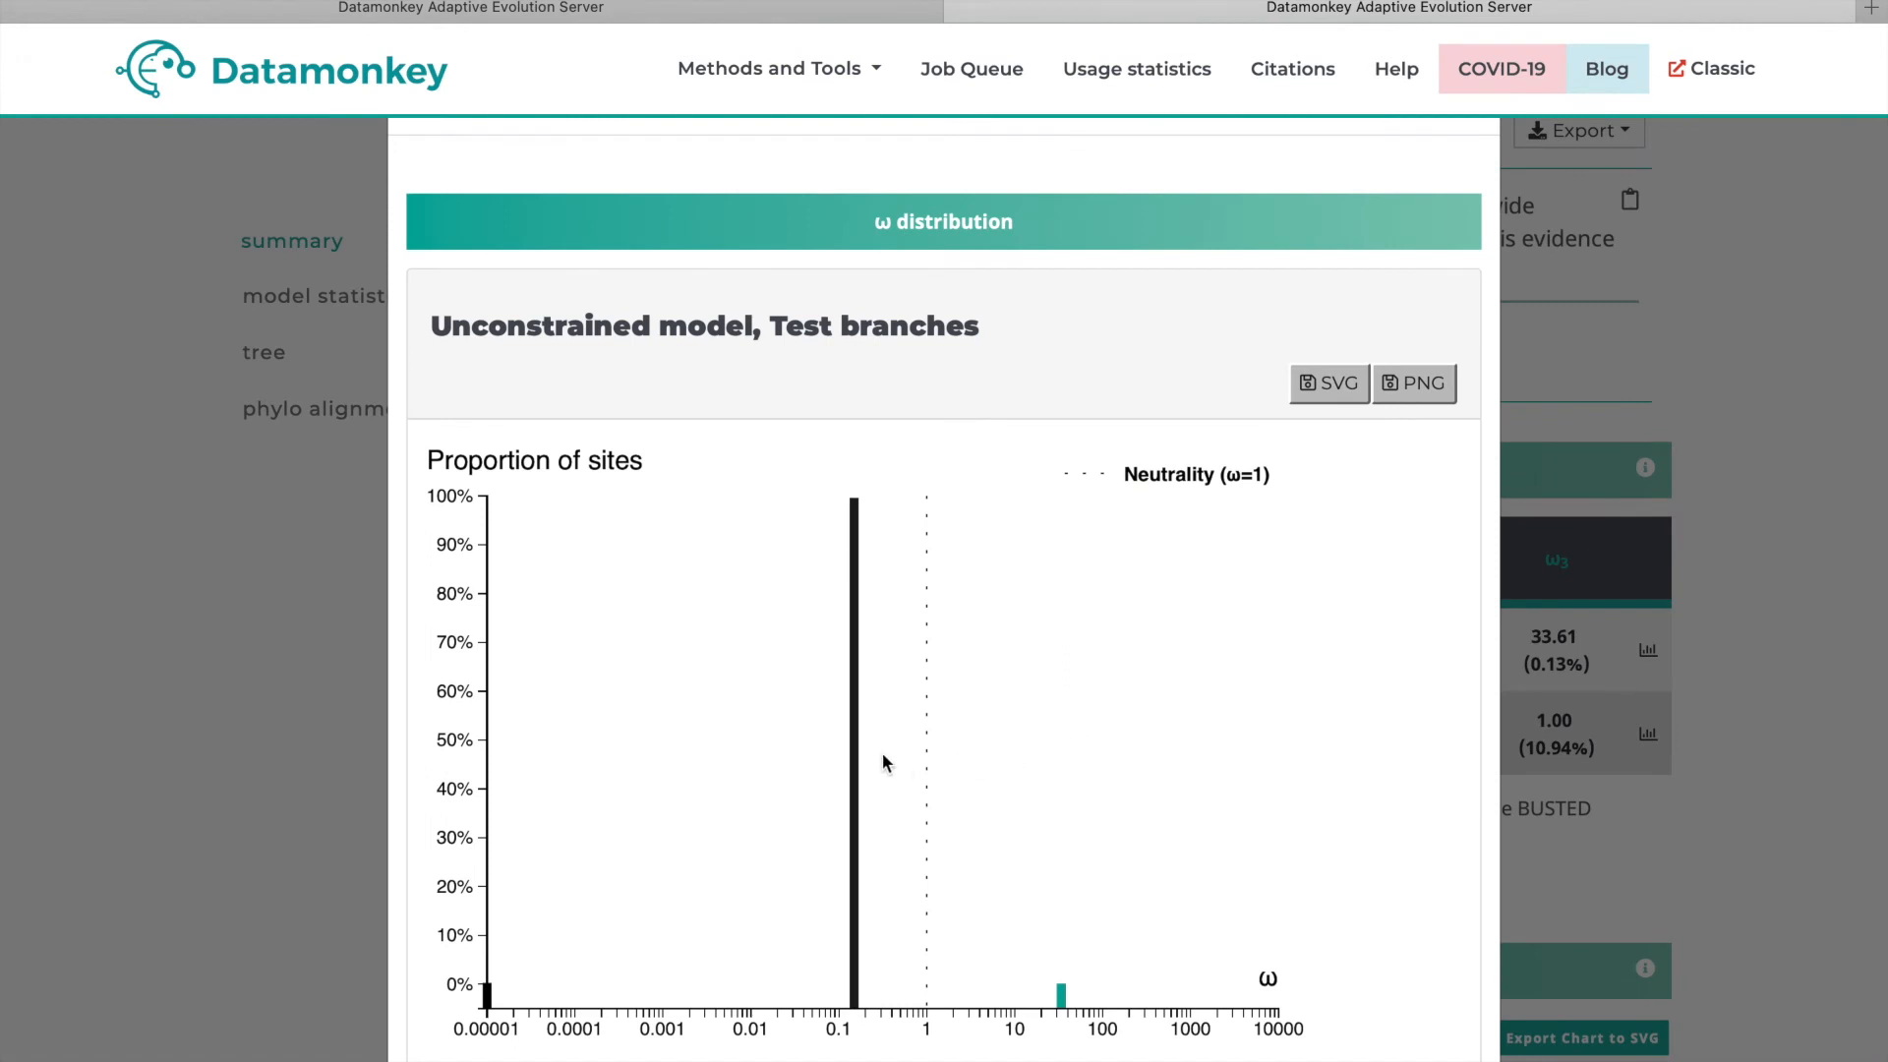
mouse_move(508, 680)
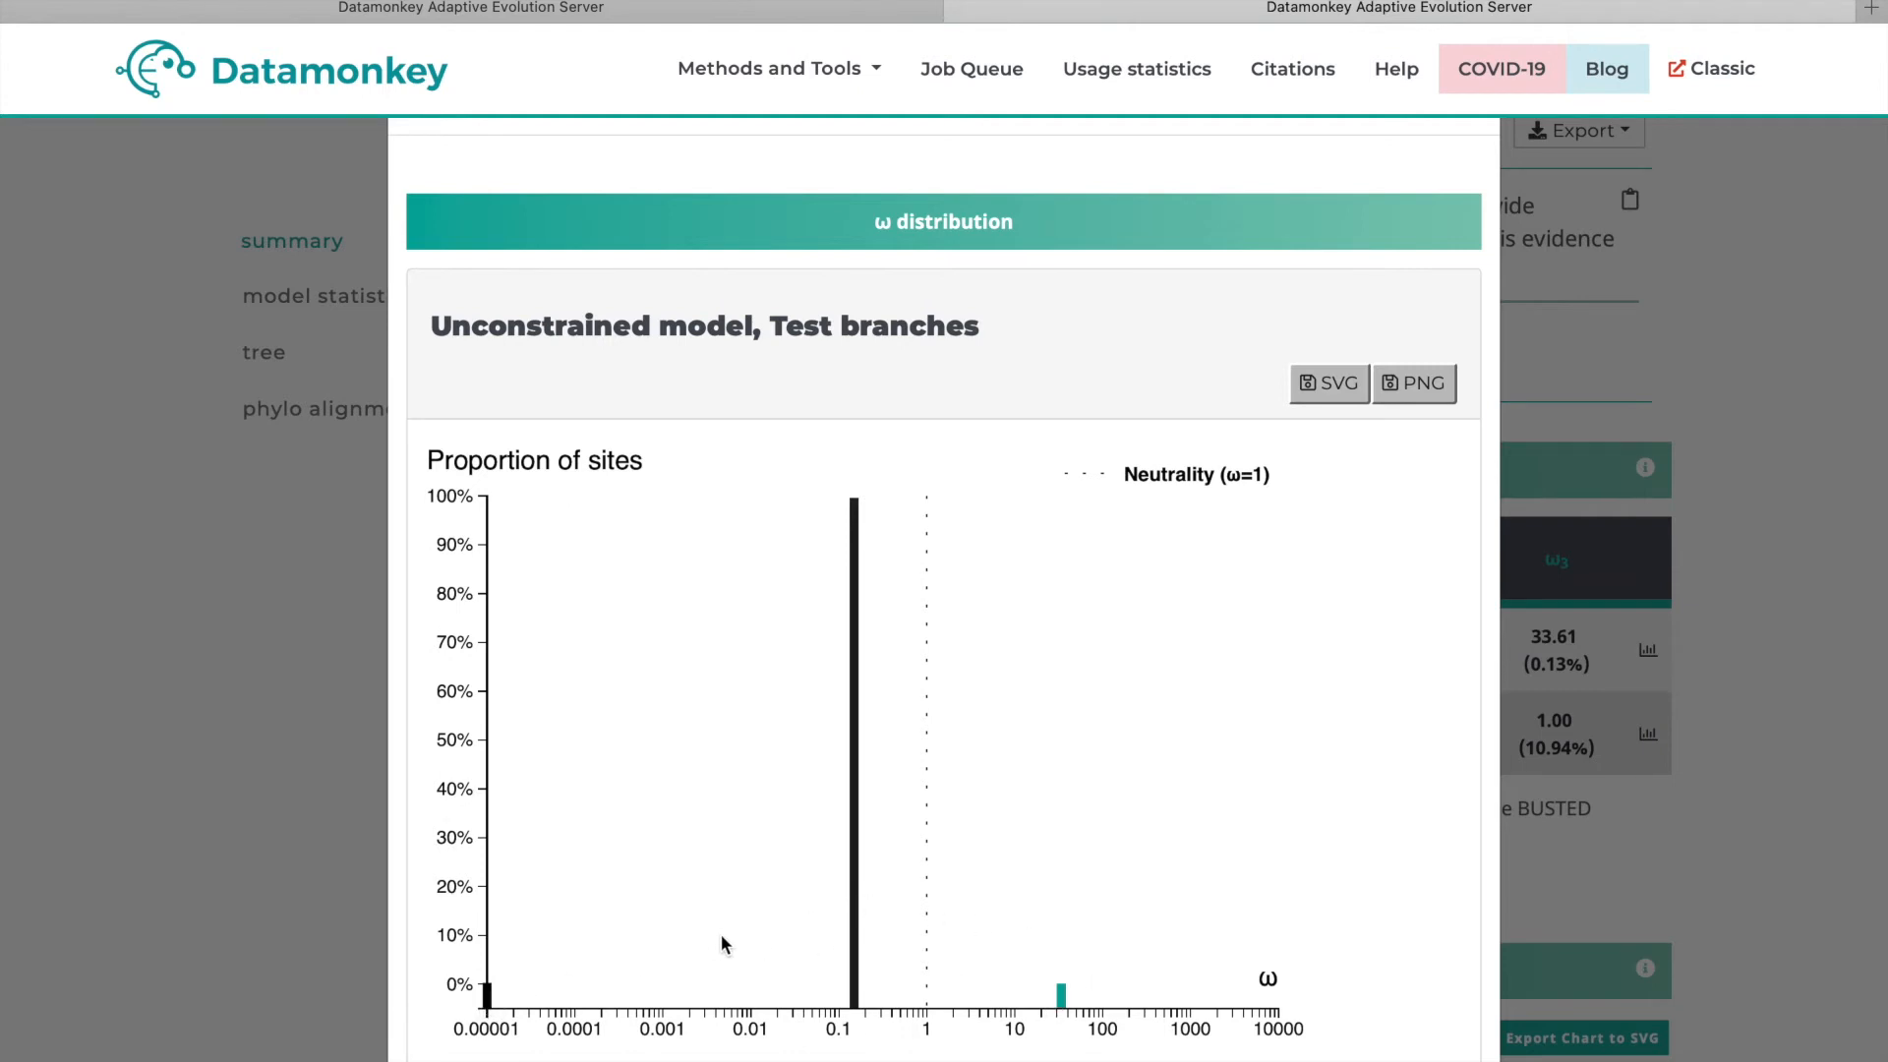
mouse_move(1030, 932)
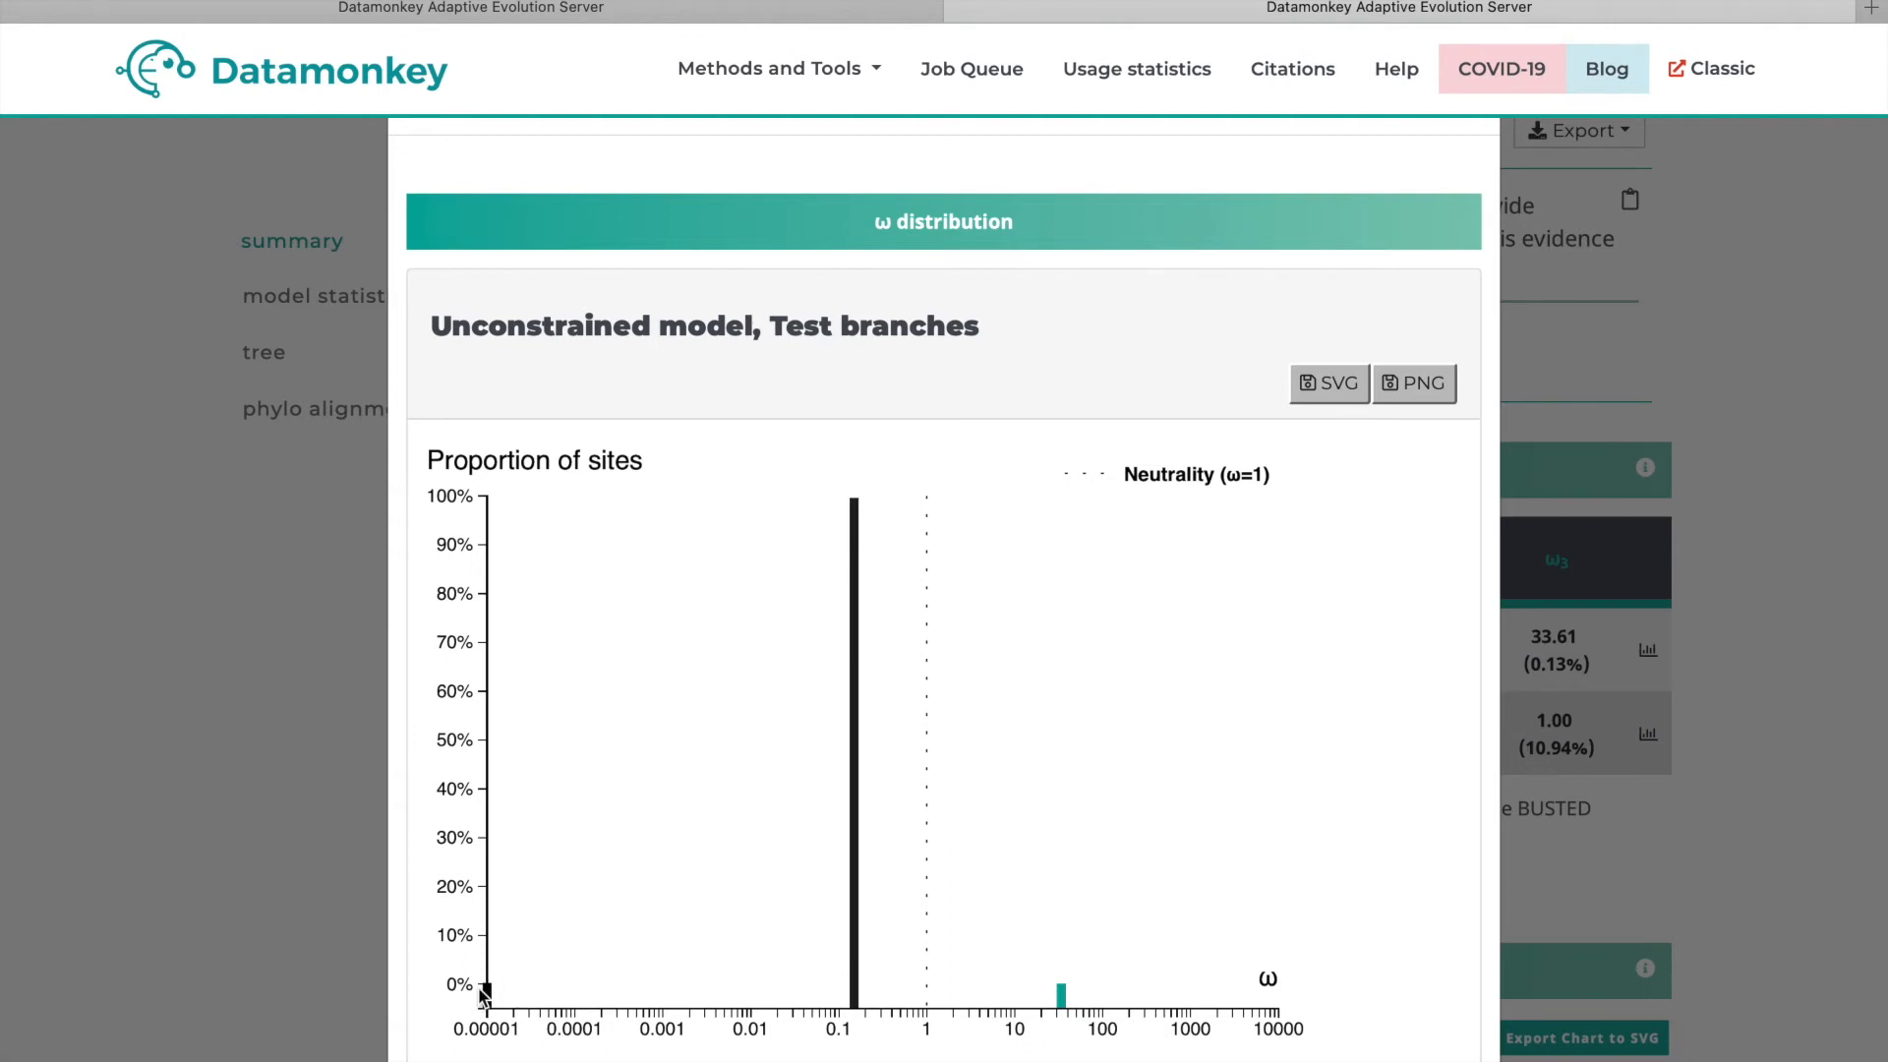
mouse_move(492, 999)
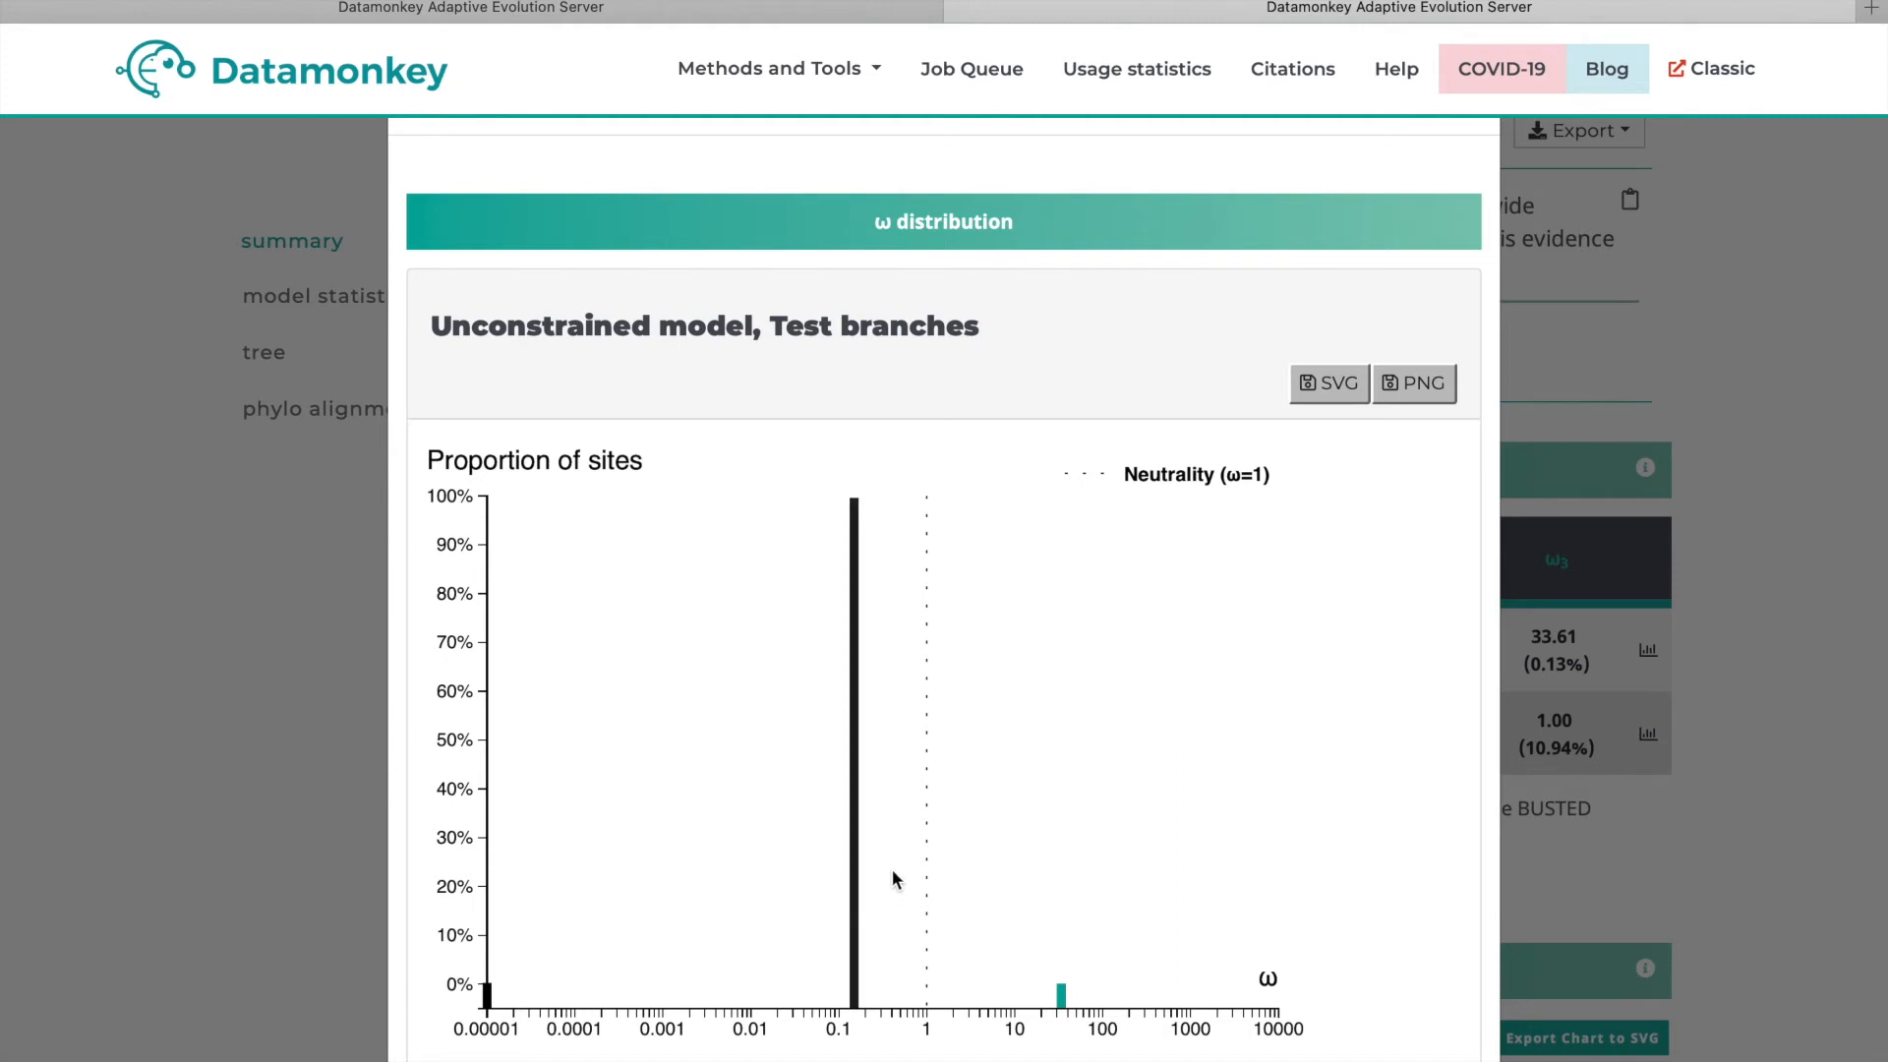
mouse_move(862, 564)
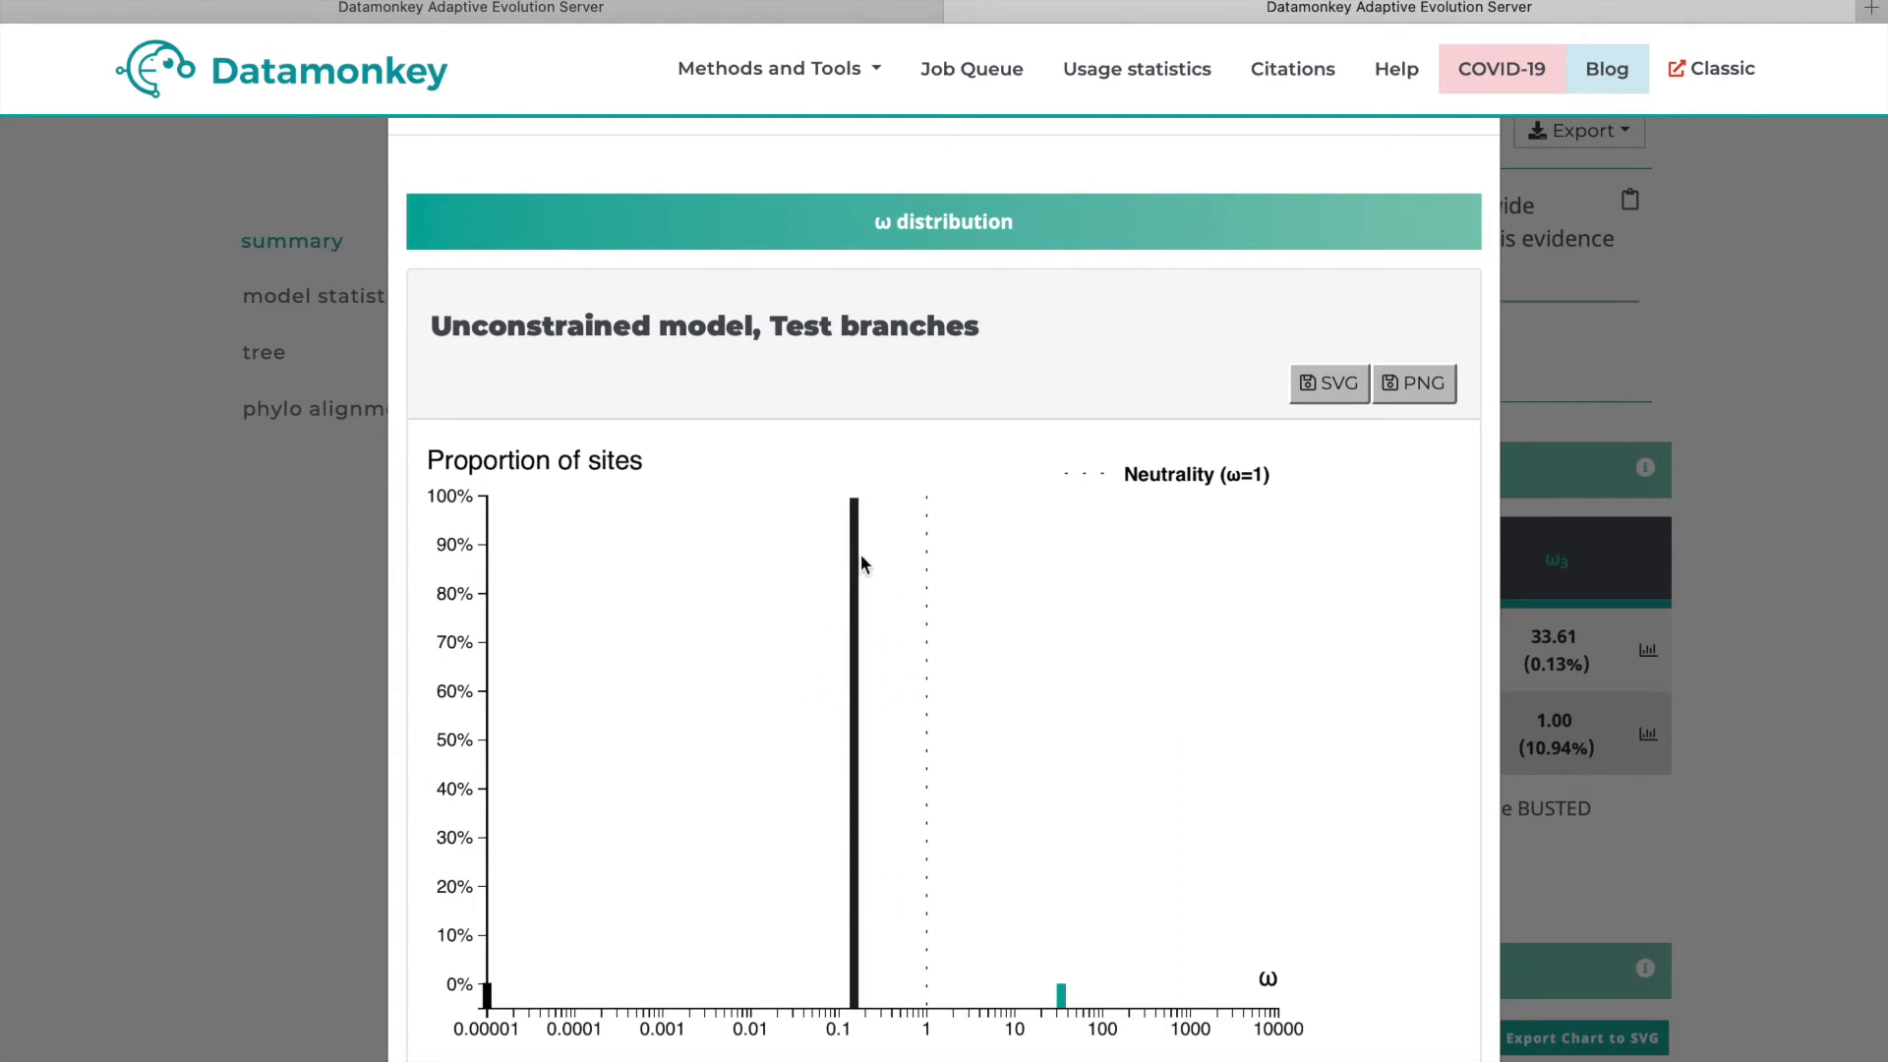
mouse_move(782, 723)
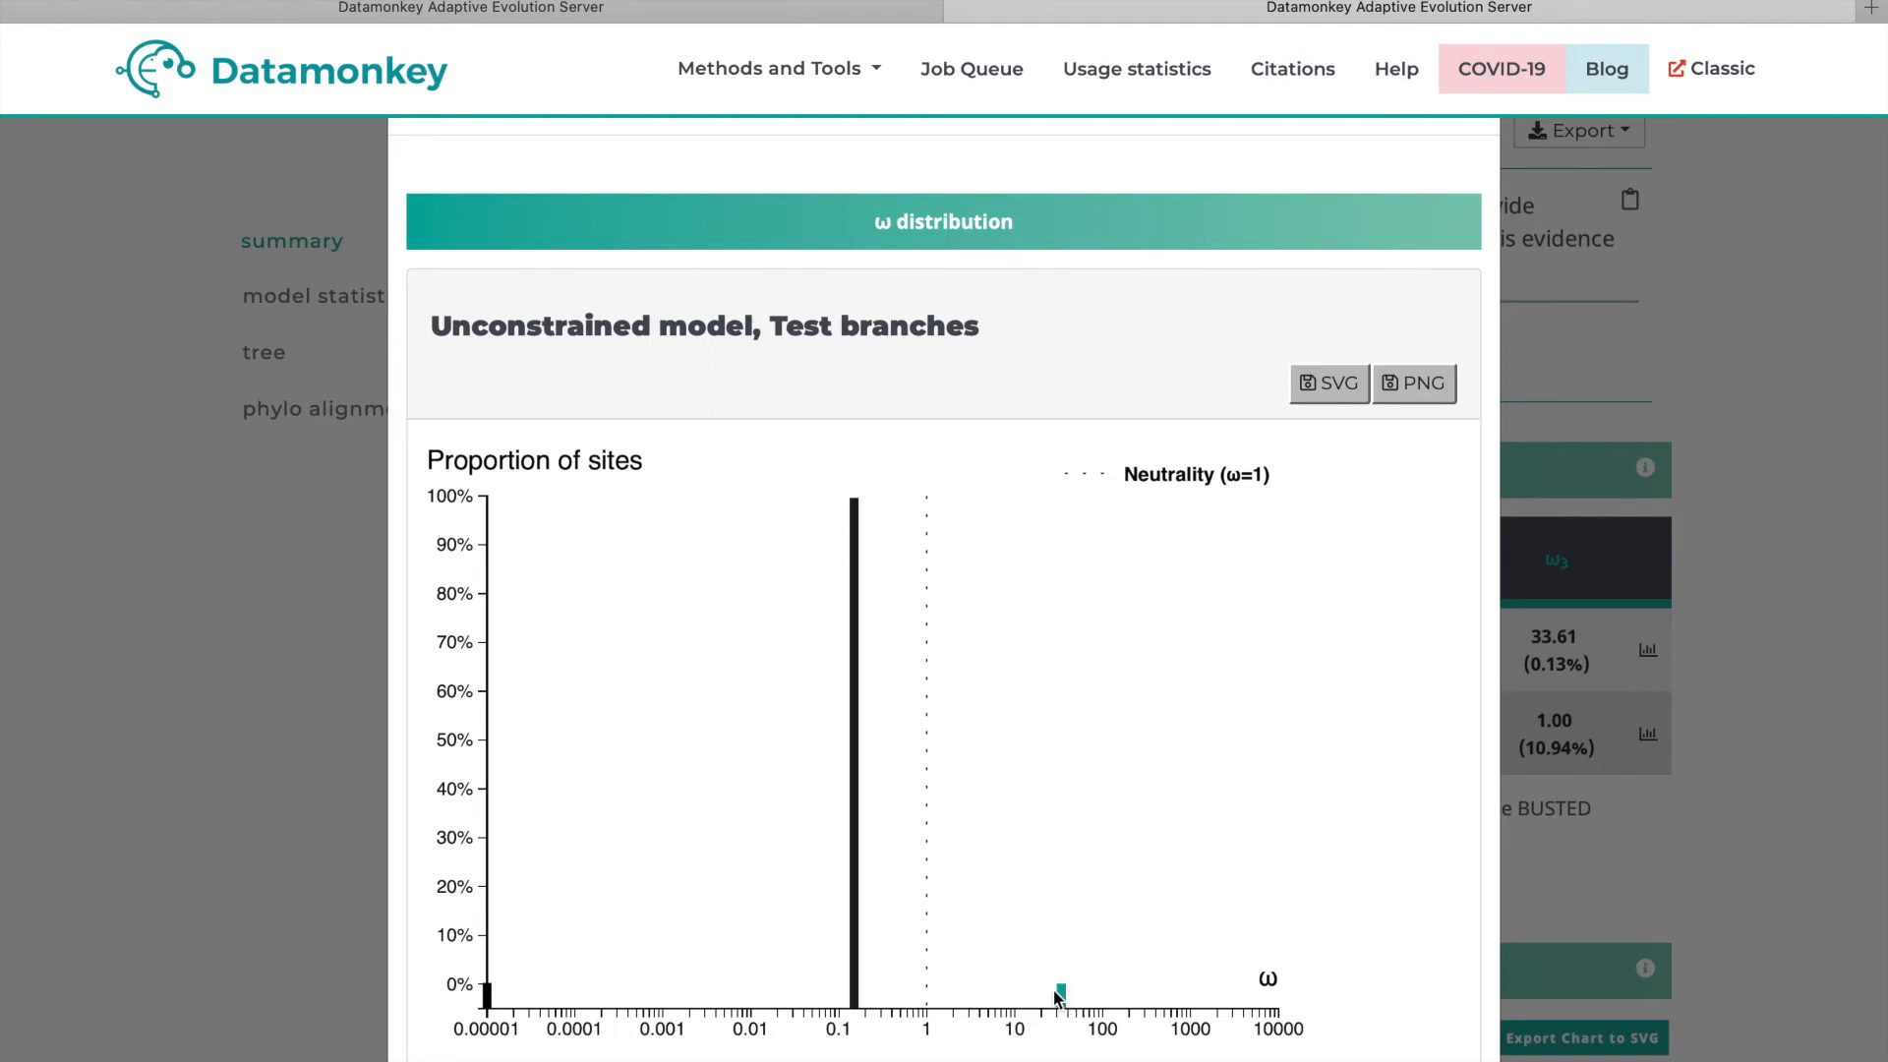
mouse_move(1069, 991)
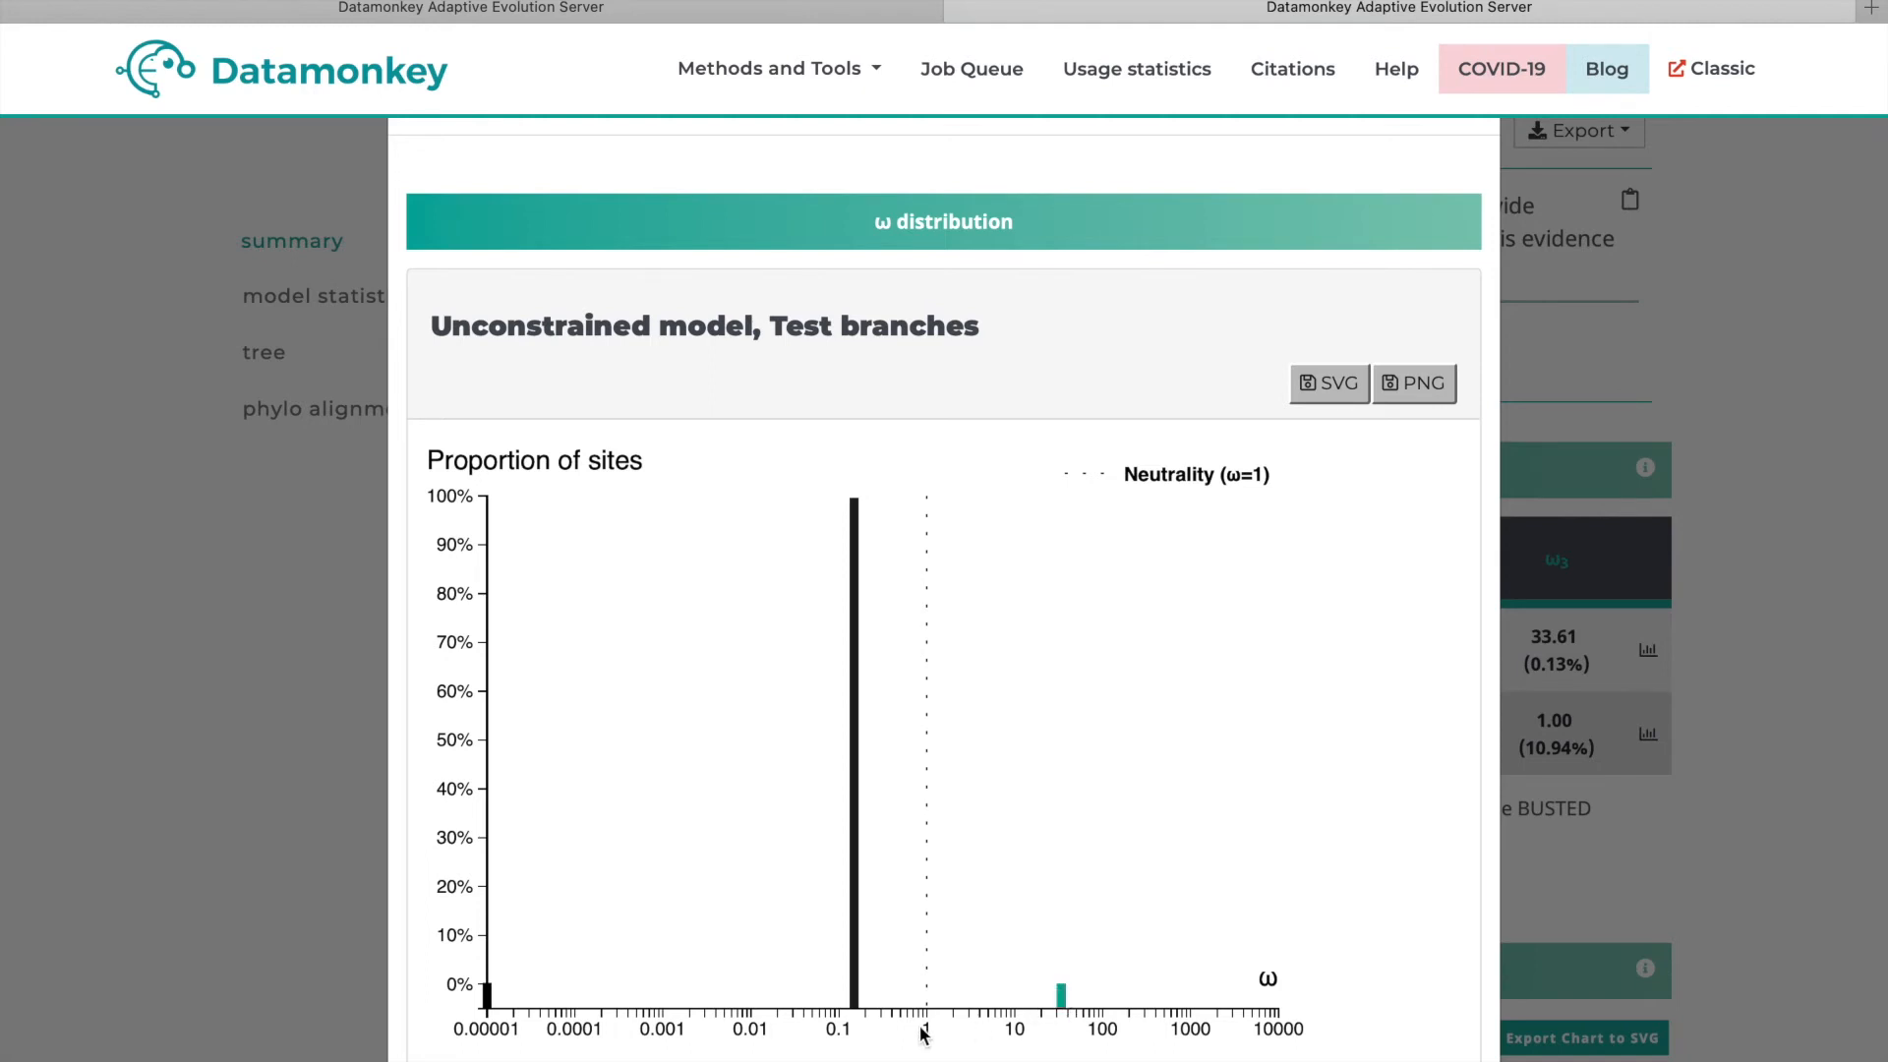
mouse_move(928, 684)
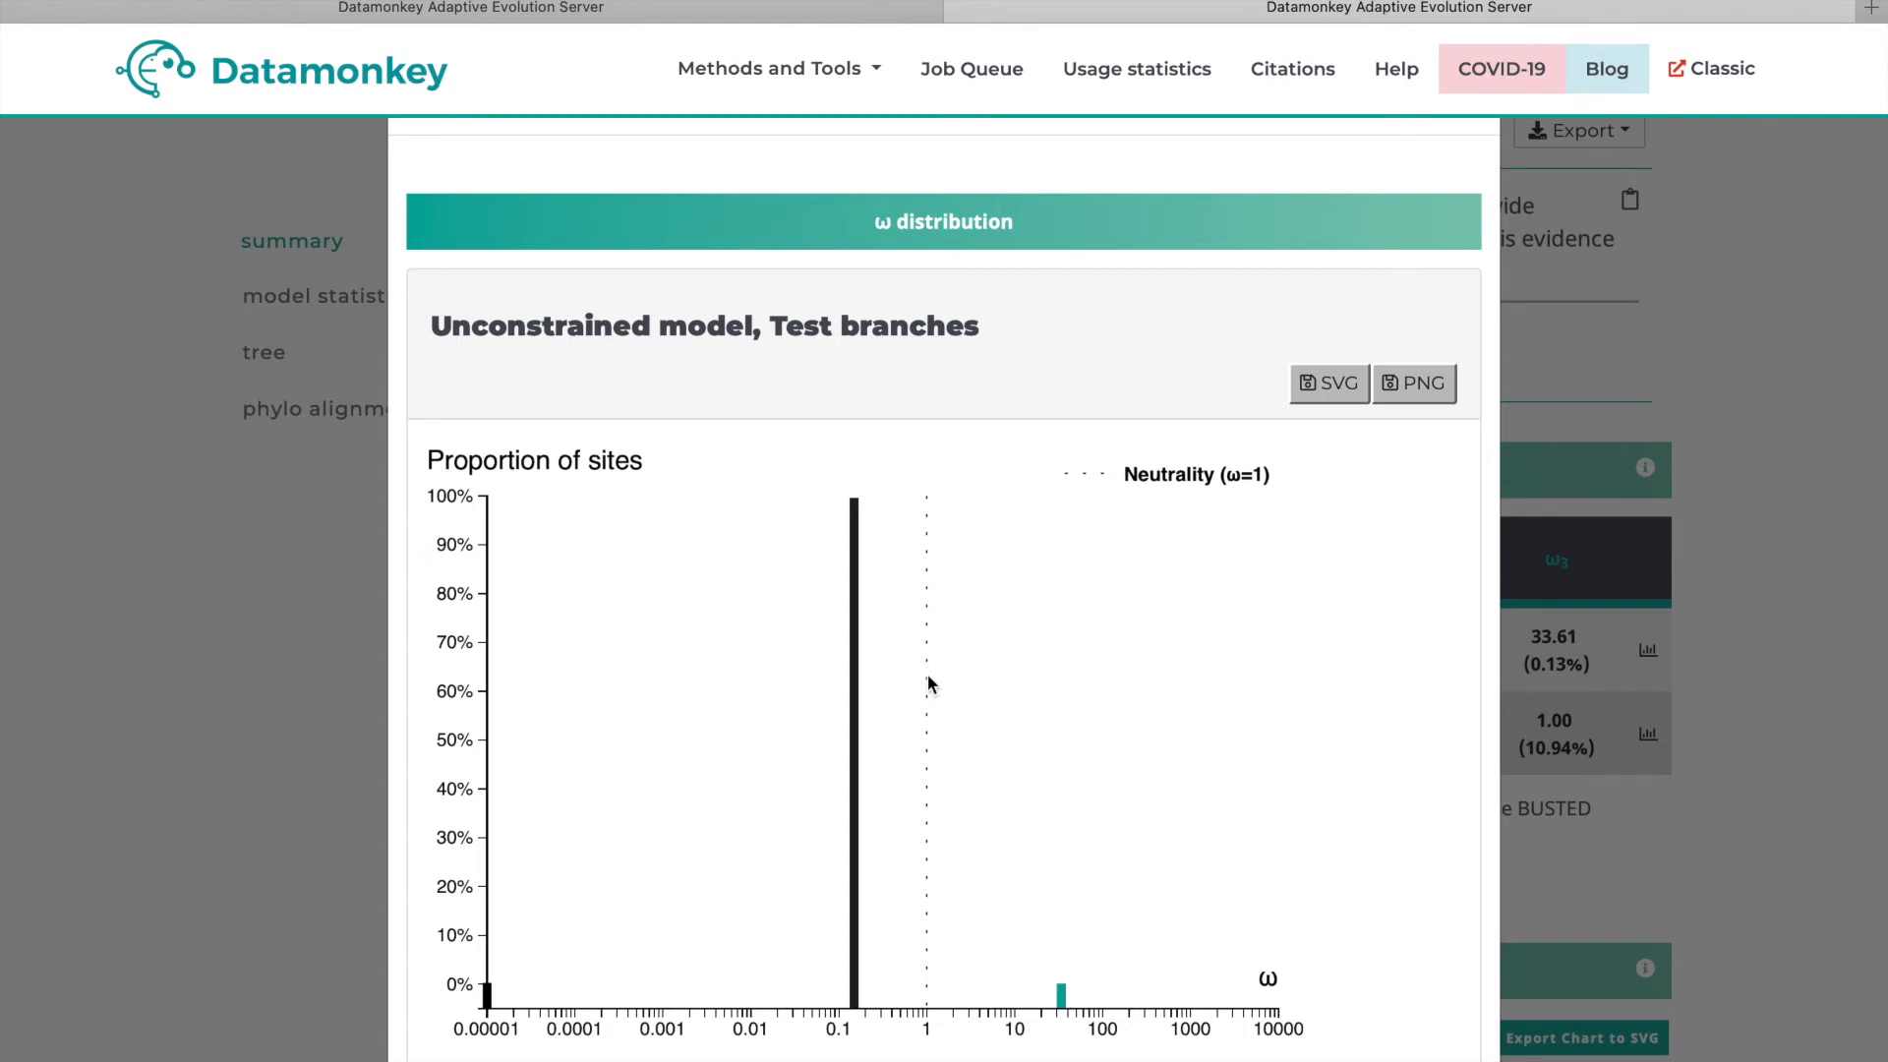
mouse_move(927, 977)
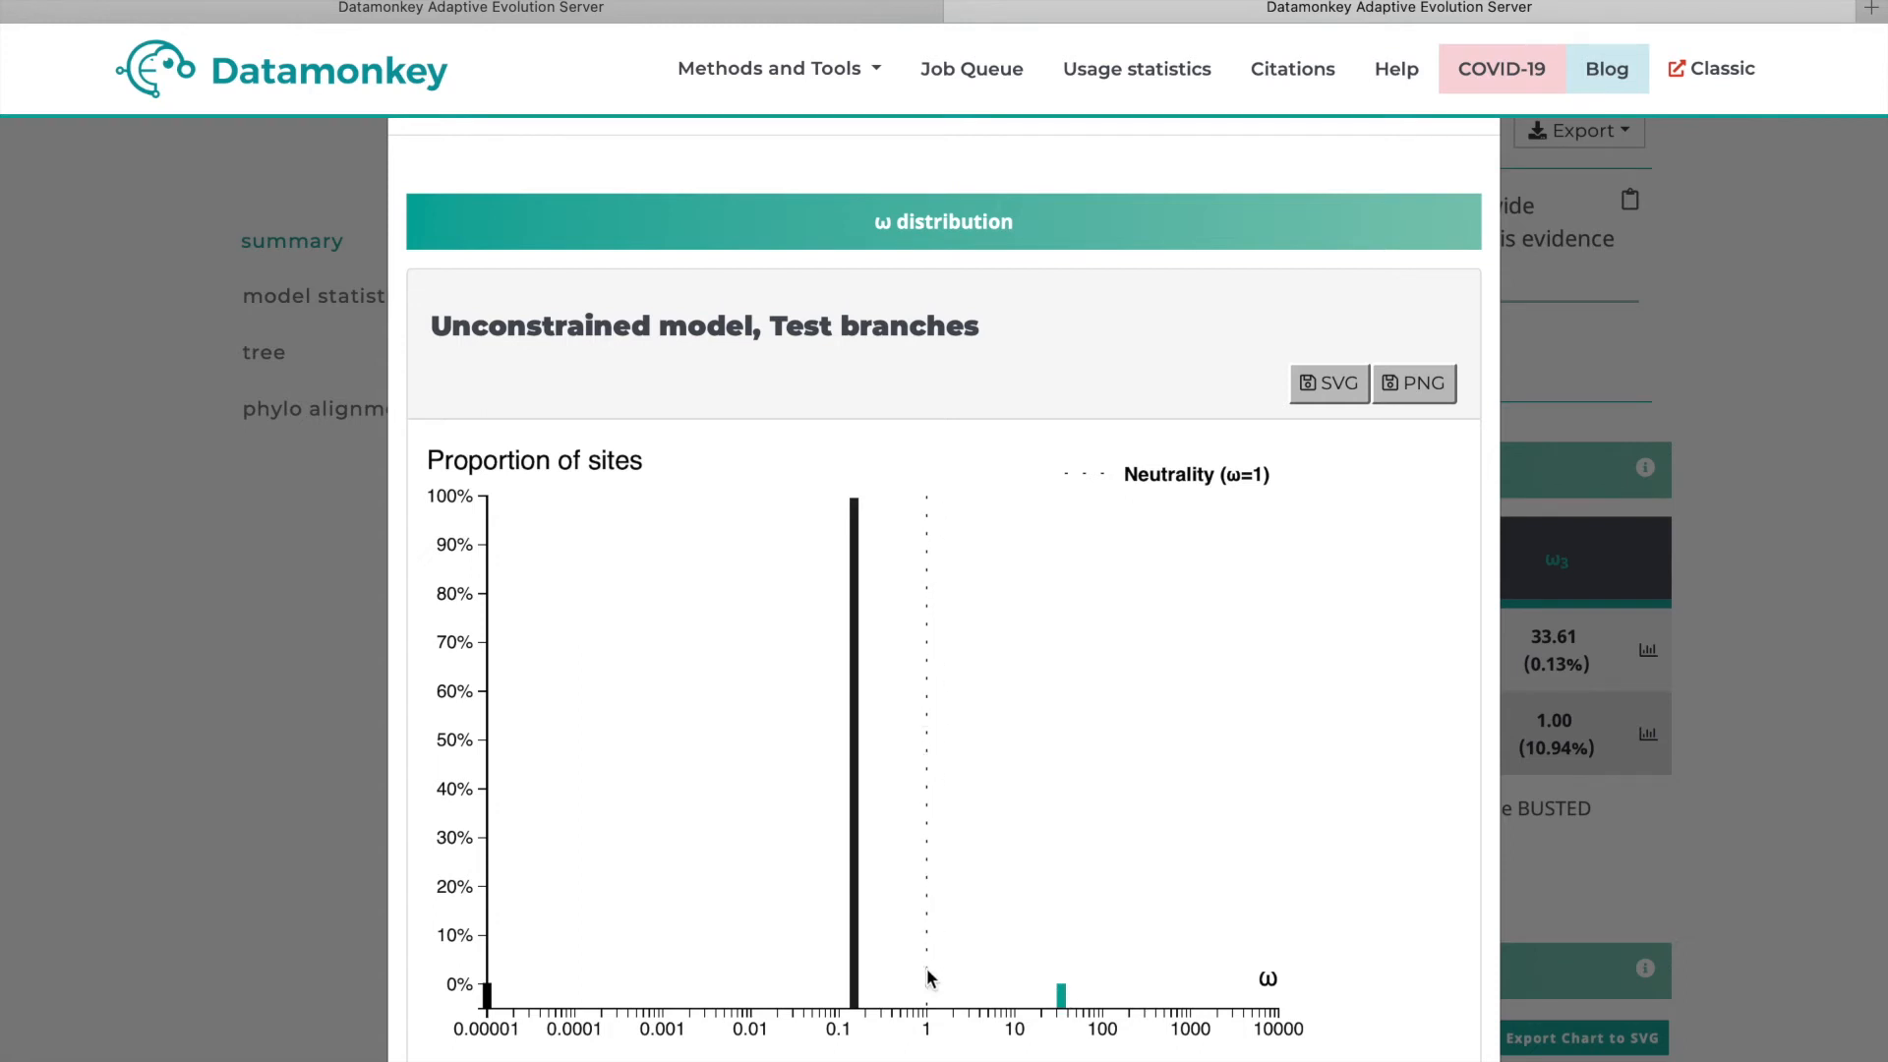
mouse_move(1287, 509)
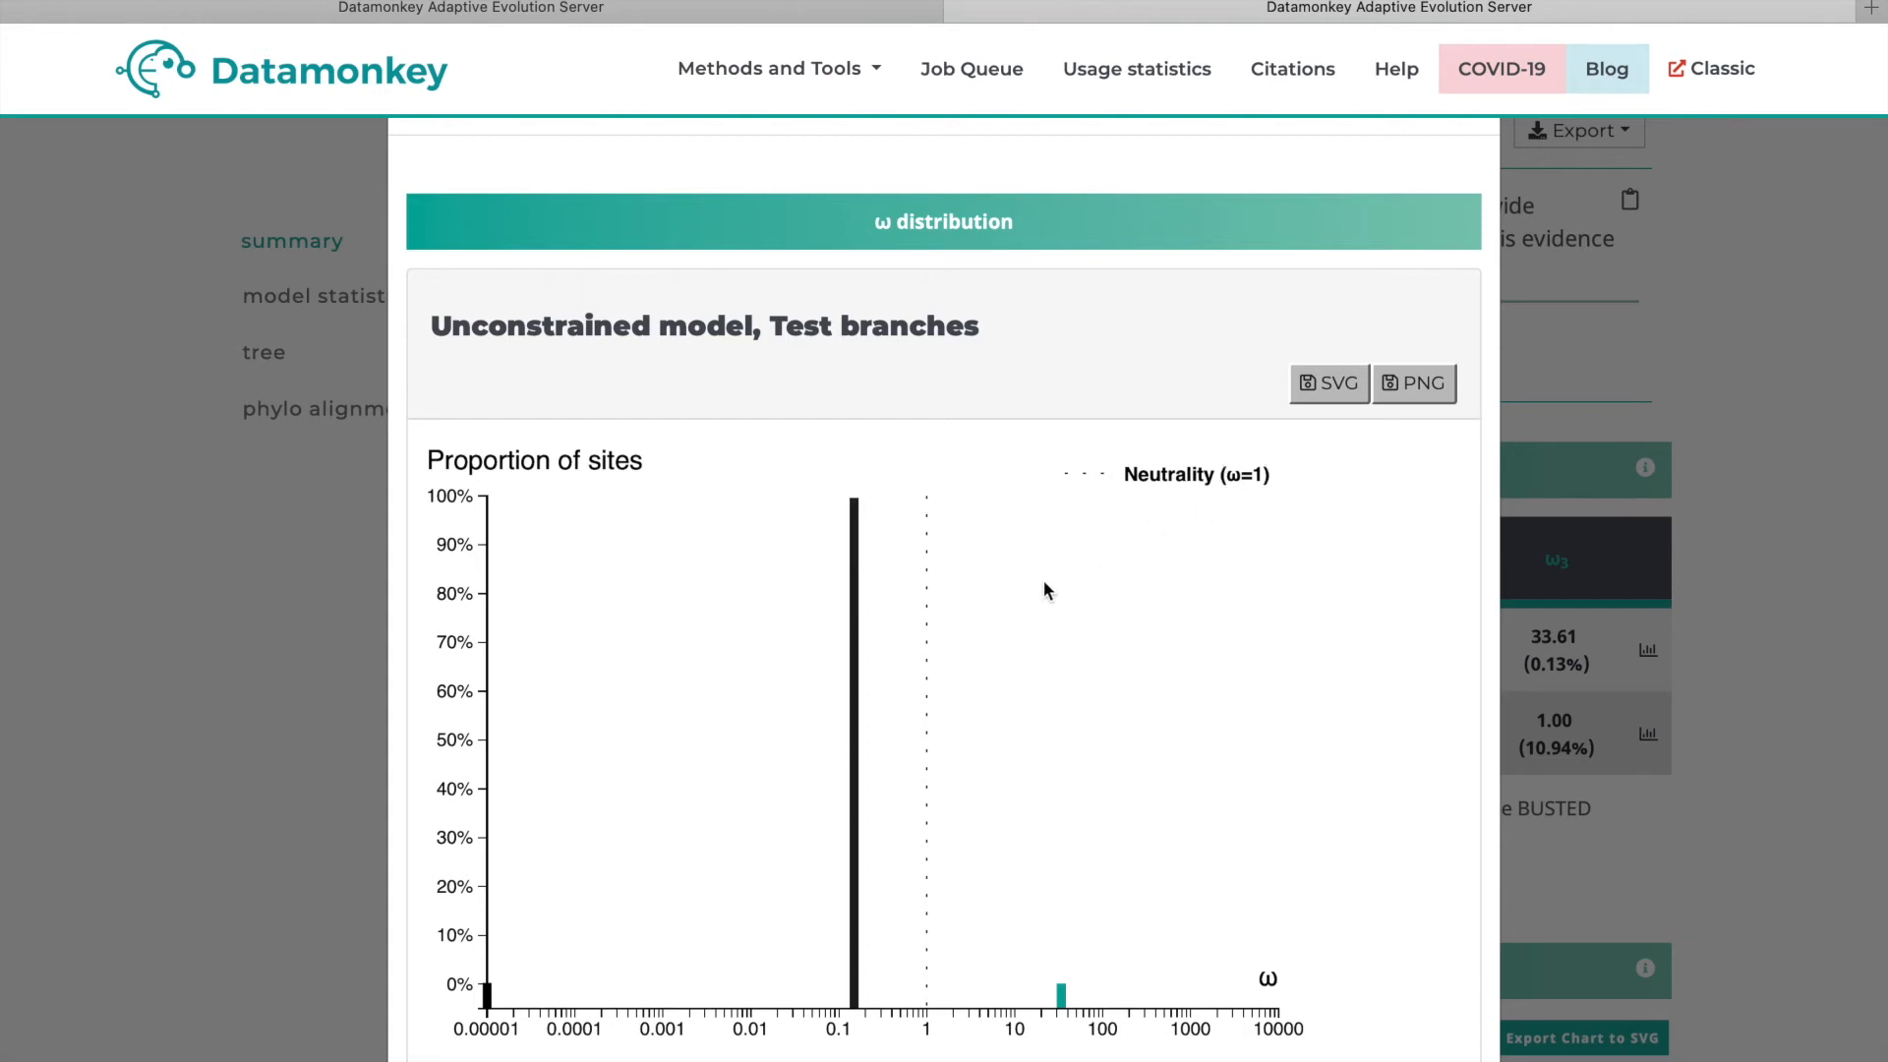
mouse_move(1005, 686)
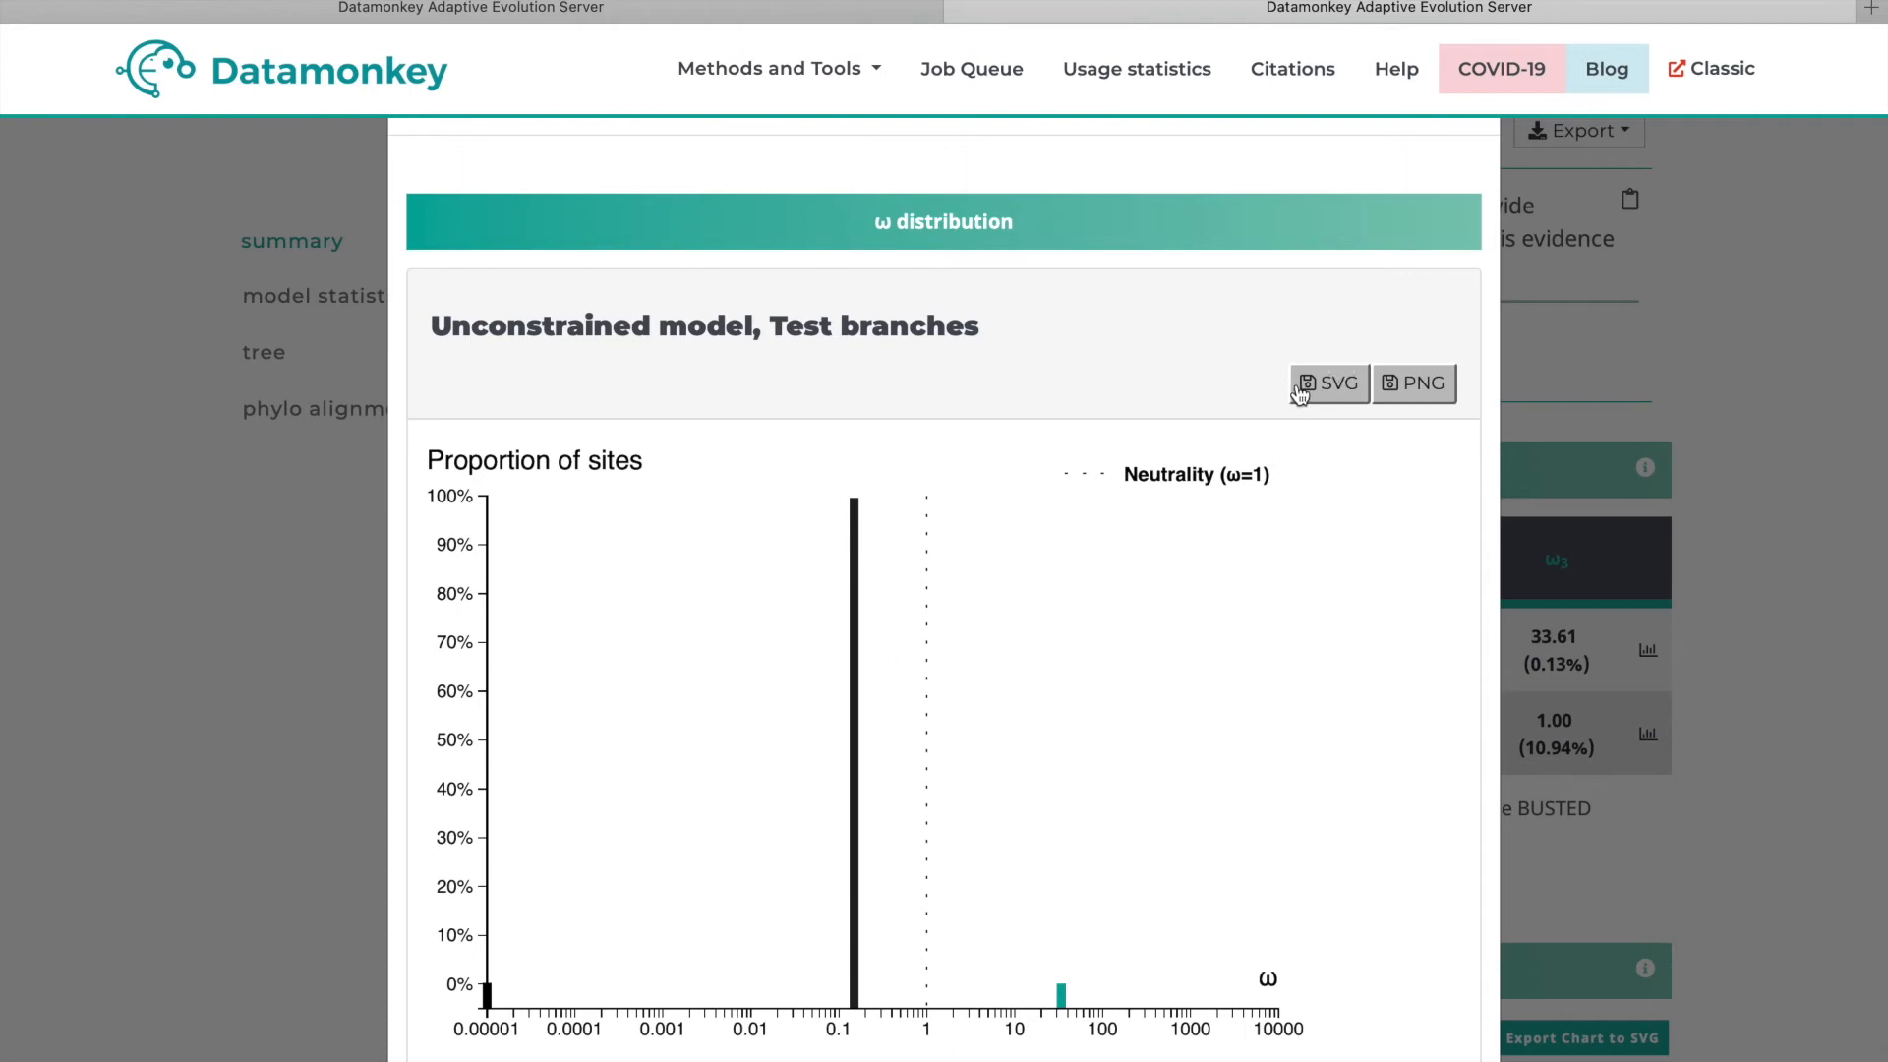
mouse_move(1051, 688)
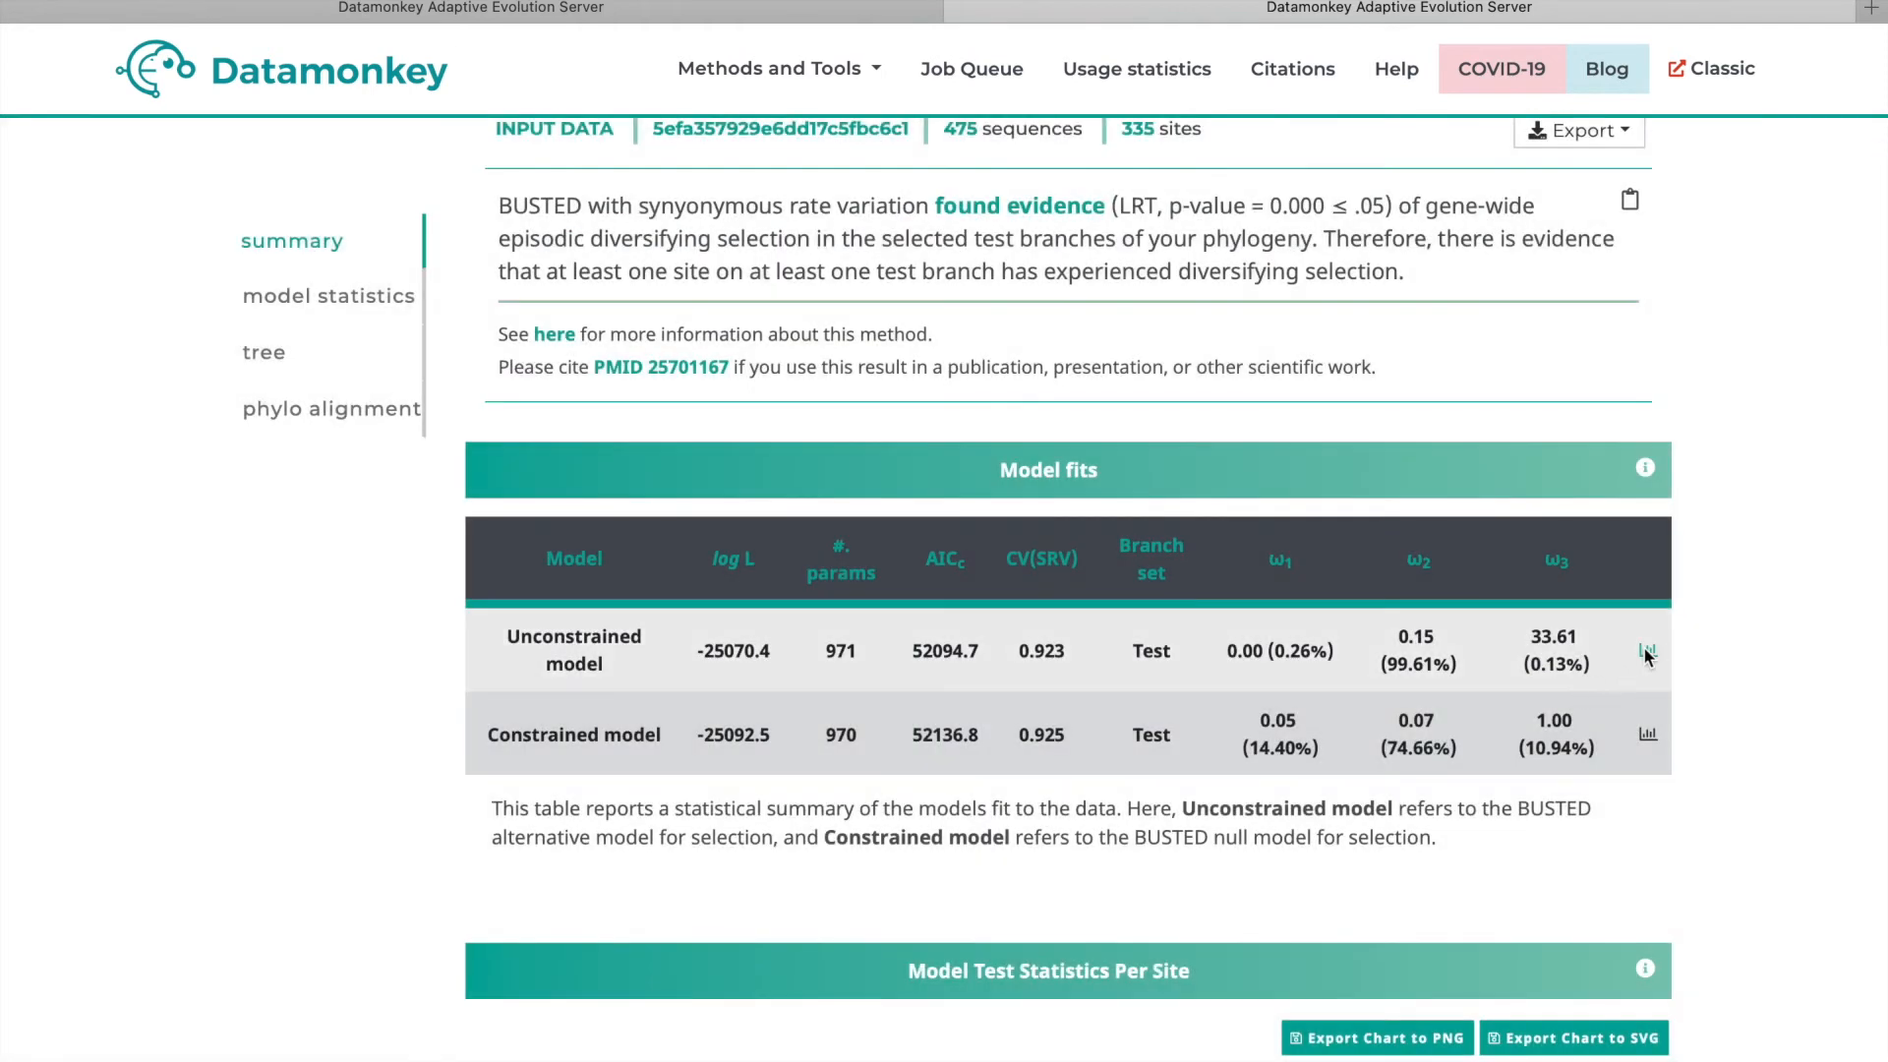
mouse_move(1647, 734)
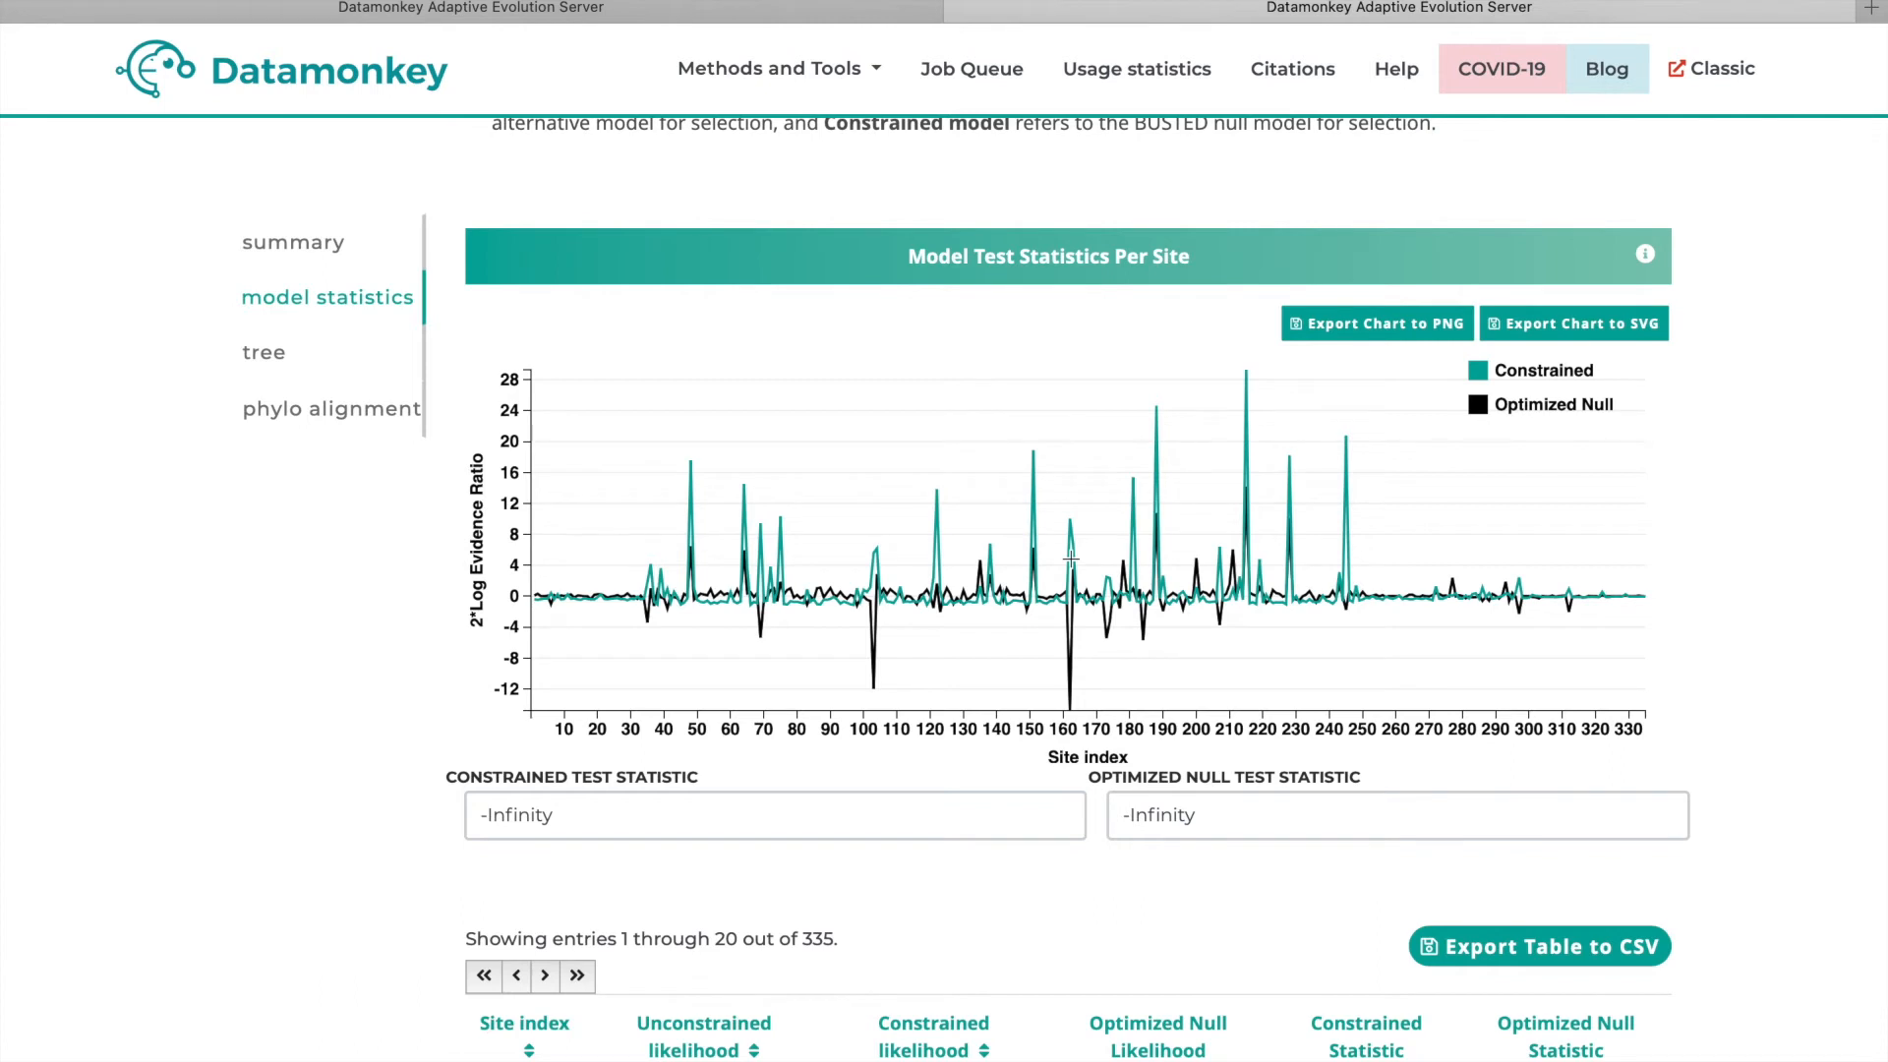
mouse_move(470, 511)
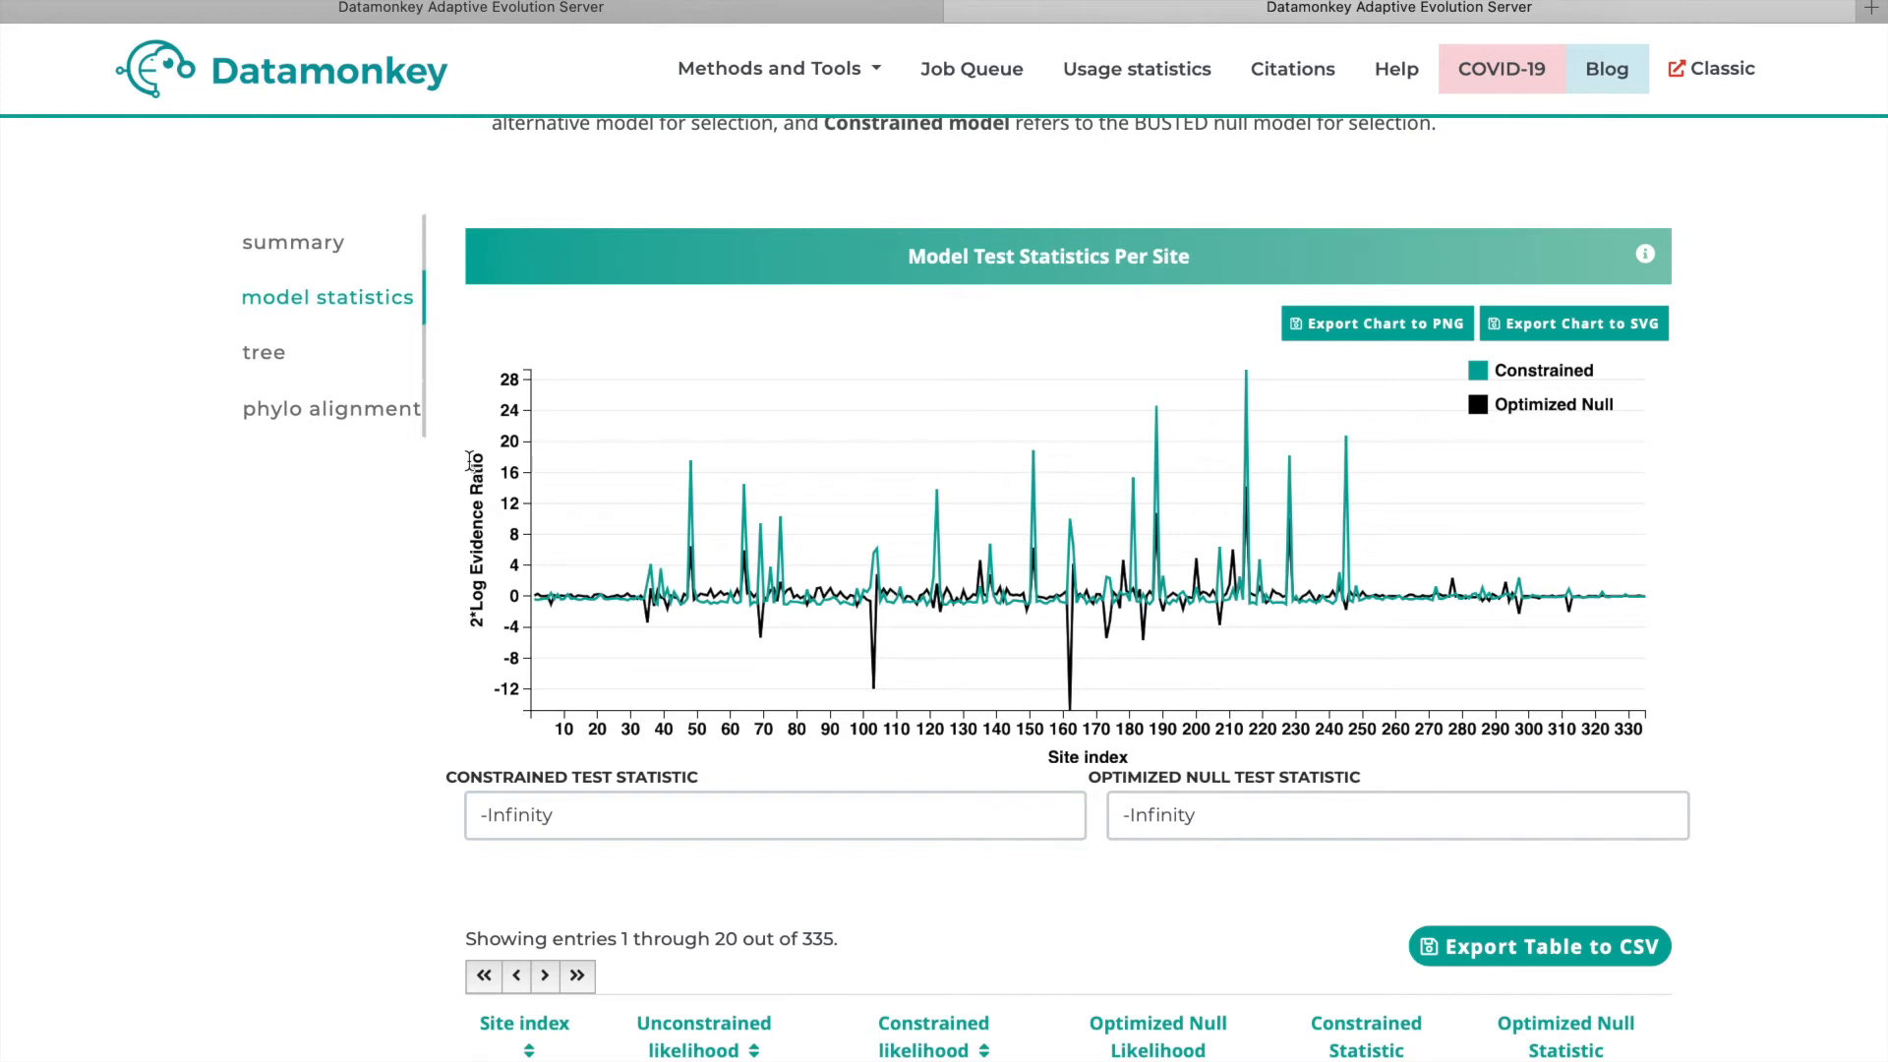
mouse_move(911, 543)
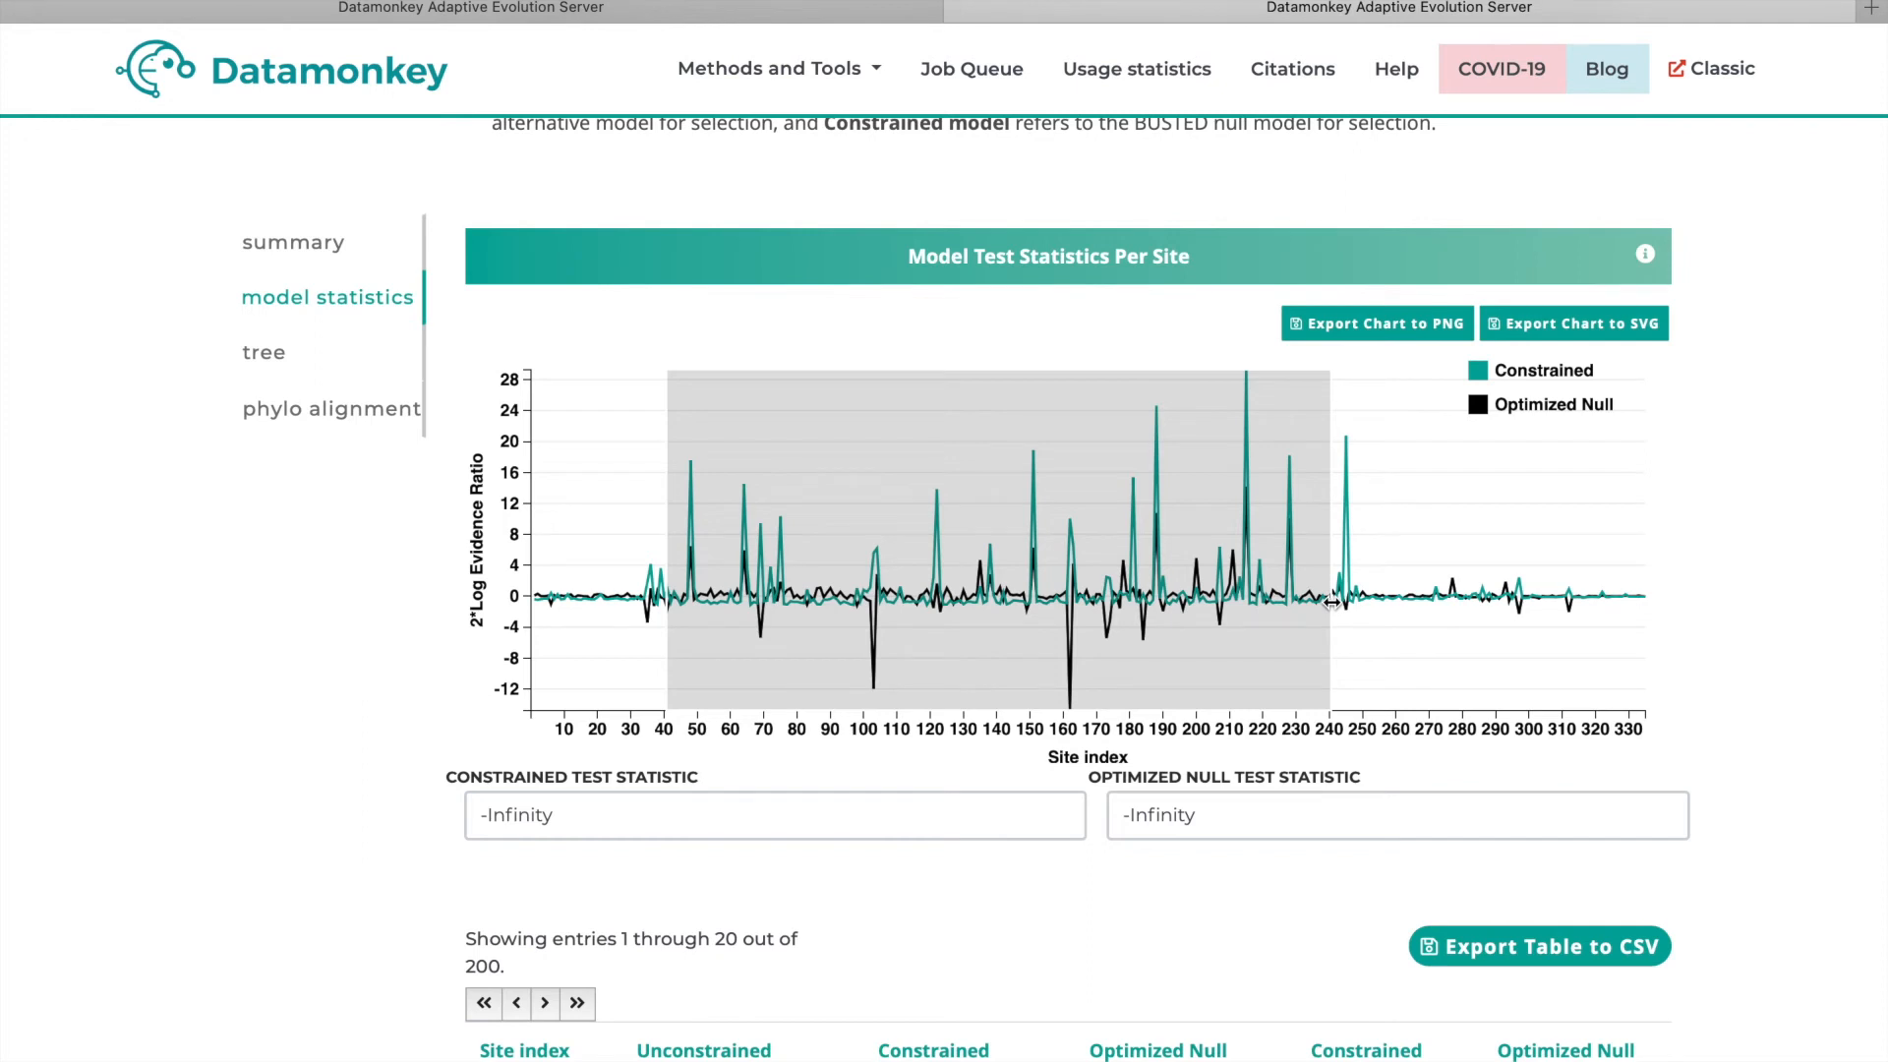
mouse_move(1326, 605)
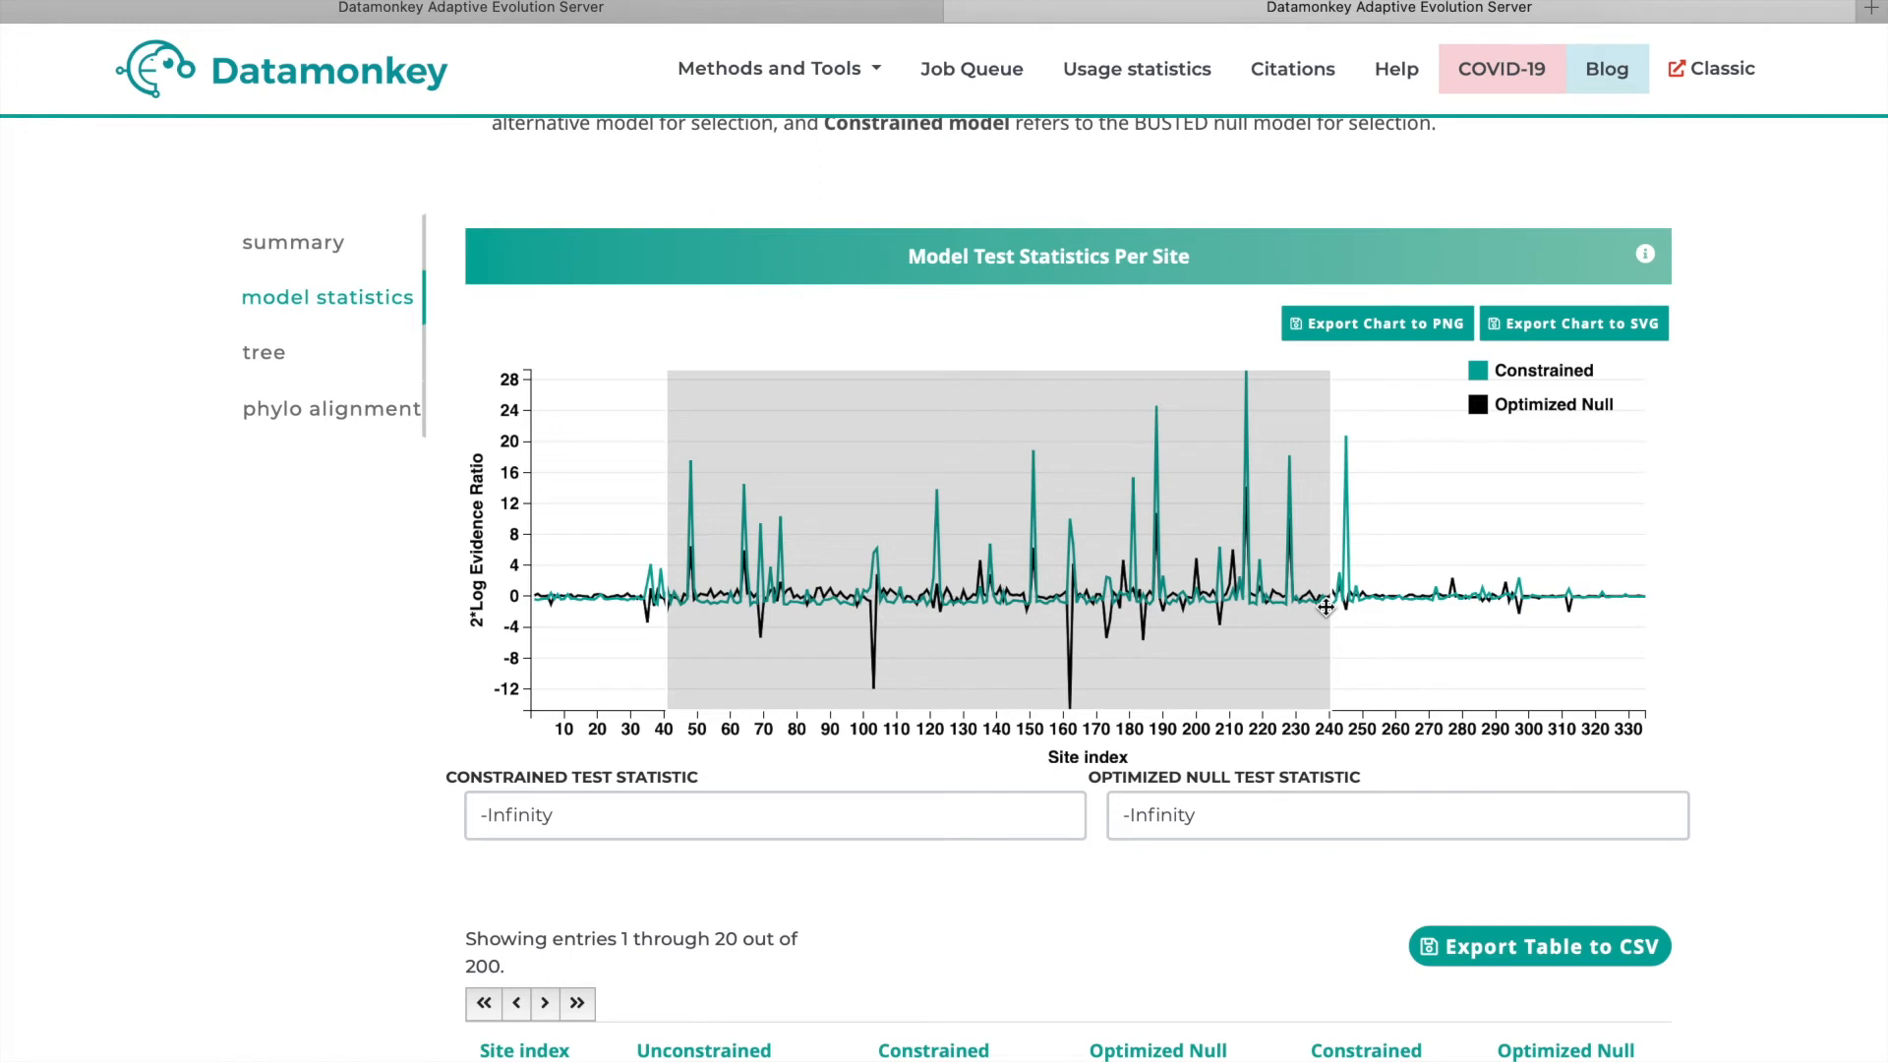
mouse_move(835, 626)
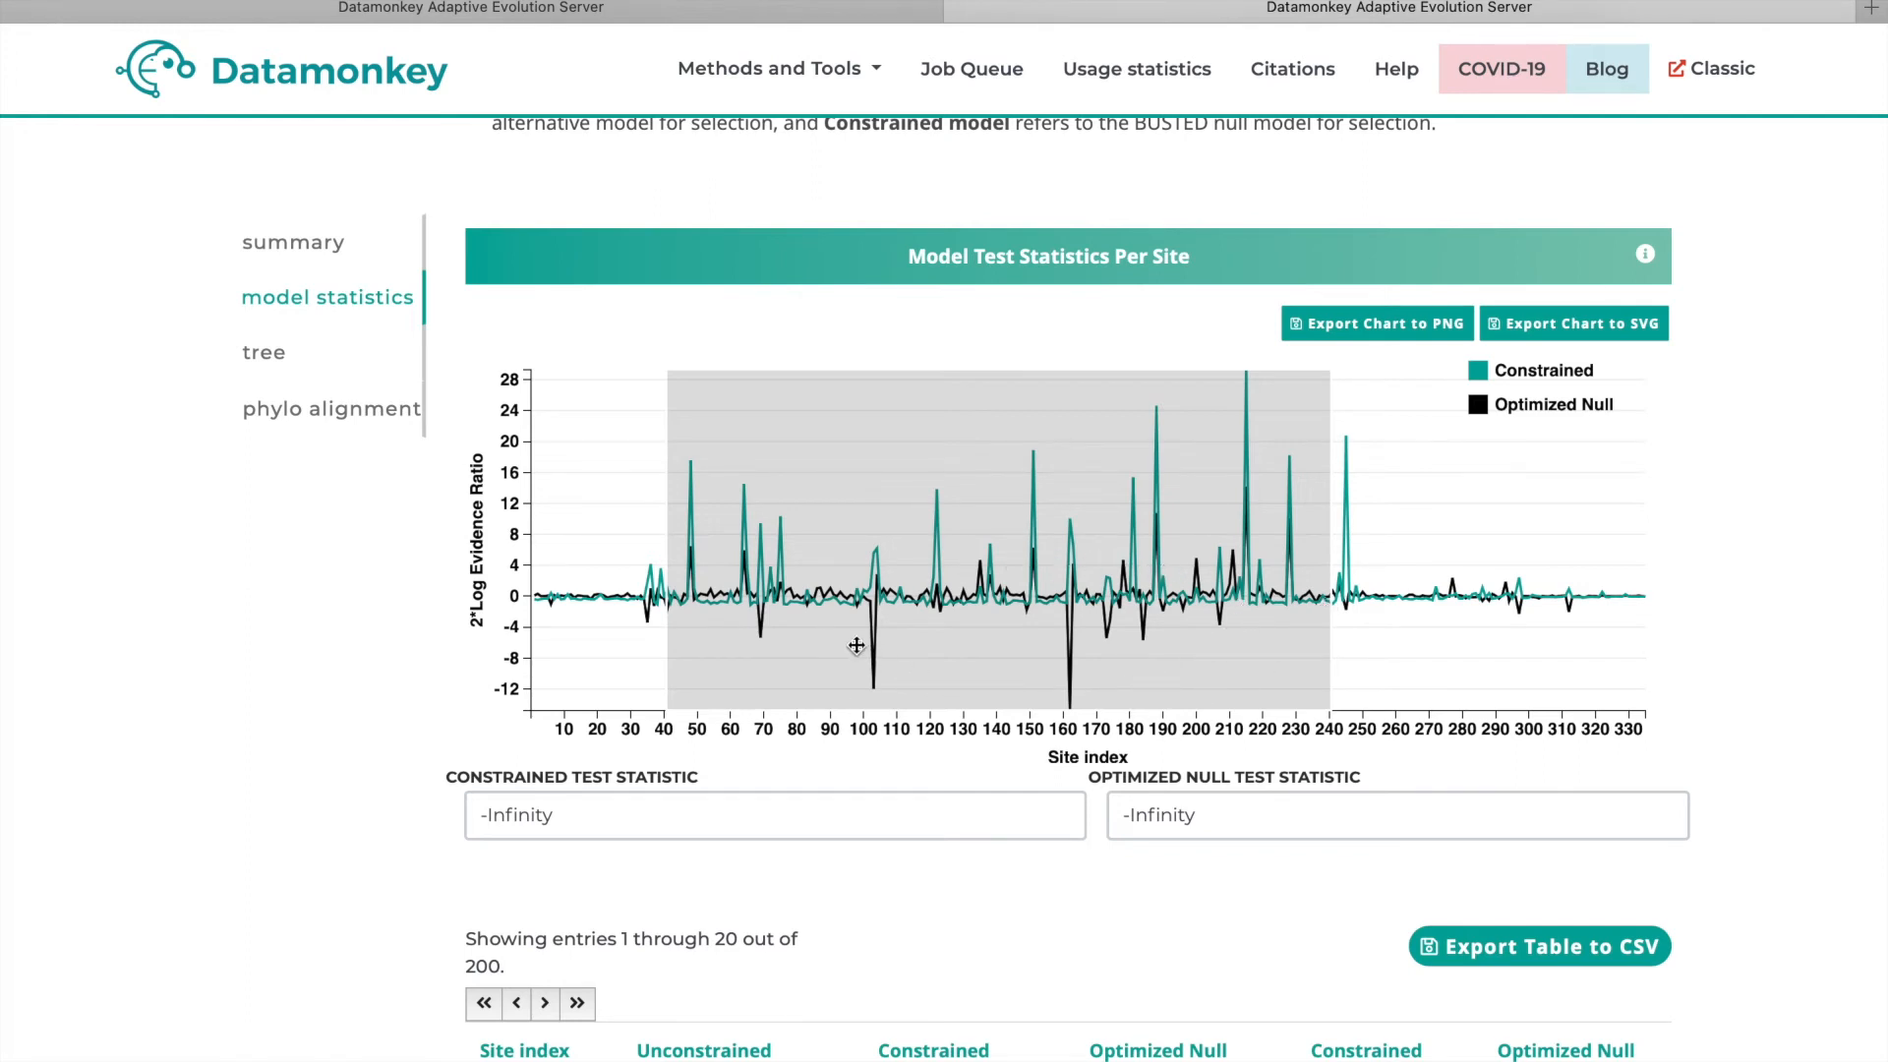
mouse_move(1025, 588)
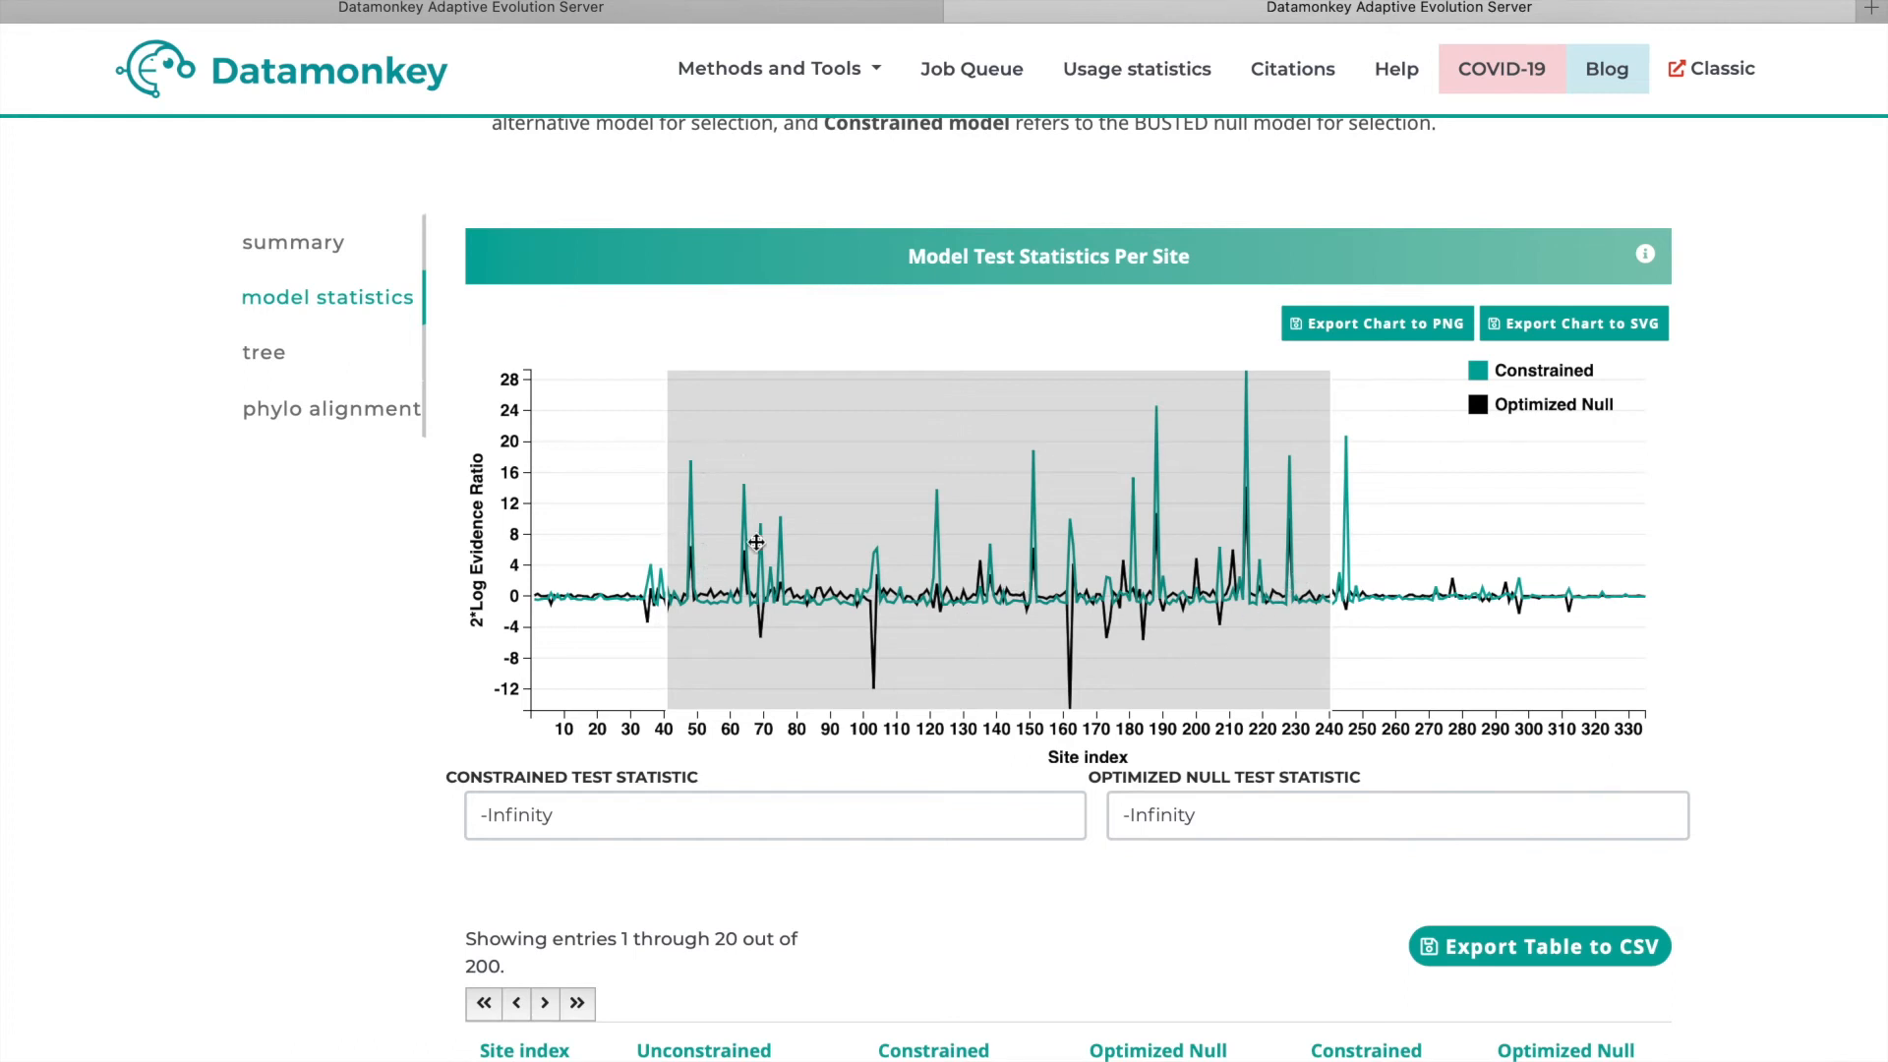
mouse_move(1097, 476)
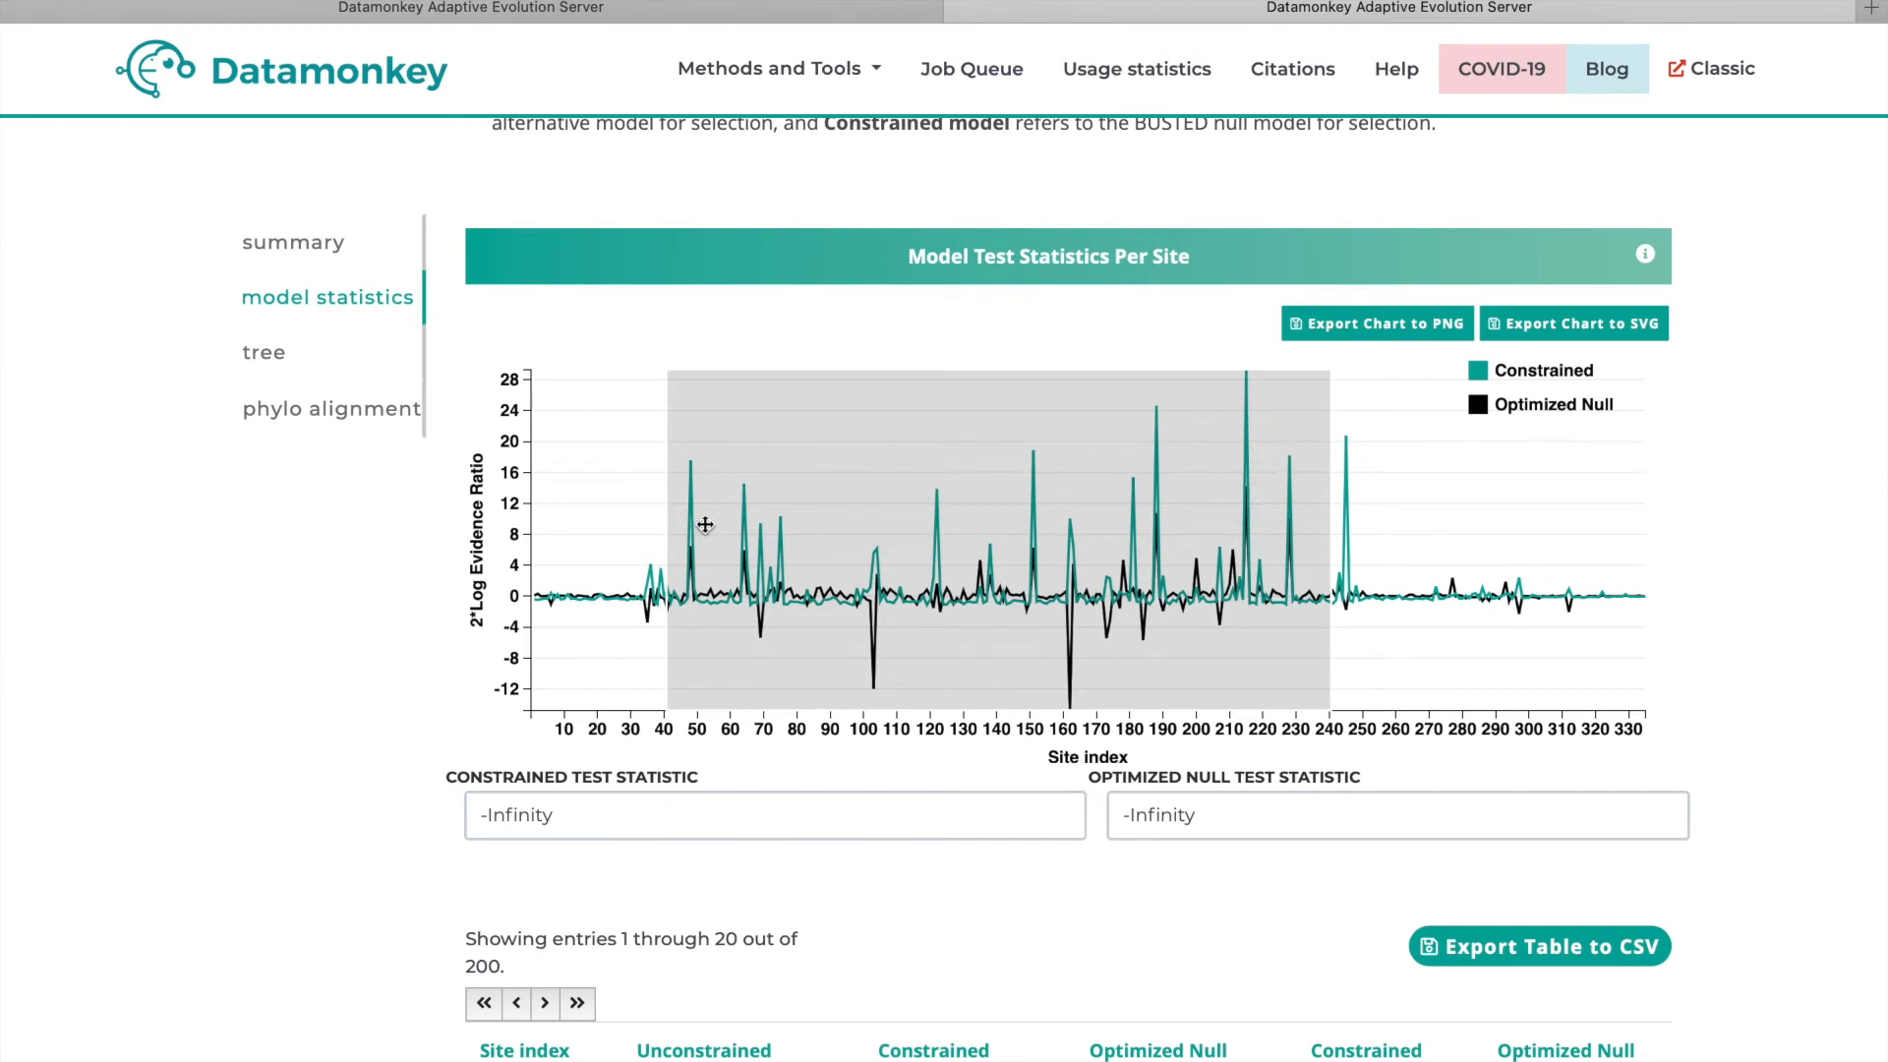
mouse_move(1298, 505)
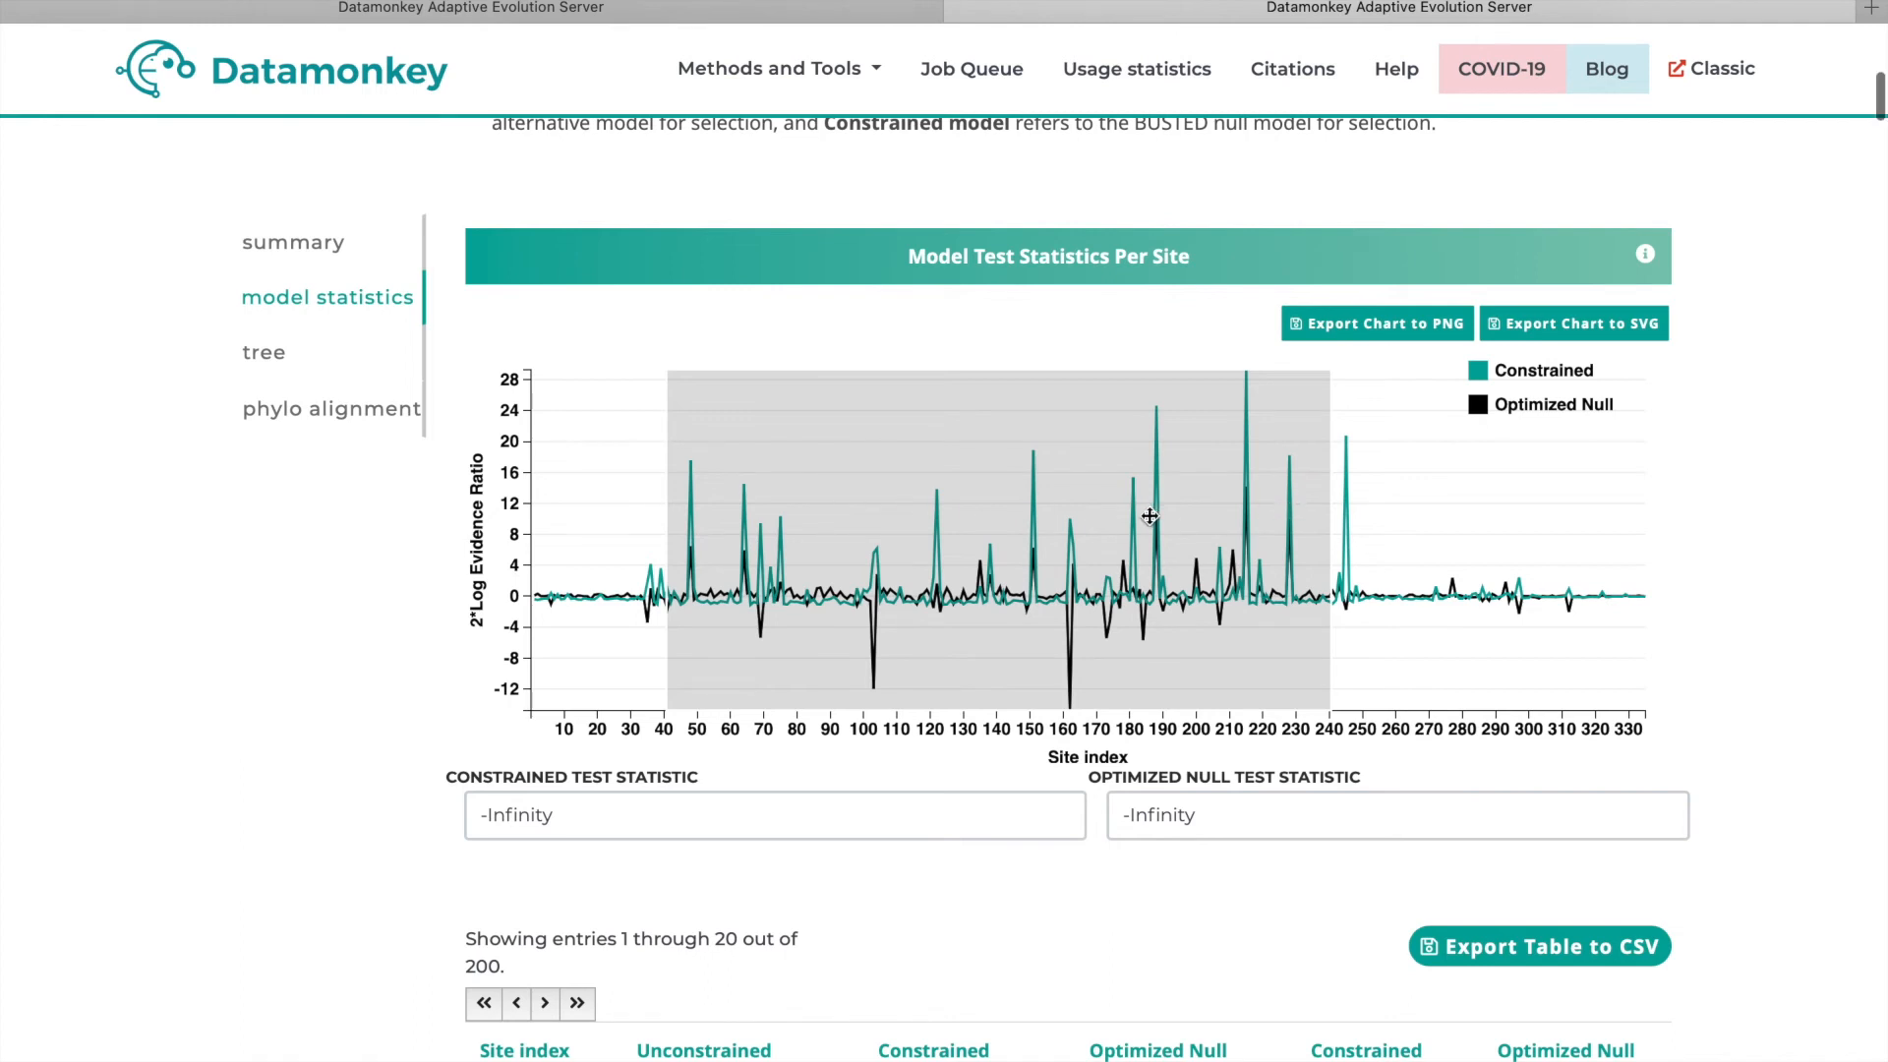
Step: Scroll to the filtered site table of 200 rows starting at site 41
scroll(down, 3)
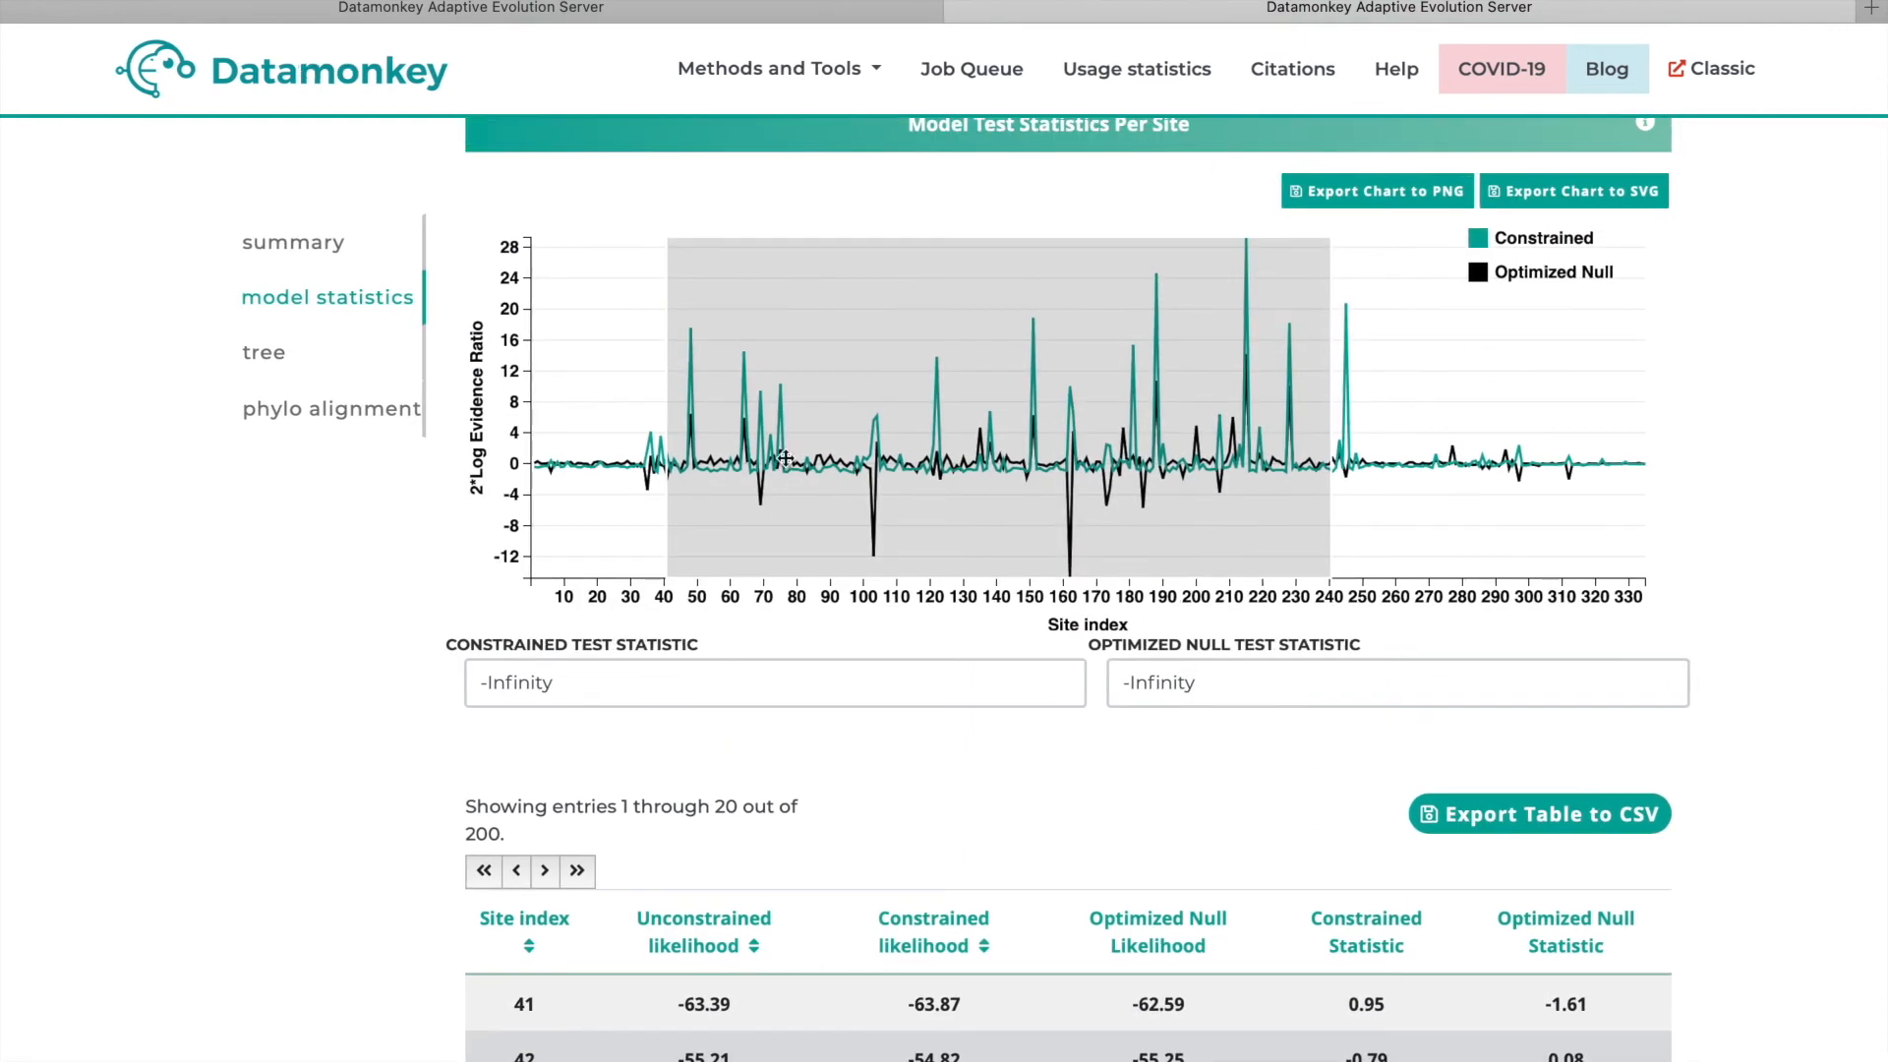
Step: Sort the site table by Unconstrained likelihood so site 103 is listed first
scroll(down, 3)
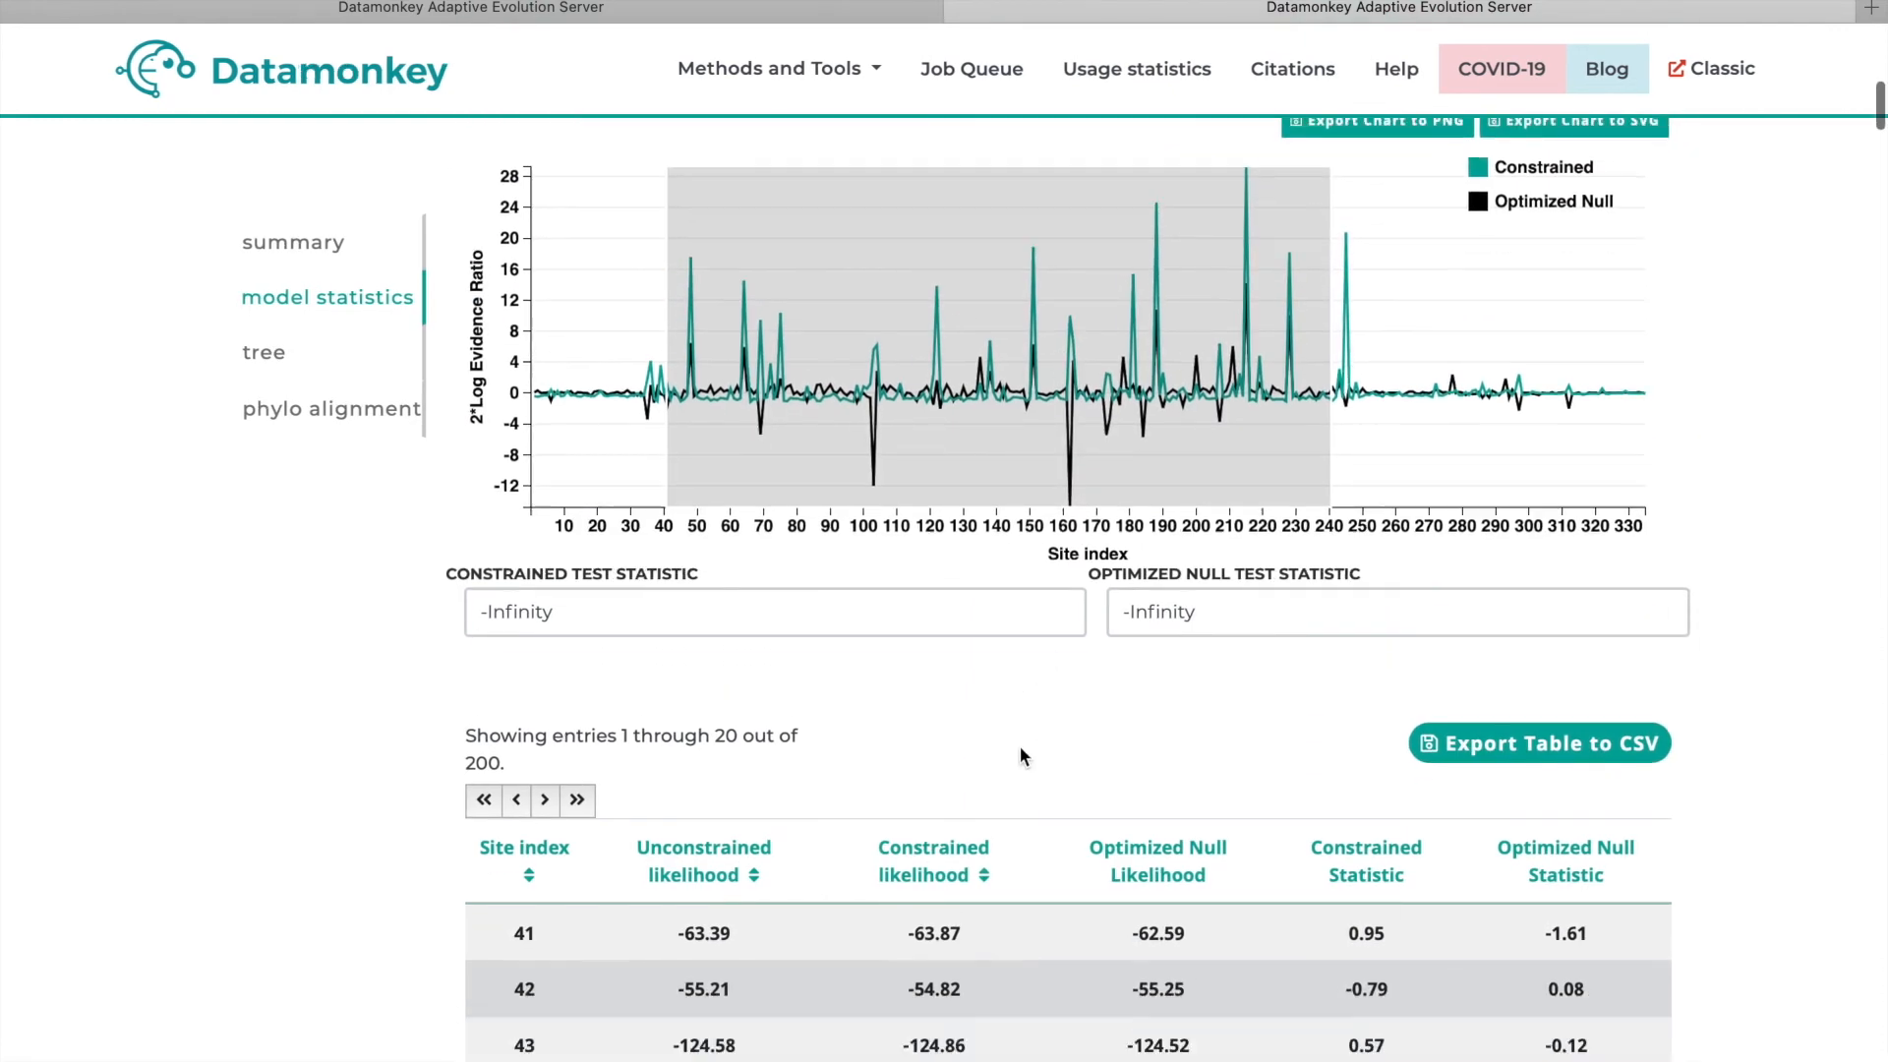
scroll(down, 3)
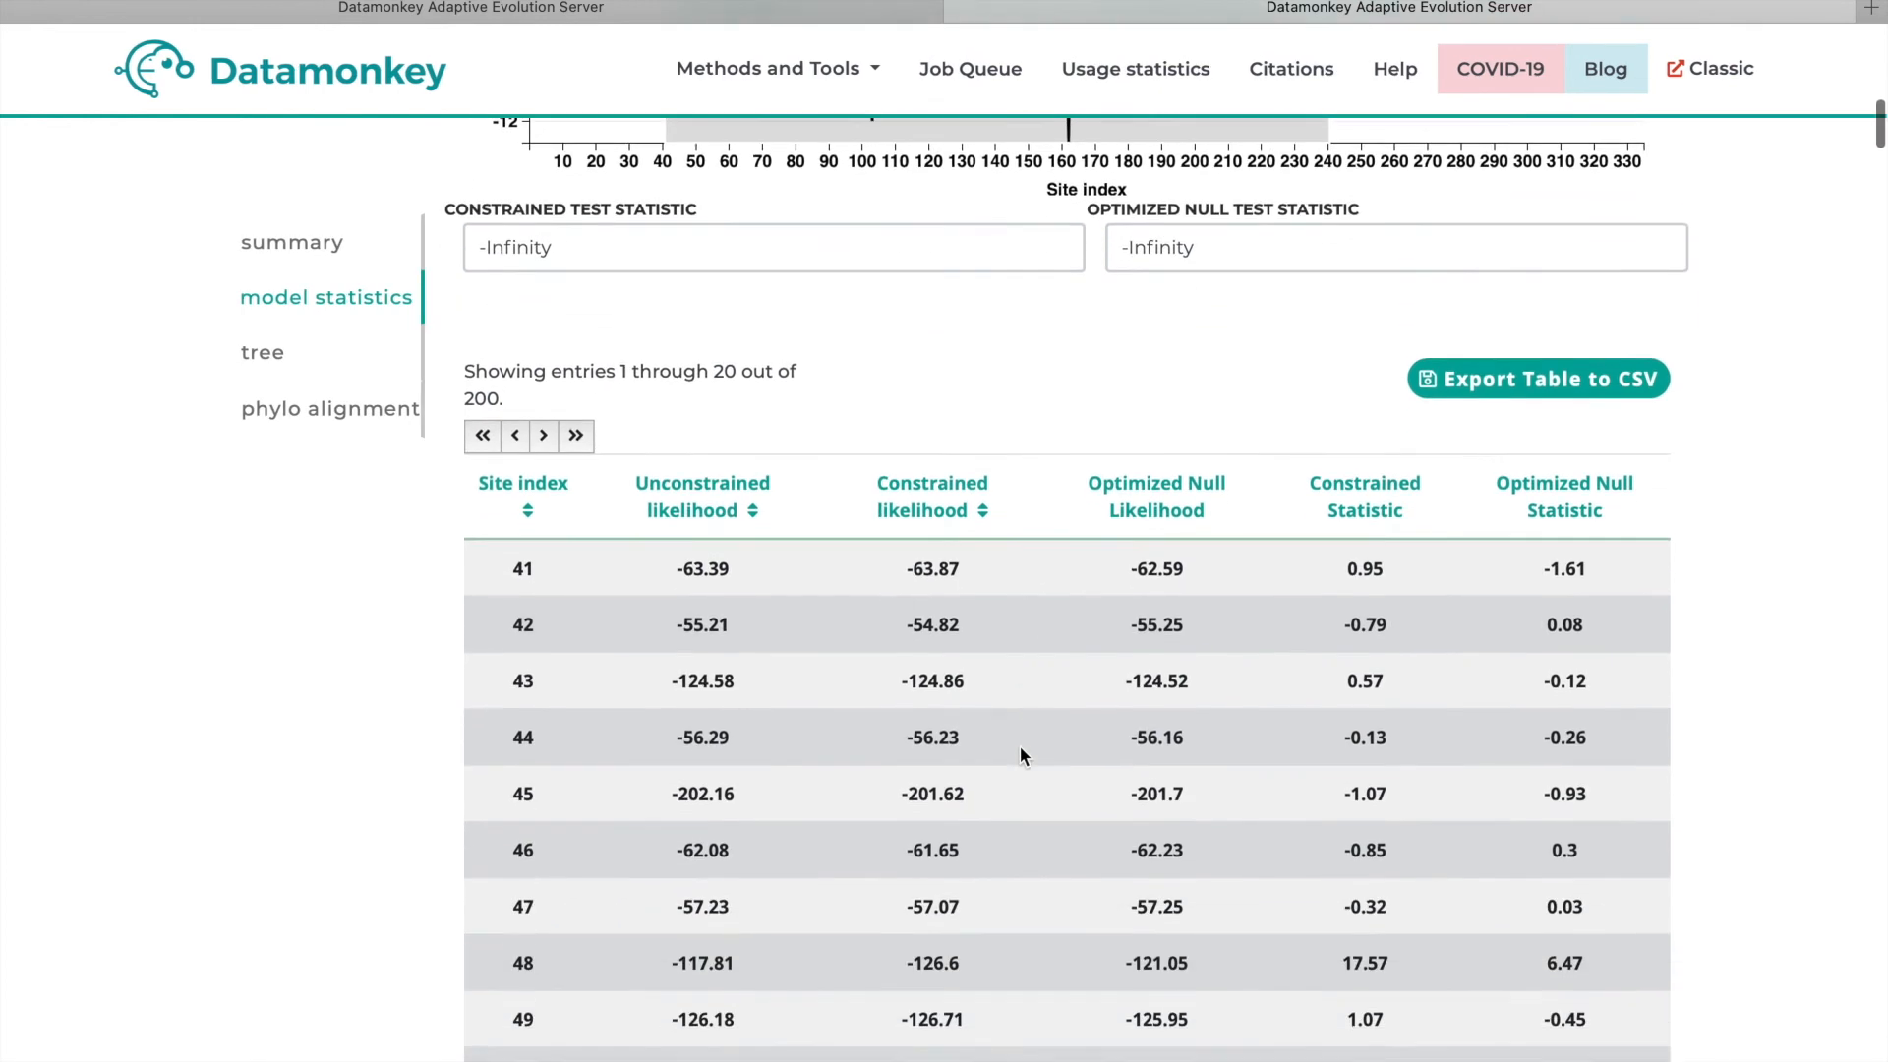
scroll(down, 3)
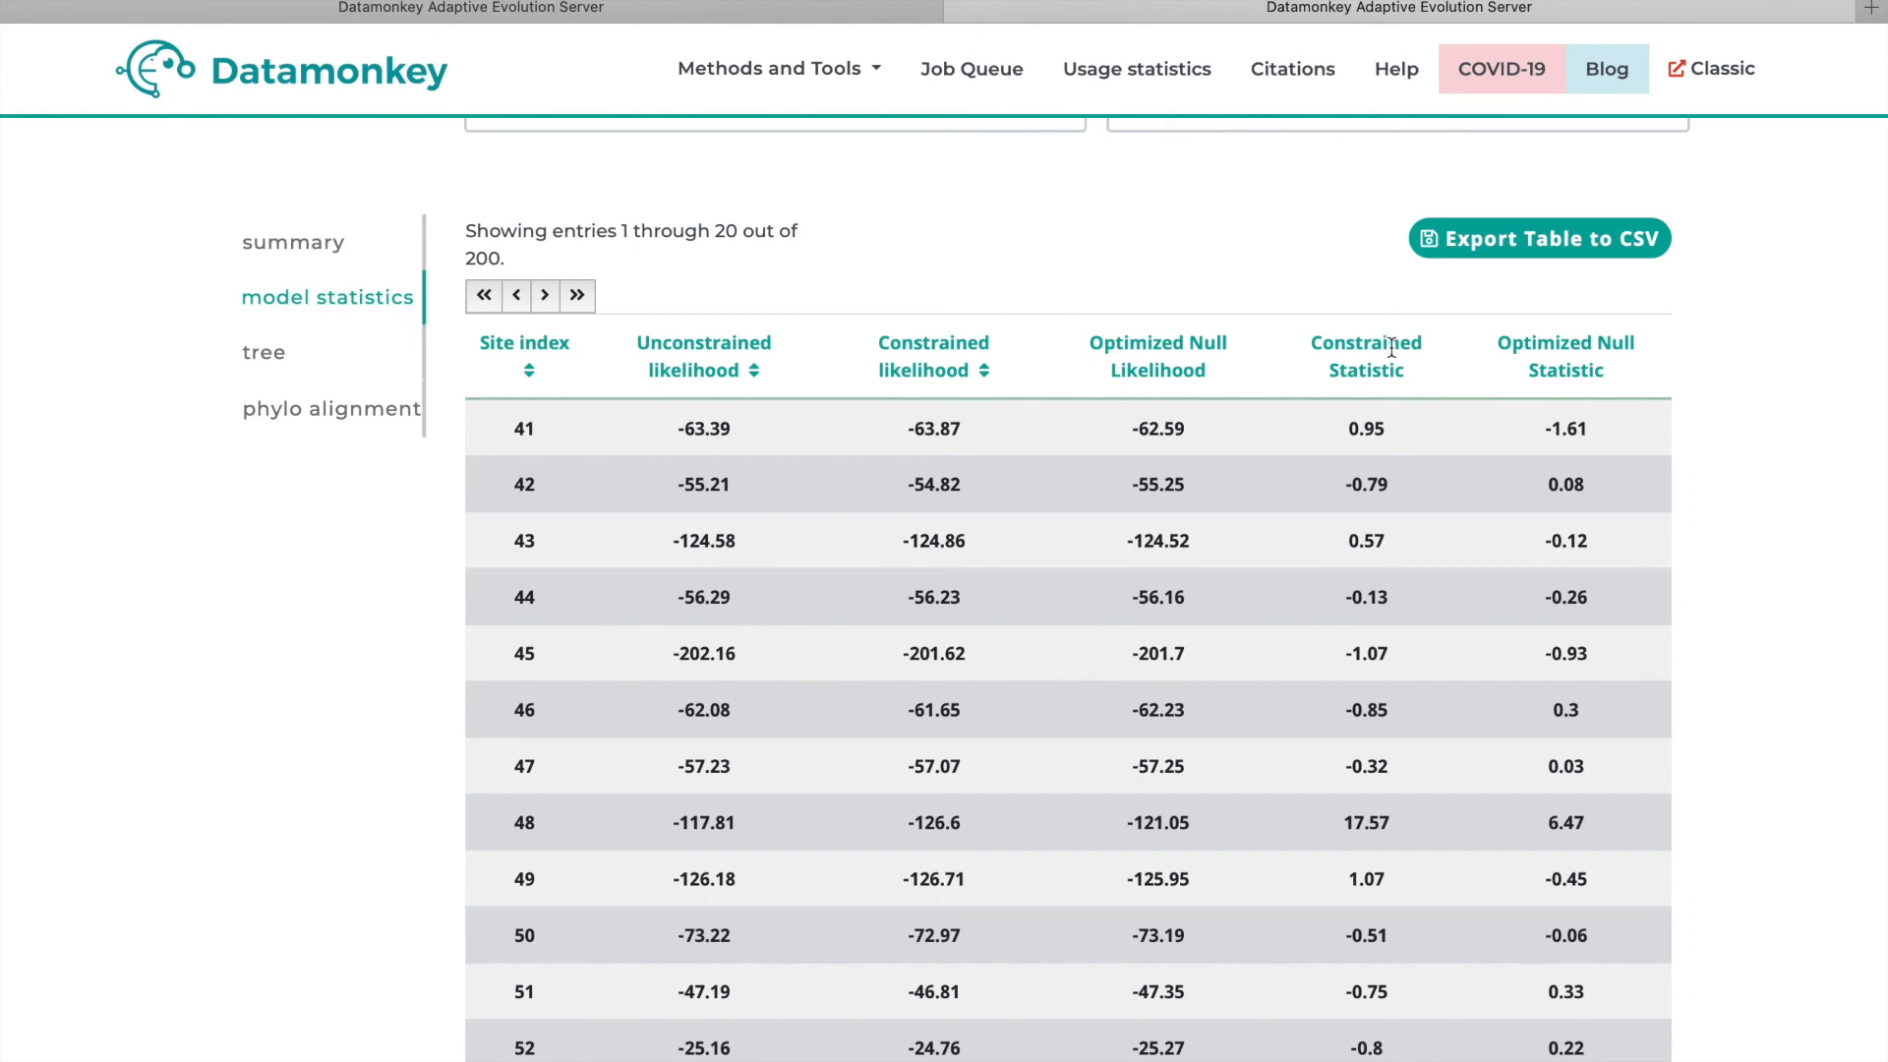
mouse_move(772, 400)
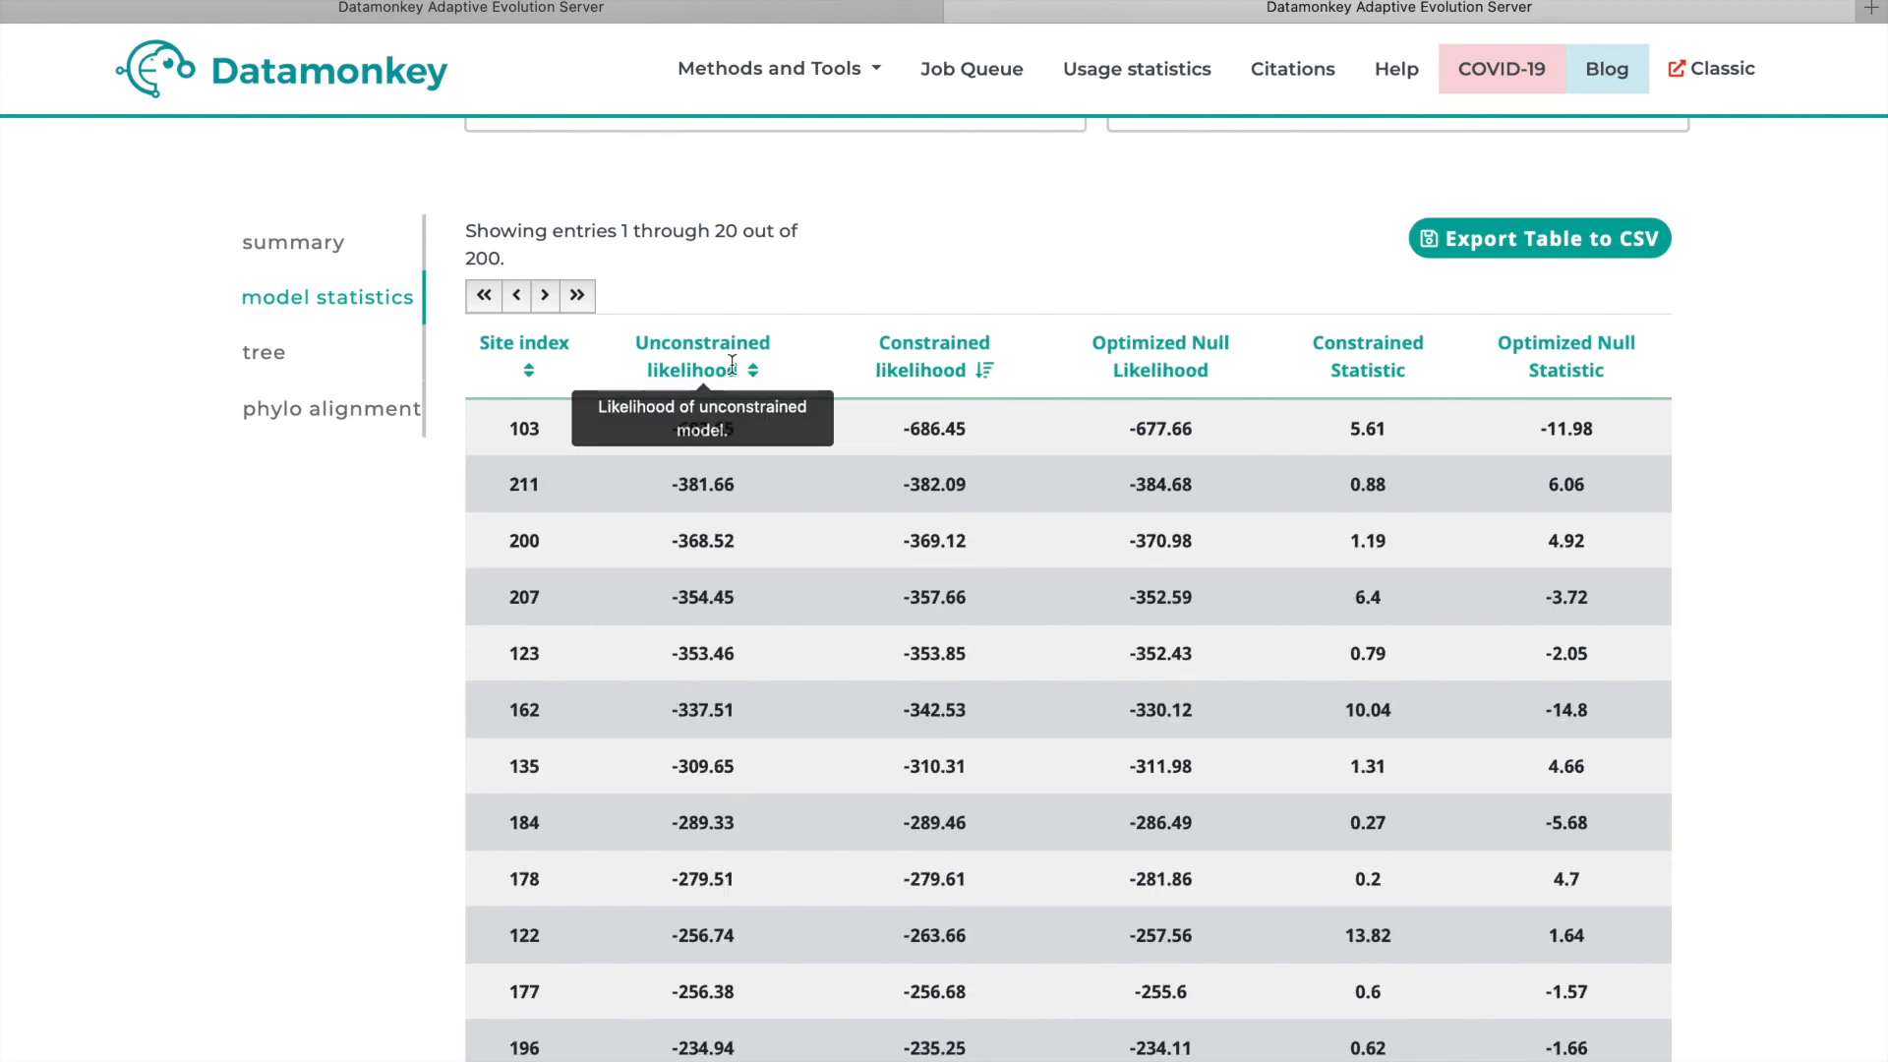
click(702, 356)
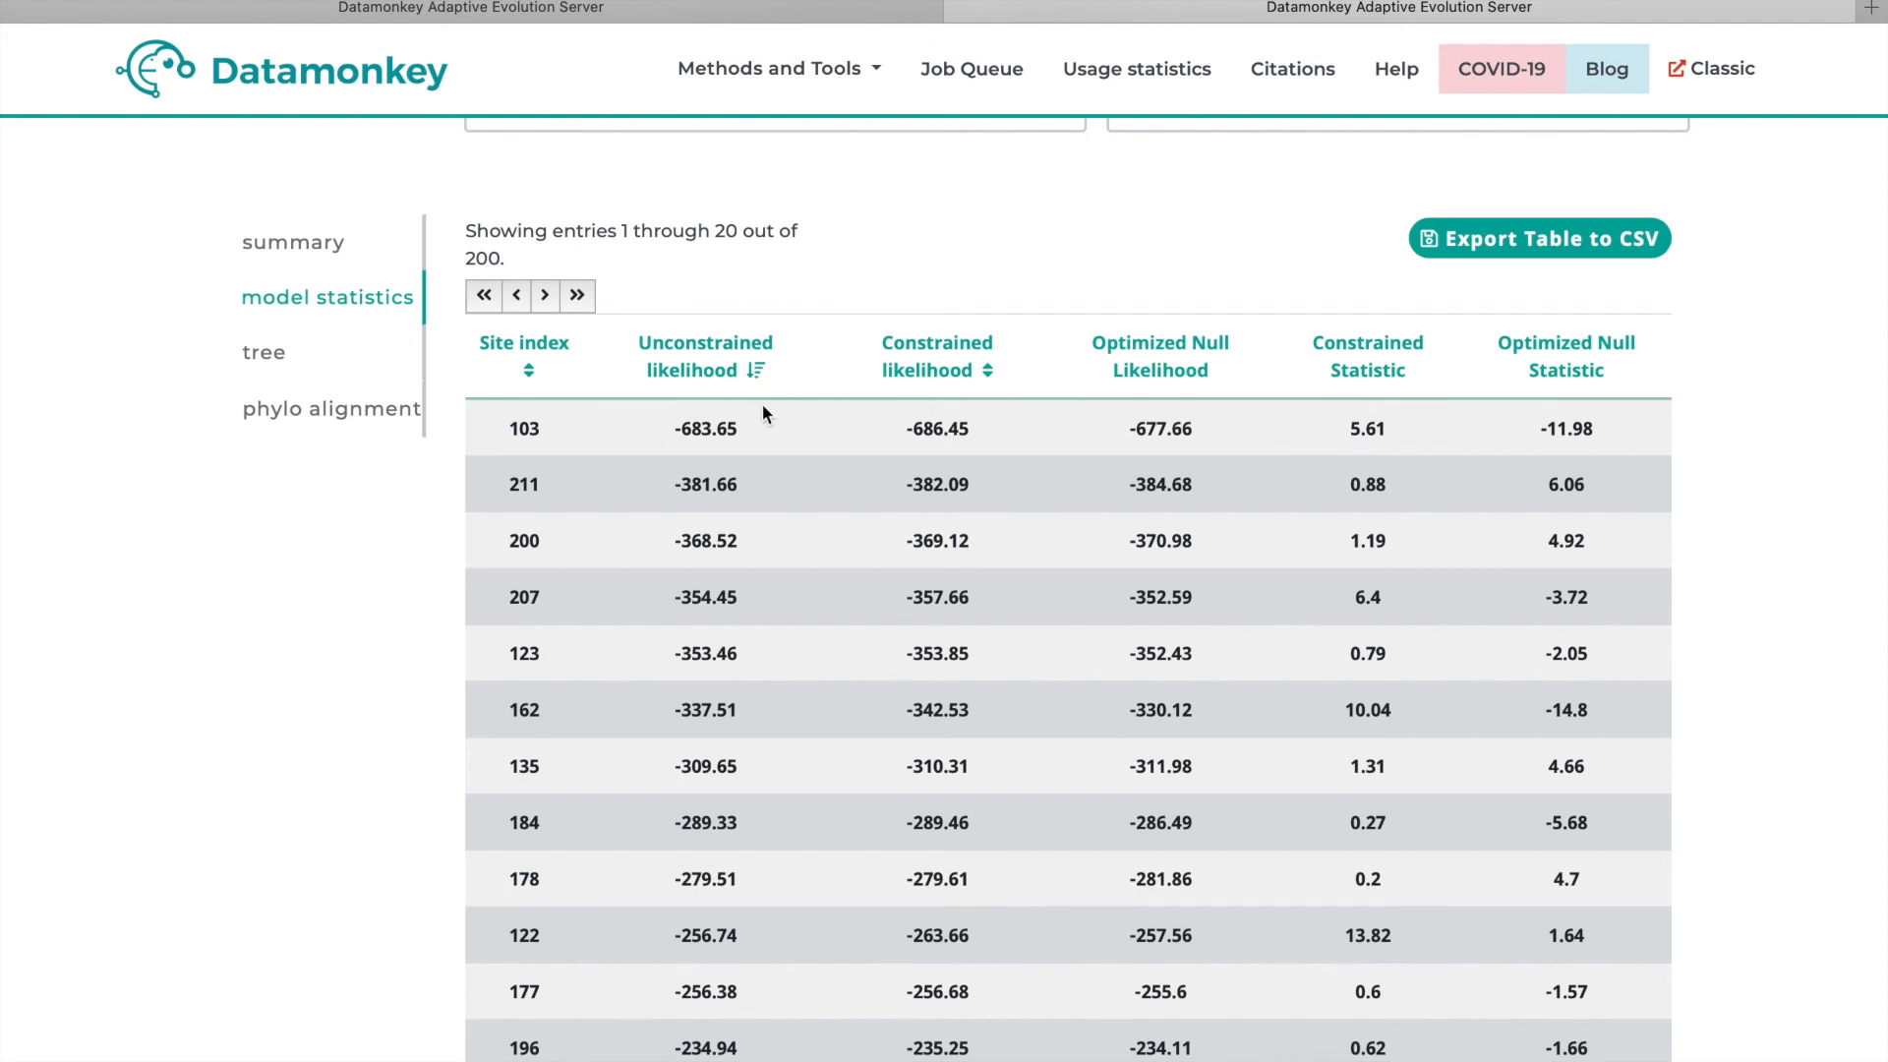
mouse_move(638, 415)
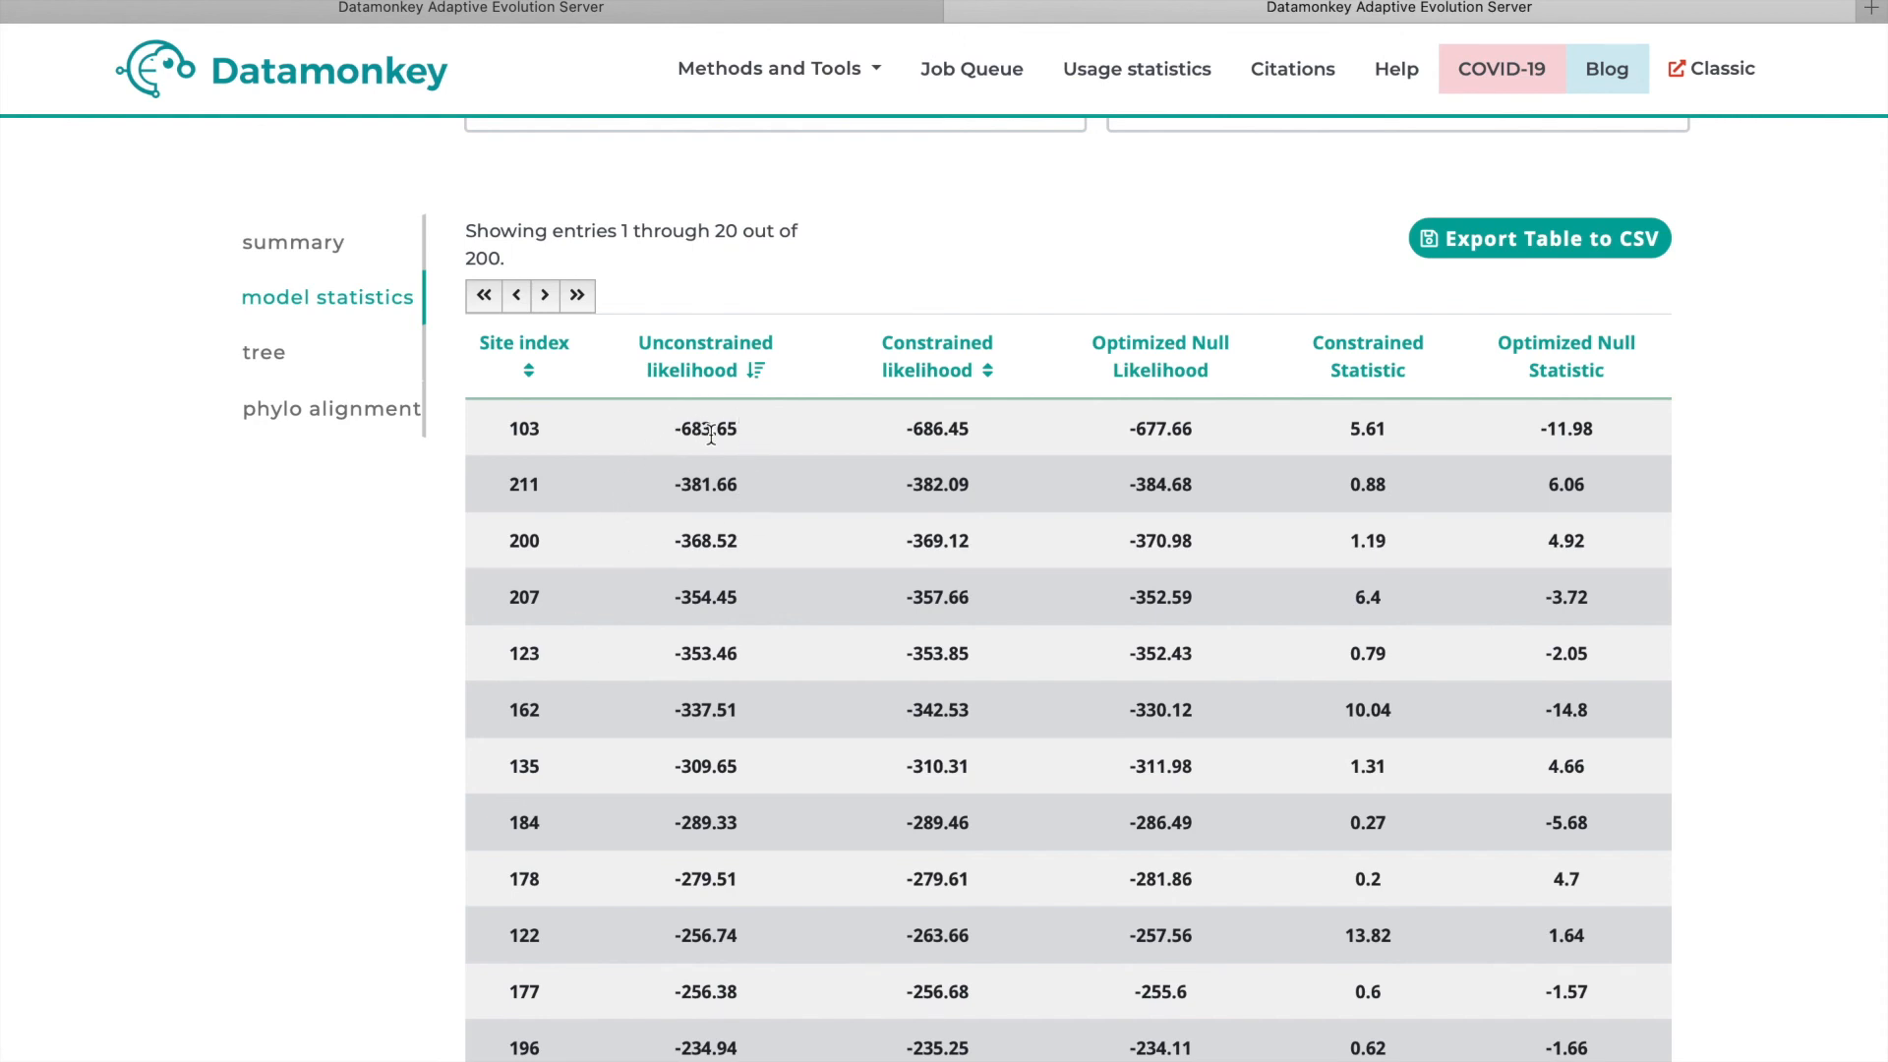
mouse_move(911, 450)
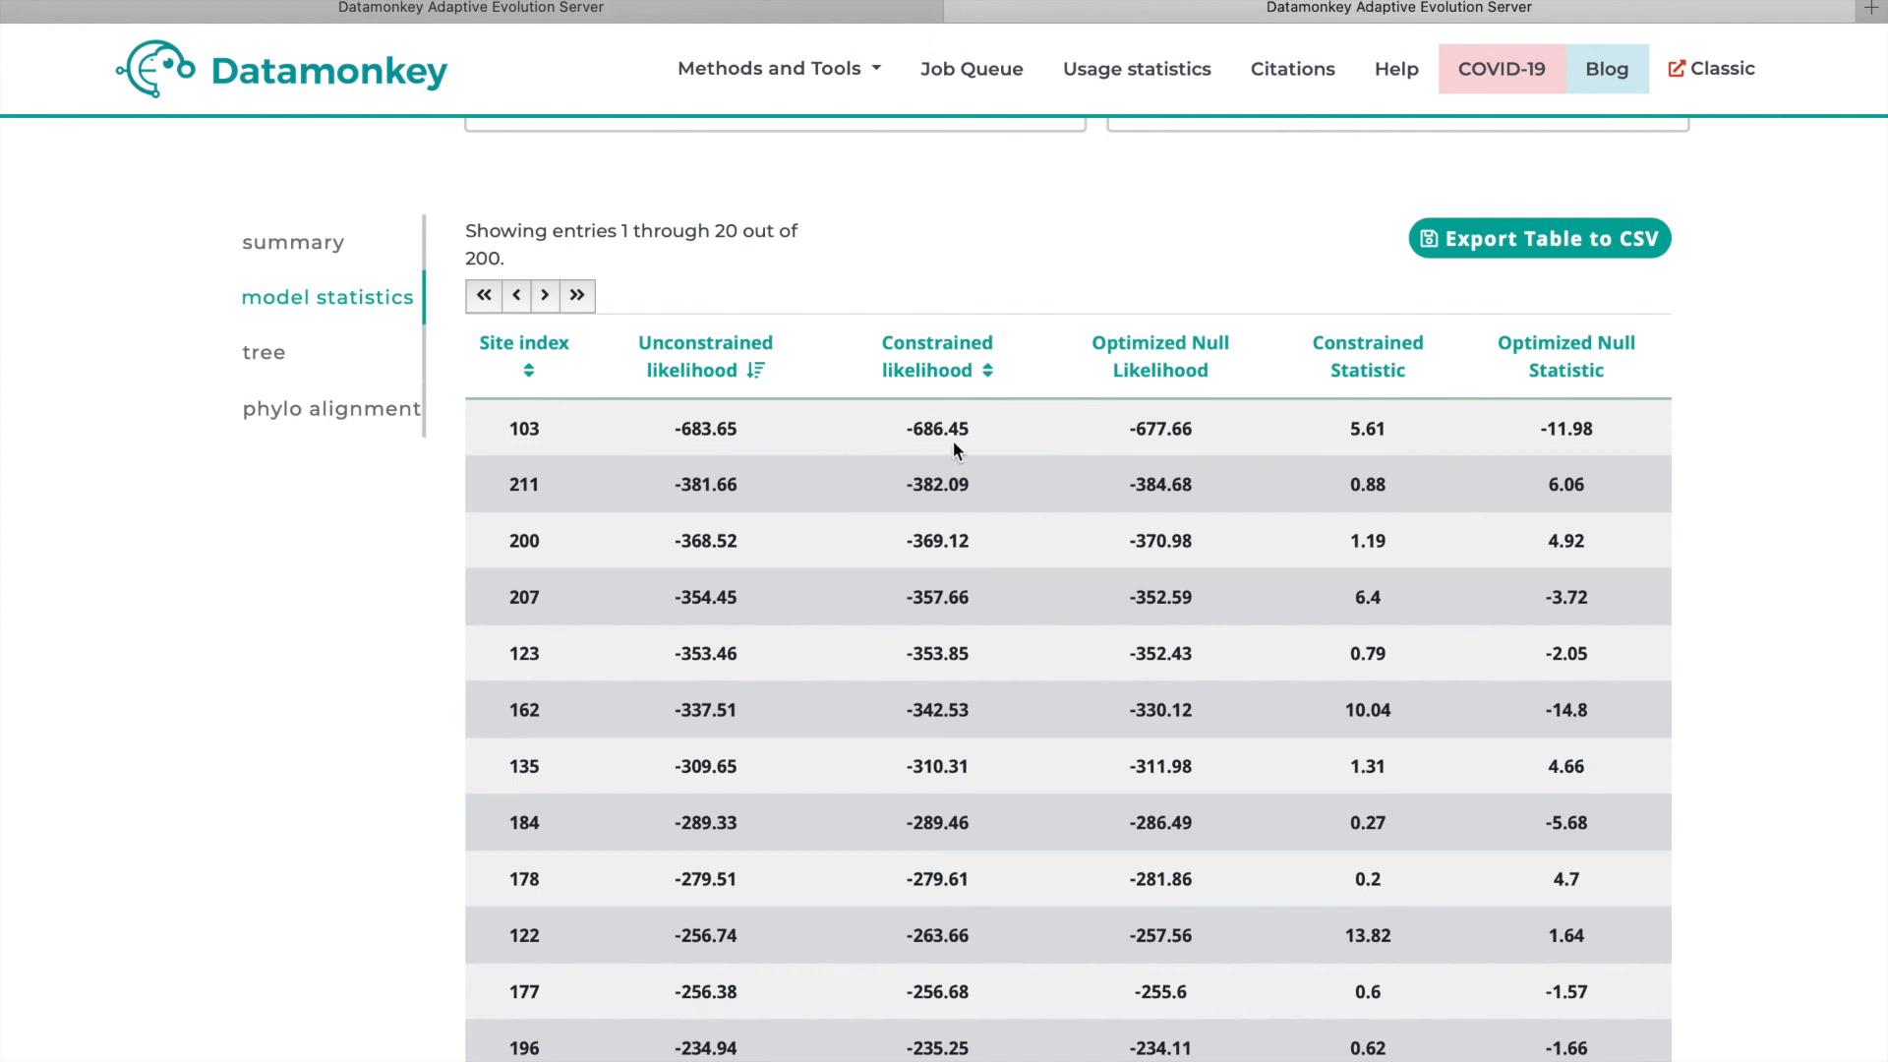
mouse_move(746, 467)
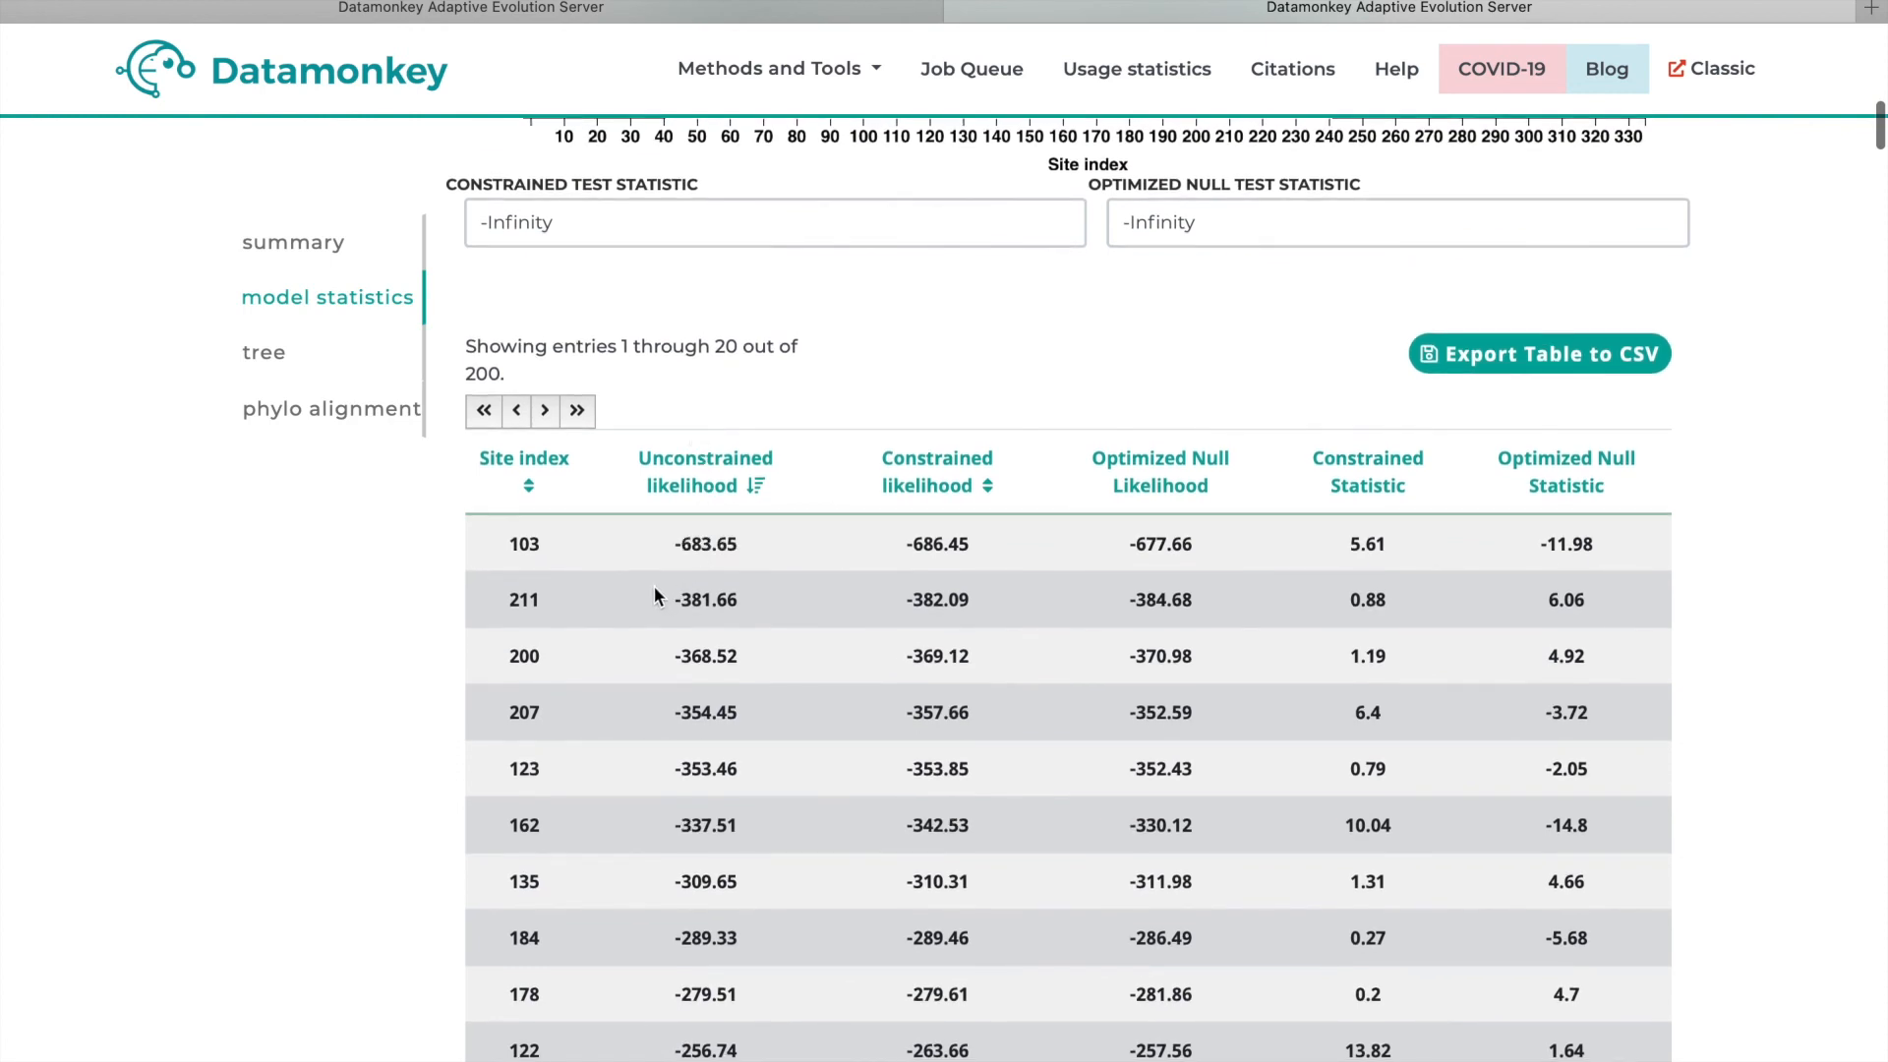
mouse_move(741, 610)
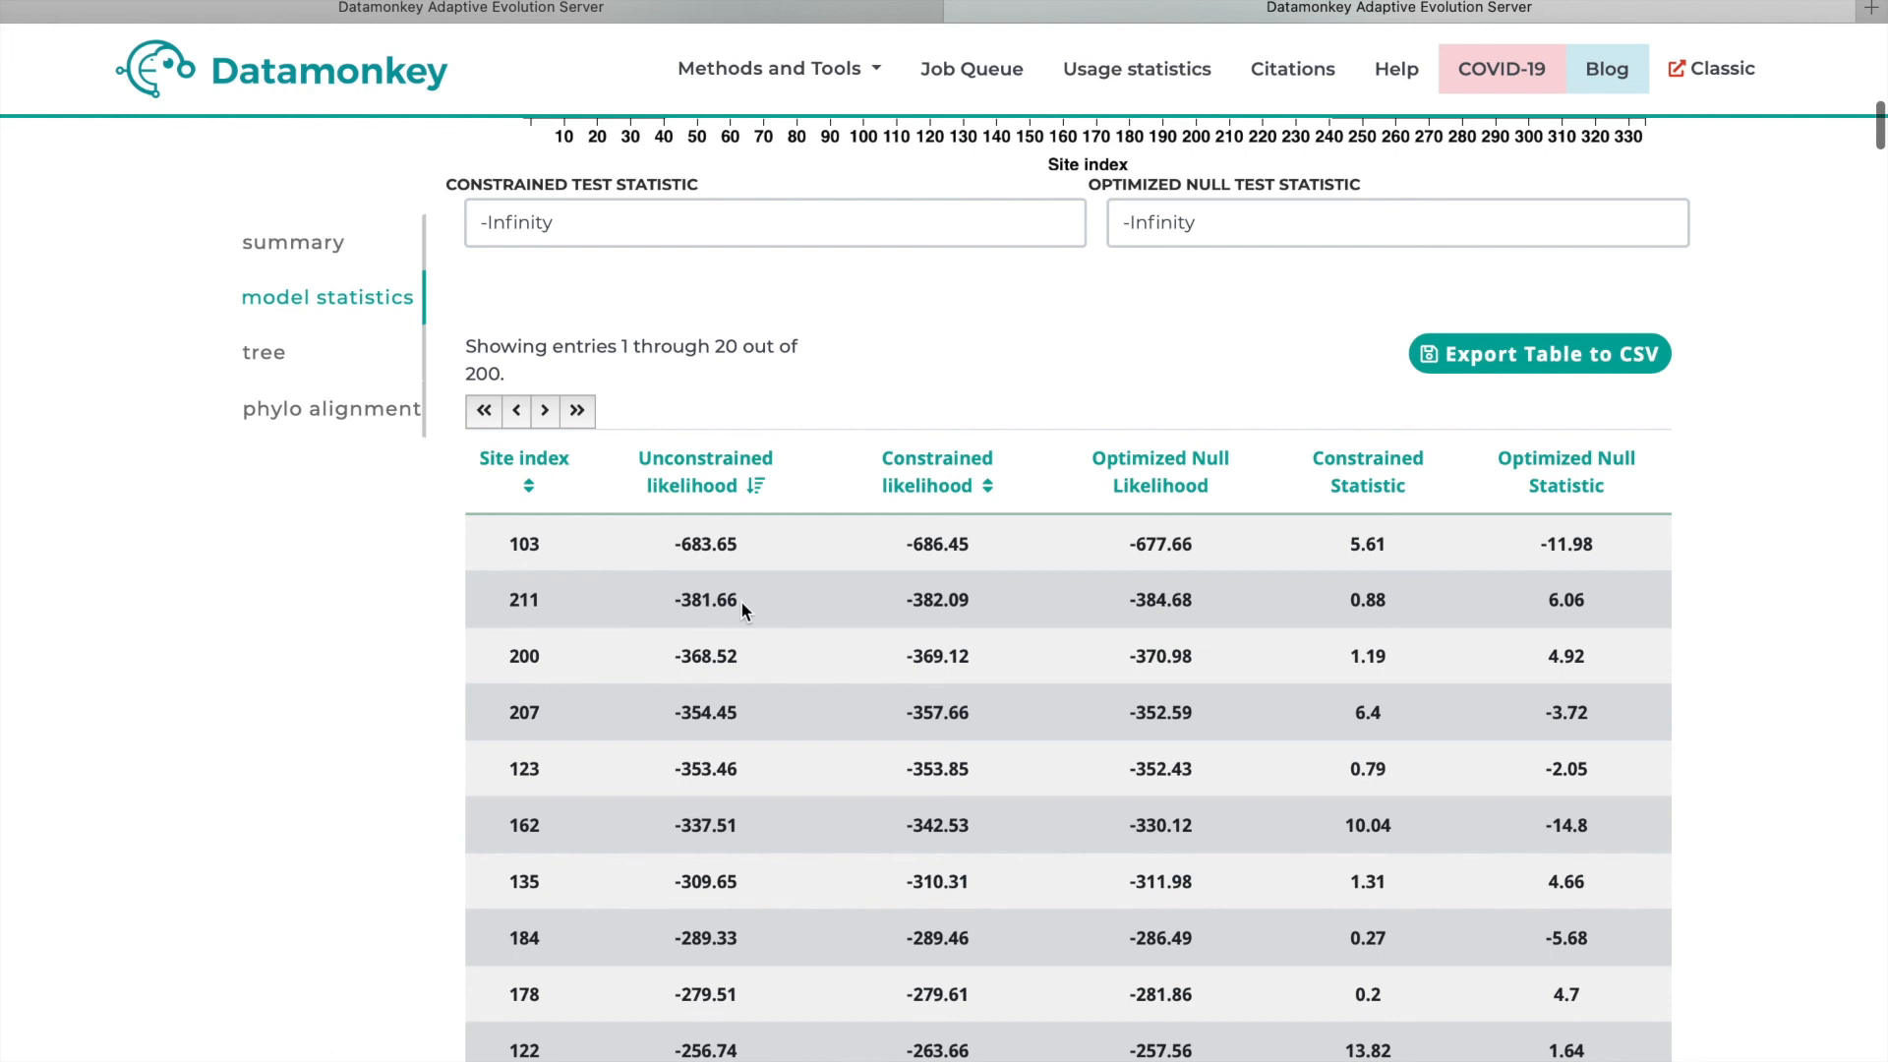
scroll(down, 3)
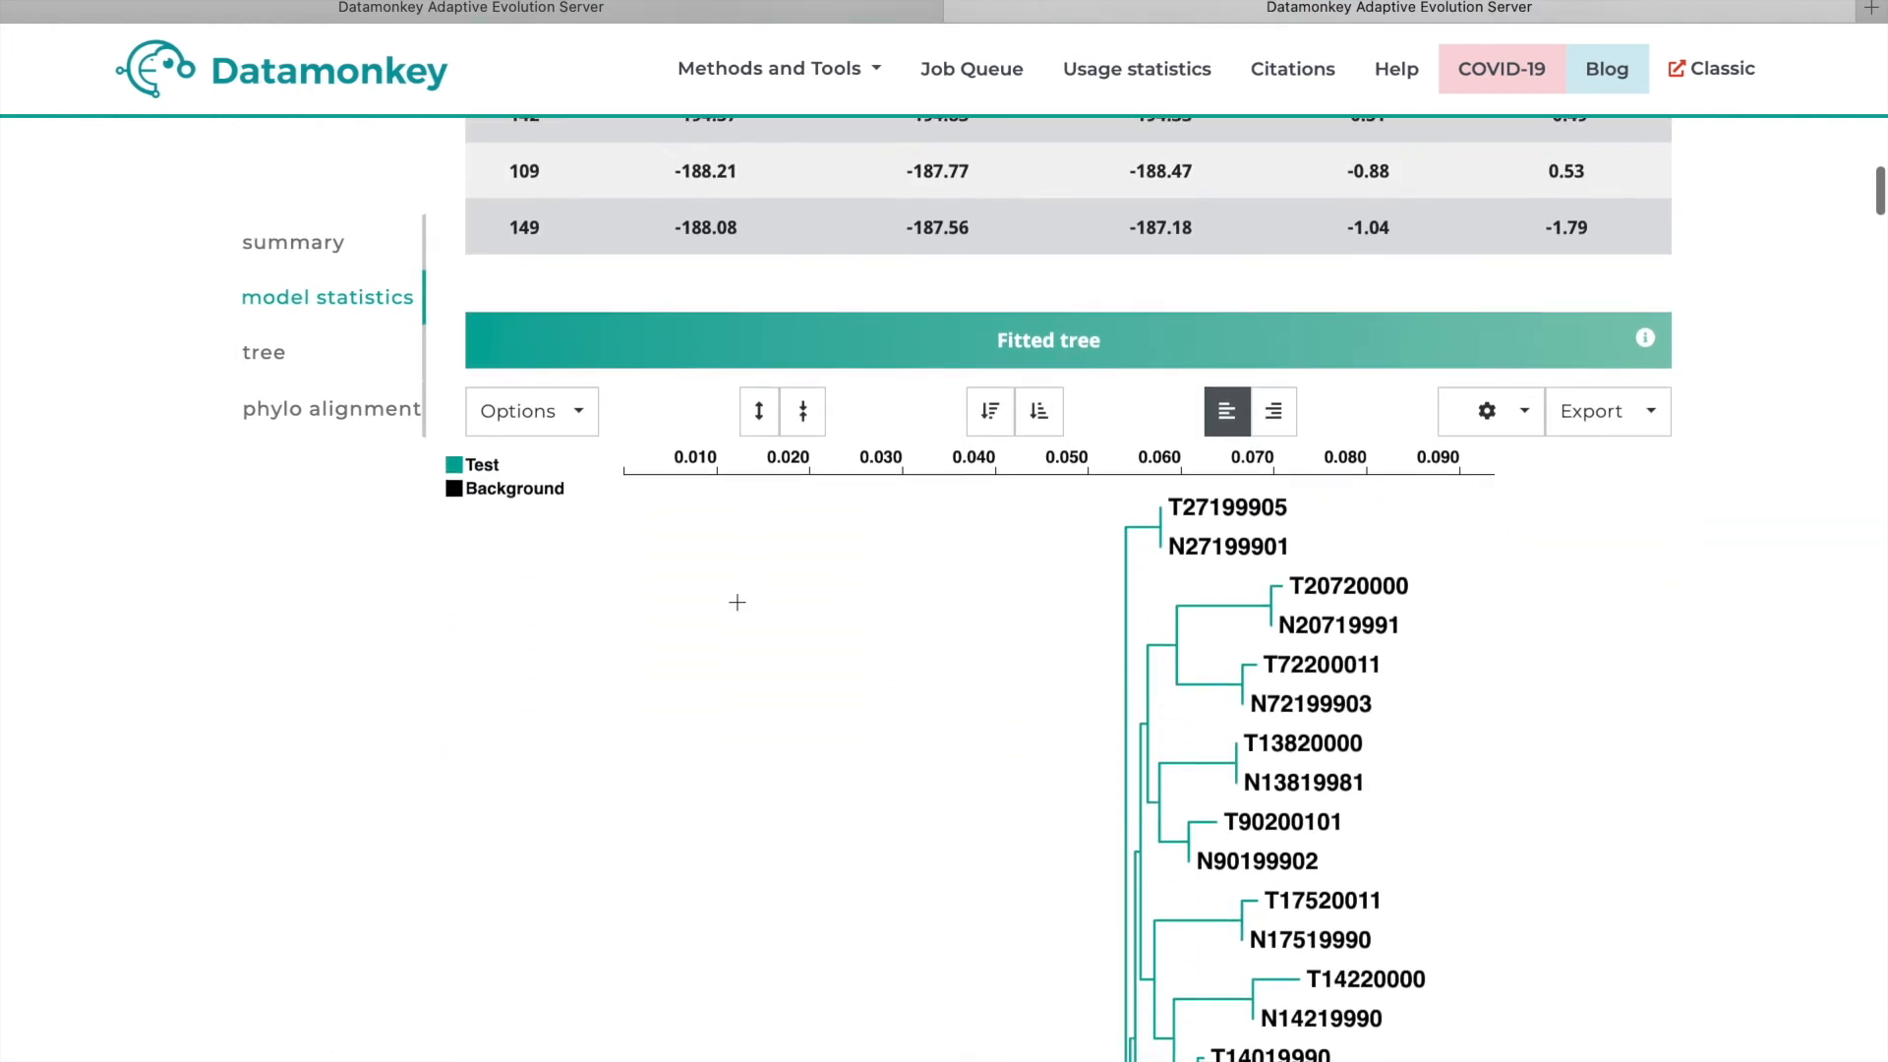
Step: Scroll through the Fitted tree to view more paired T/N test-branch leaves
scroll(down, 3)
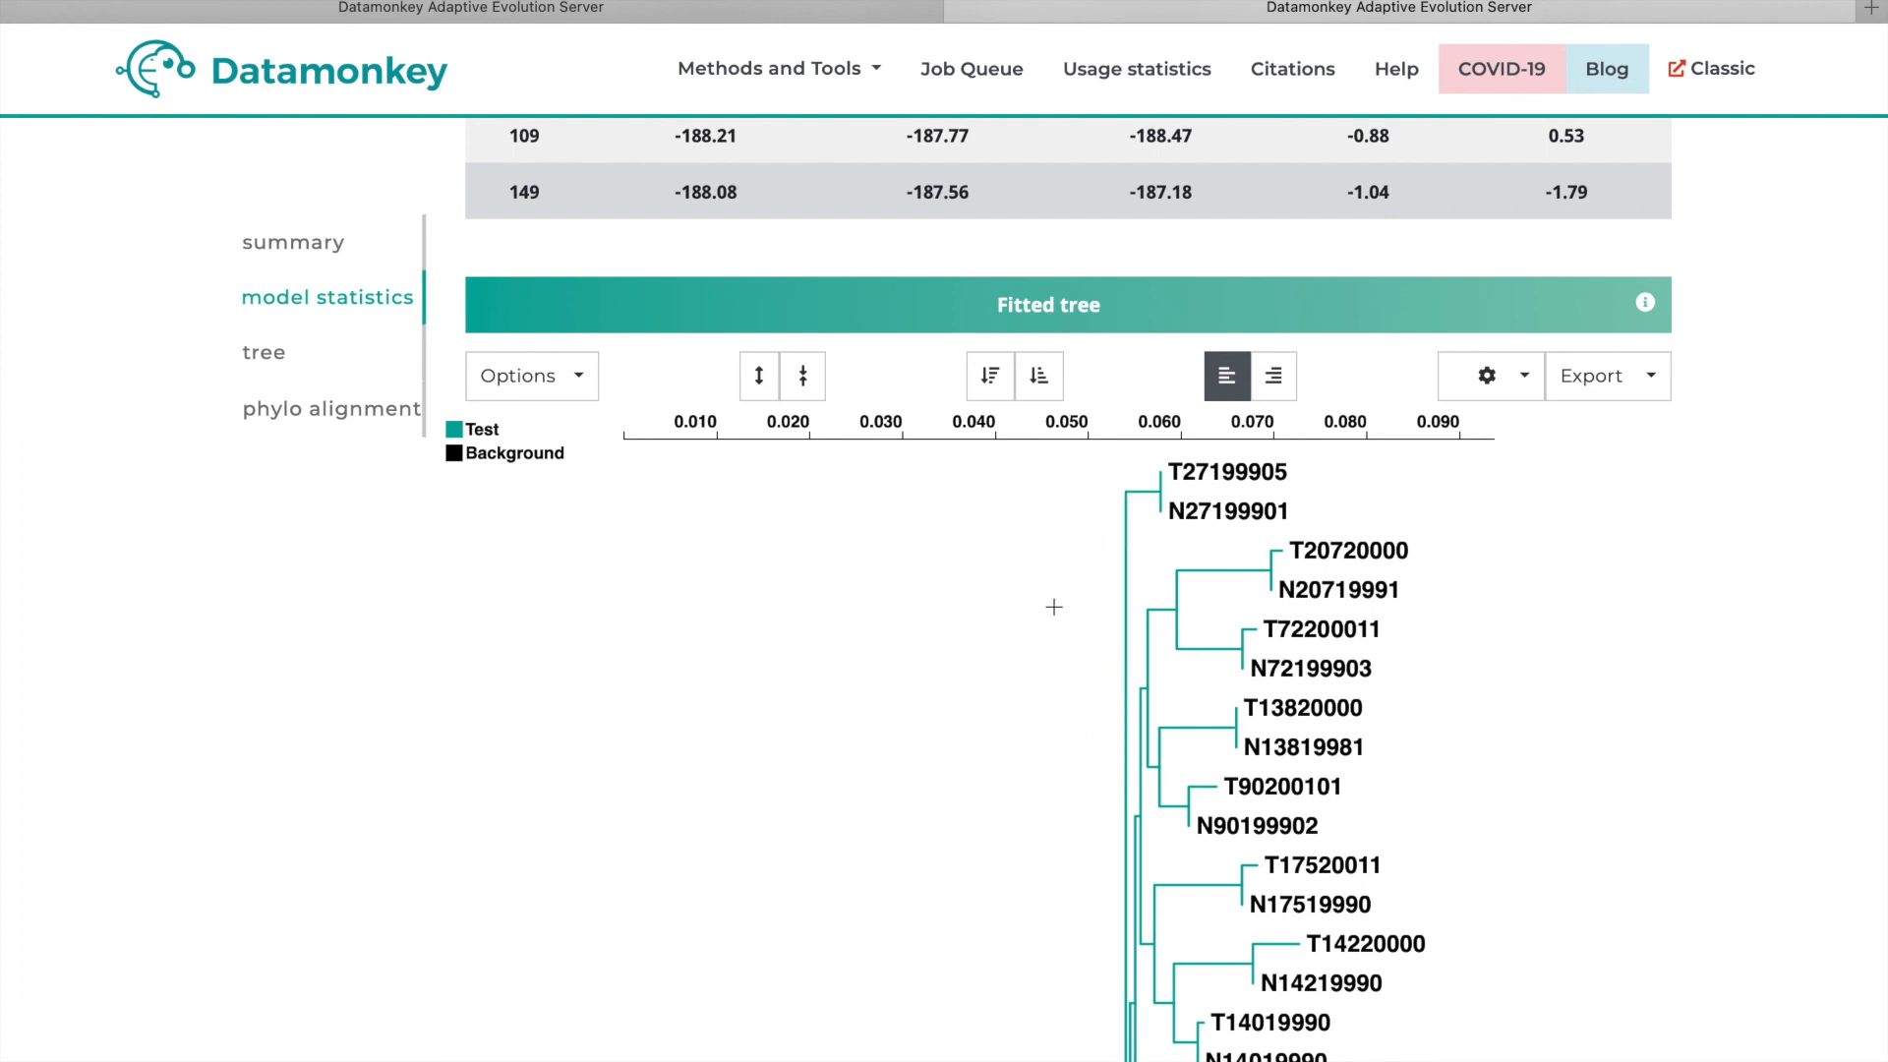
mouse_move(1009, 738)
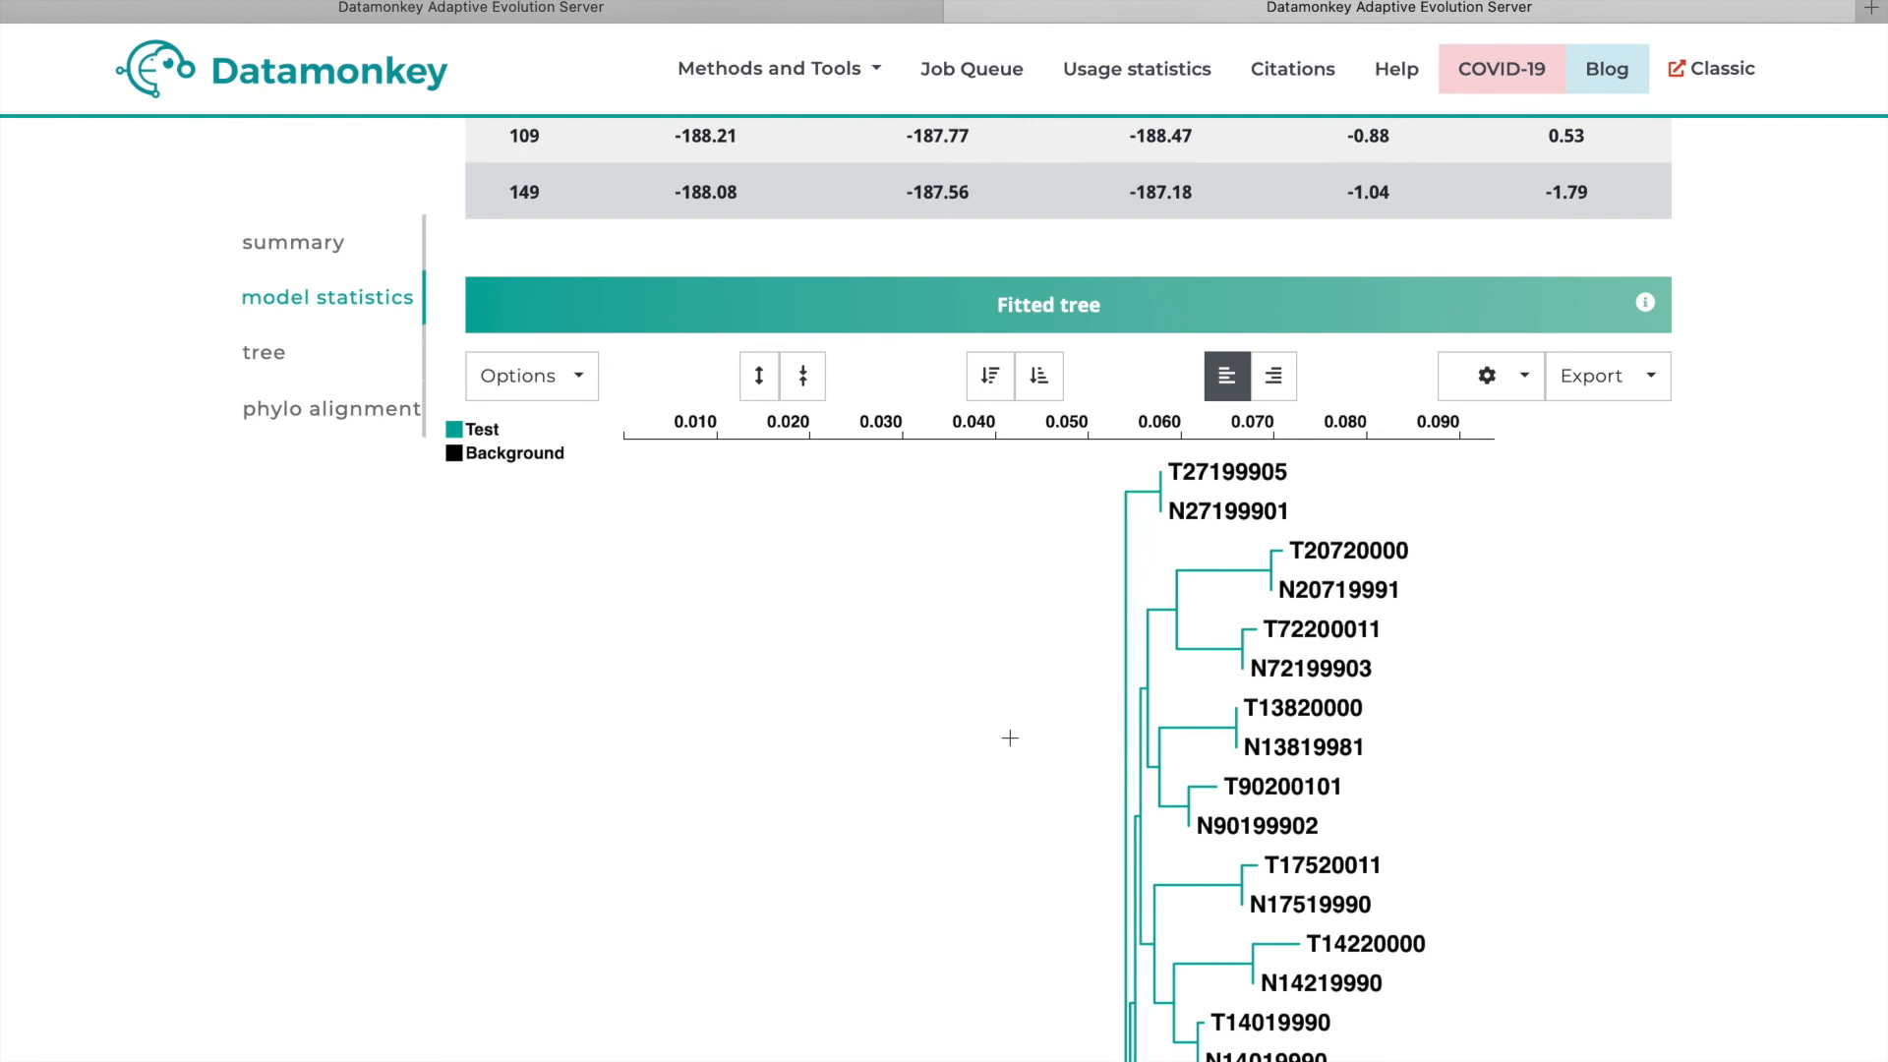
click(262, 353)
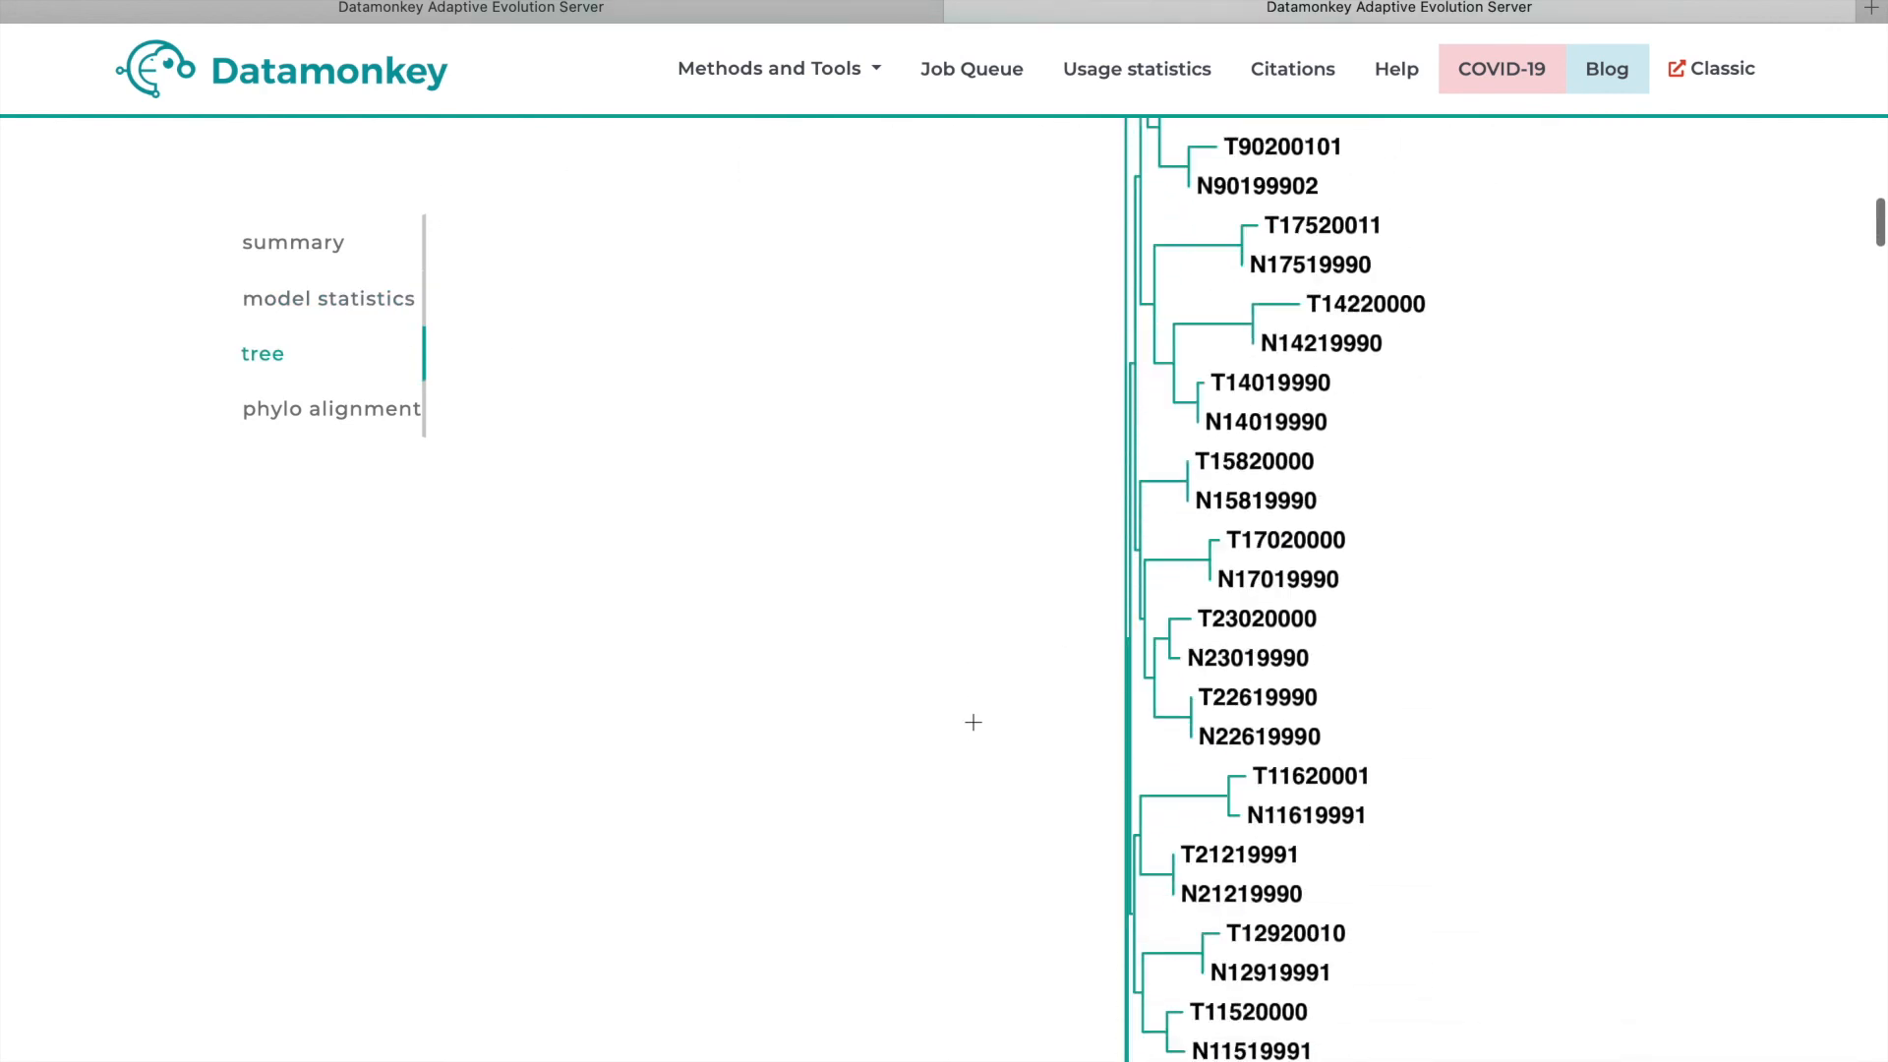
scroll(down, 3)
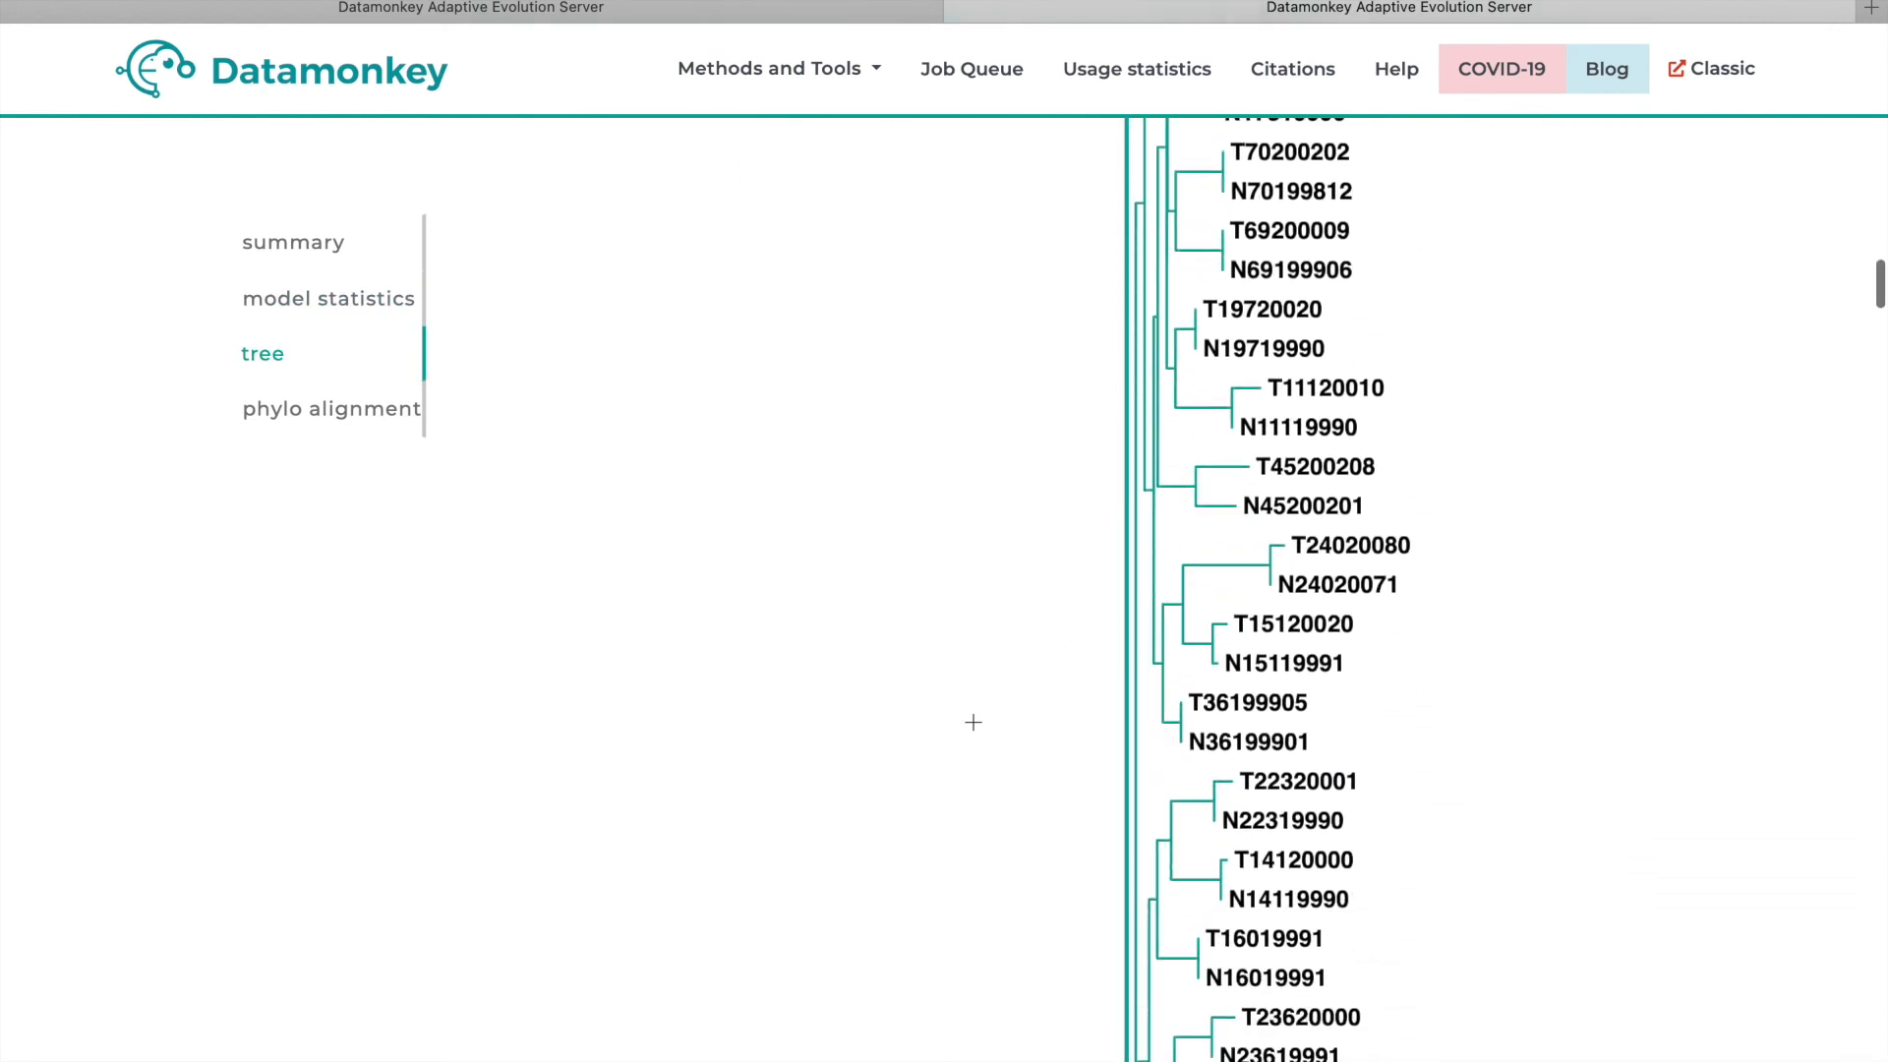